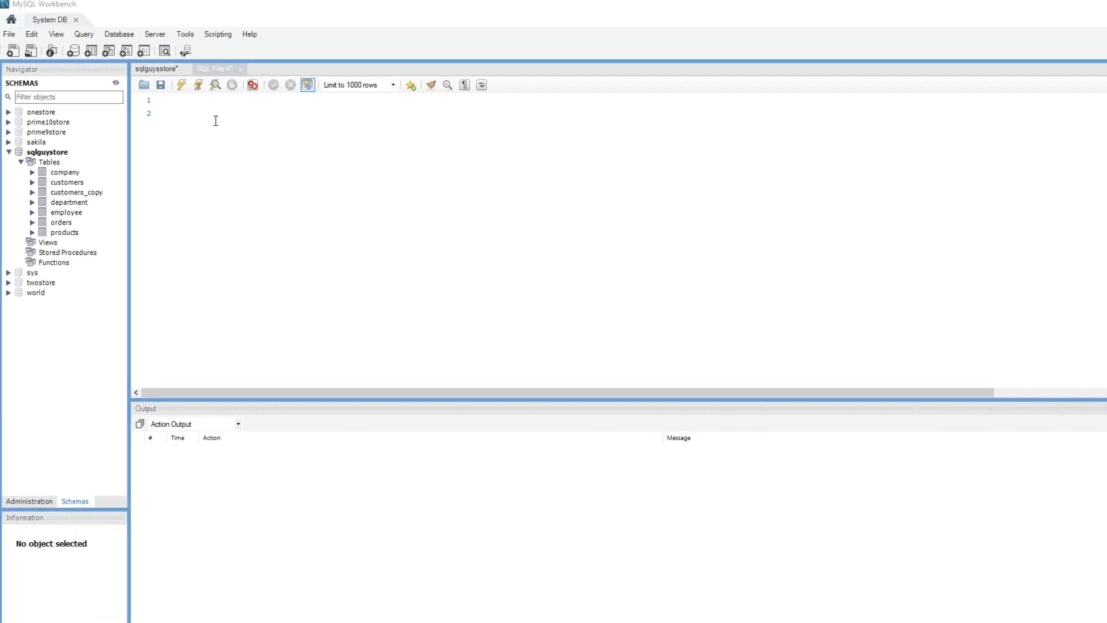
Run select * from employee; to list all six employee rows
type("selec")
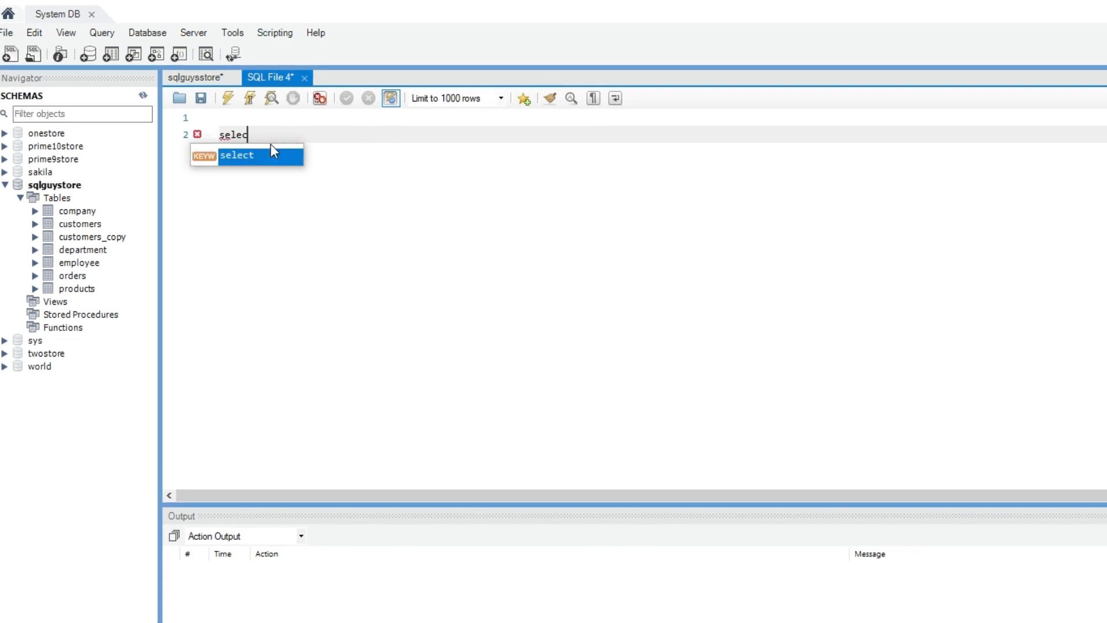
type("\" * fro\"")
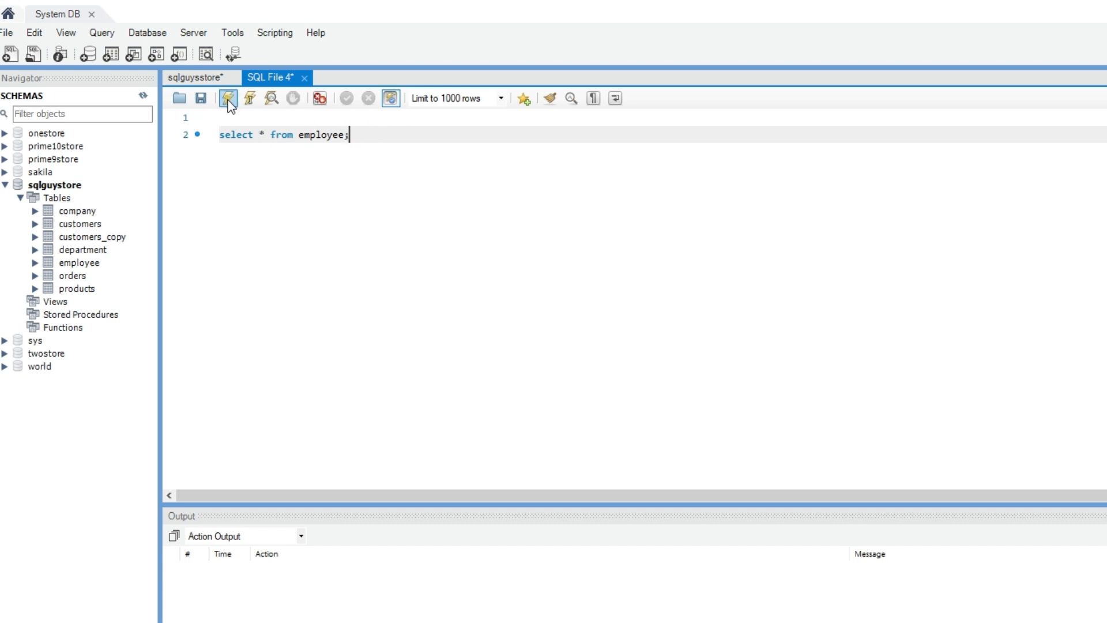
left_click(227, 98)
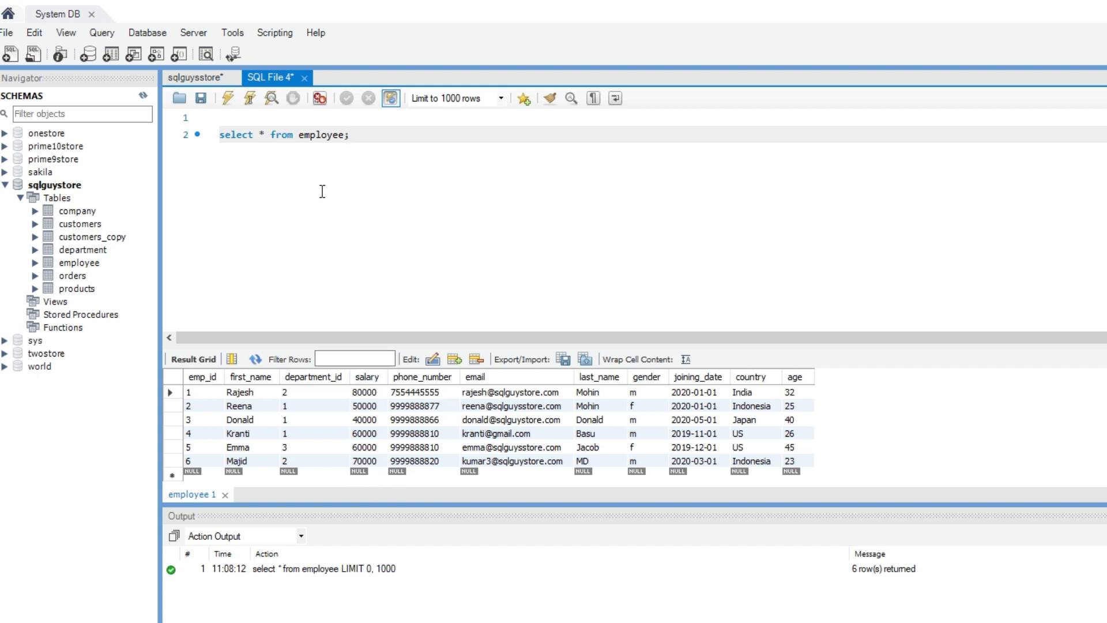
Change the query to select sum(salary) from employee and run it, getting 360000
left_click(254, 135)
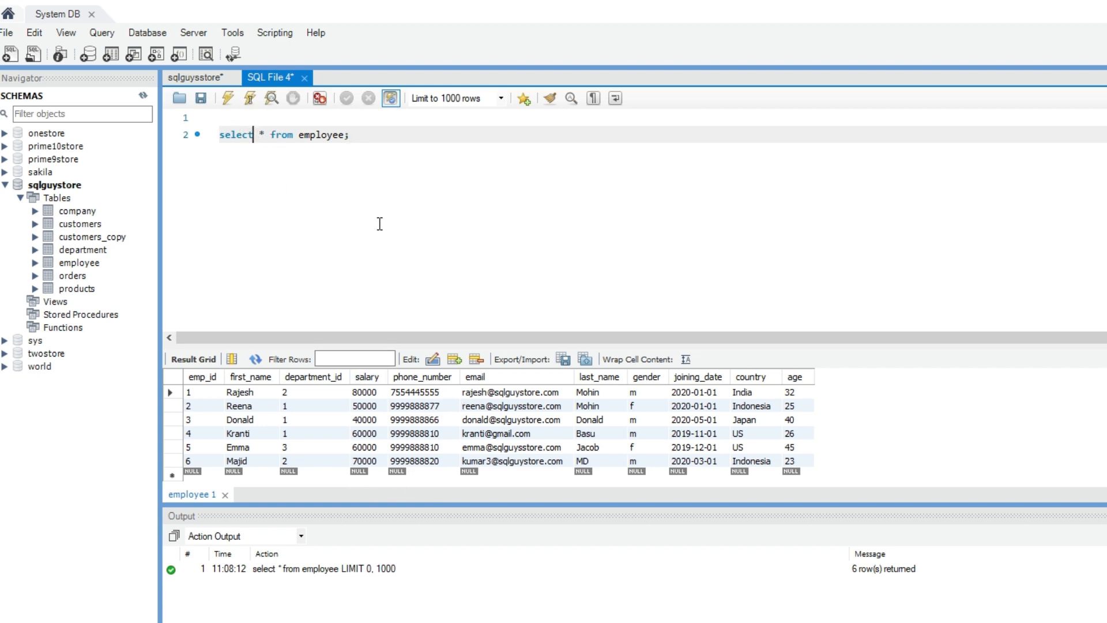
type("sum(")
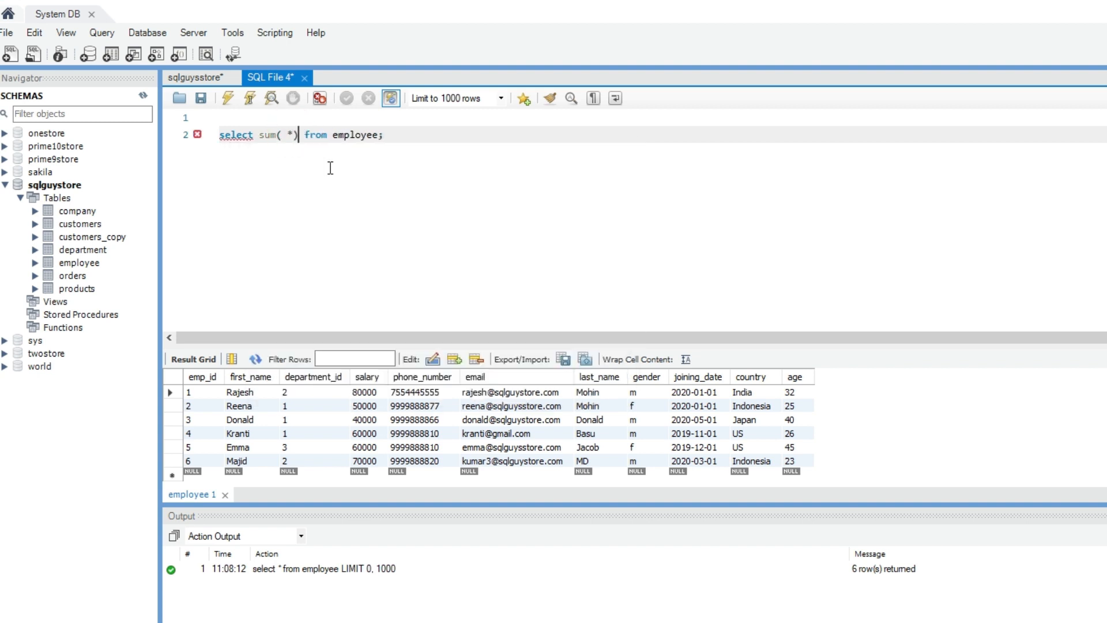
key("Backspace")
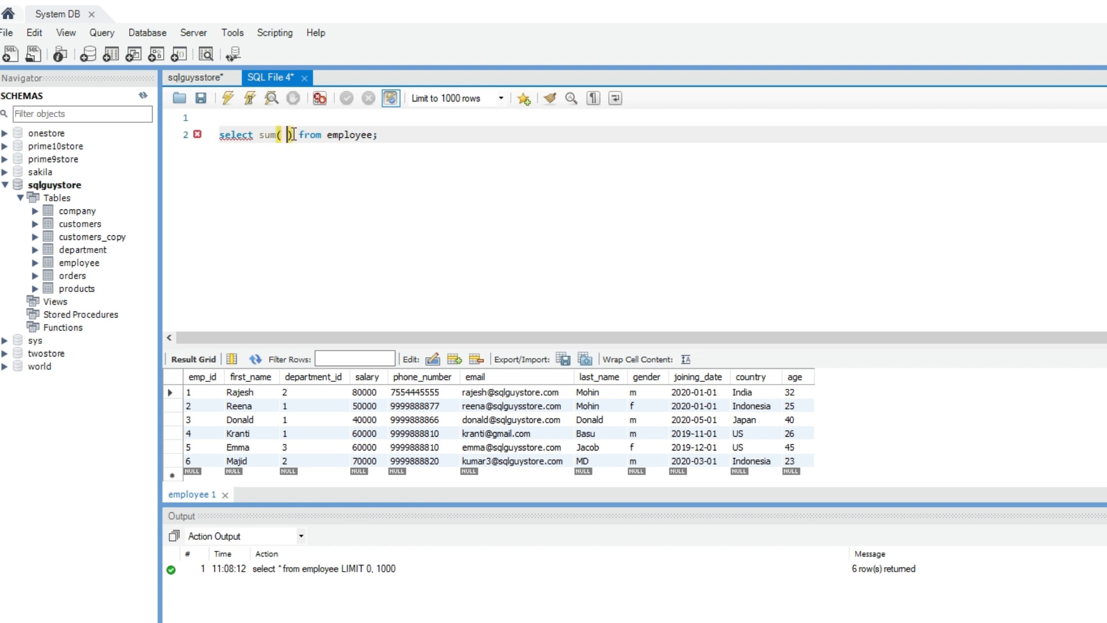
type("salary")
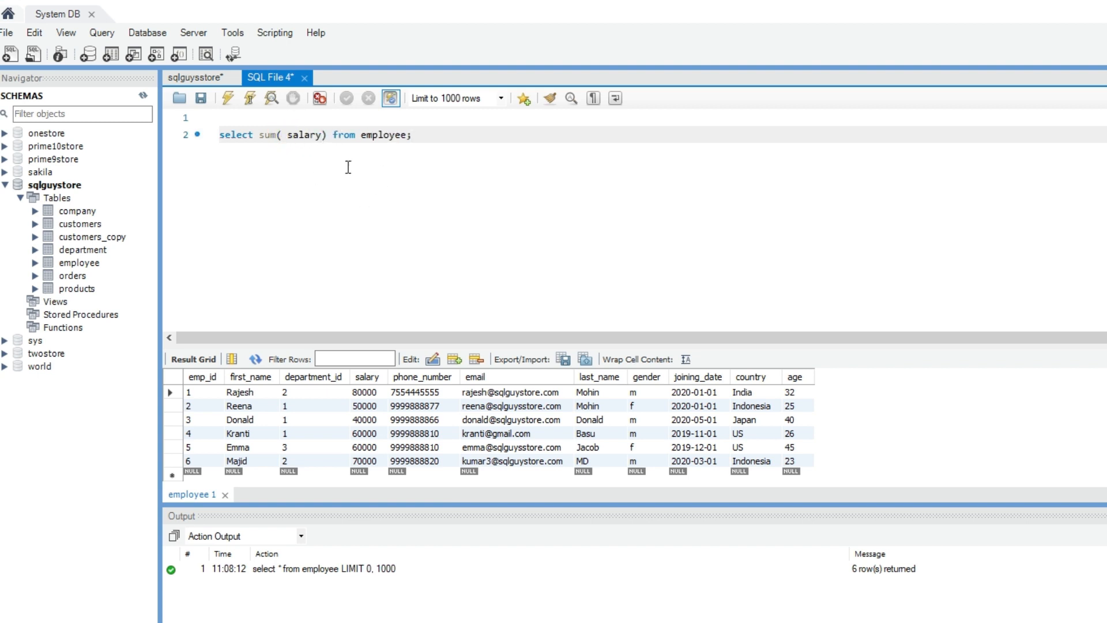
mouse_move(227, 99)
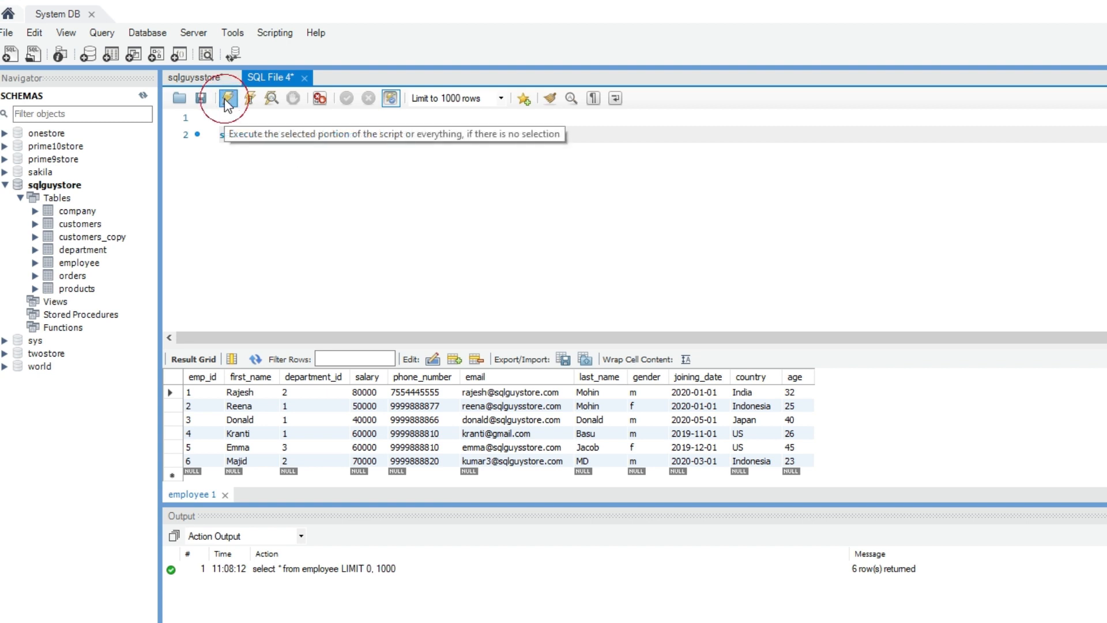
left_click(226, 99)
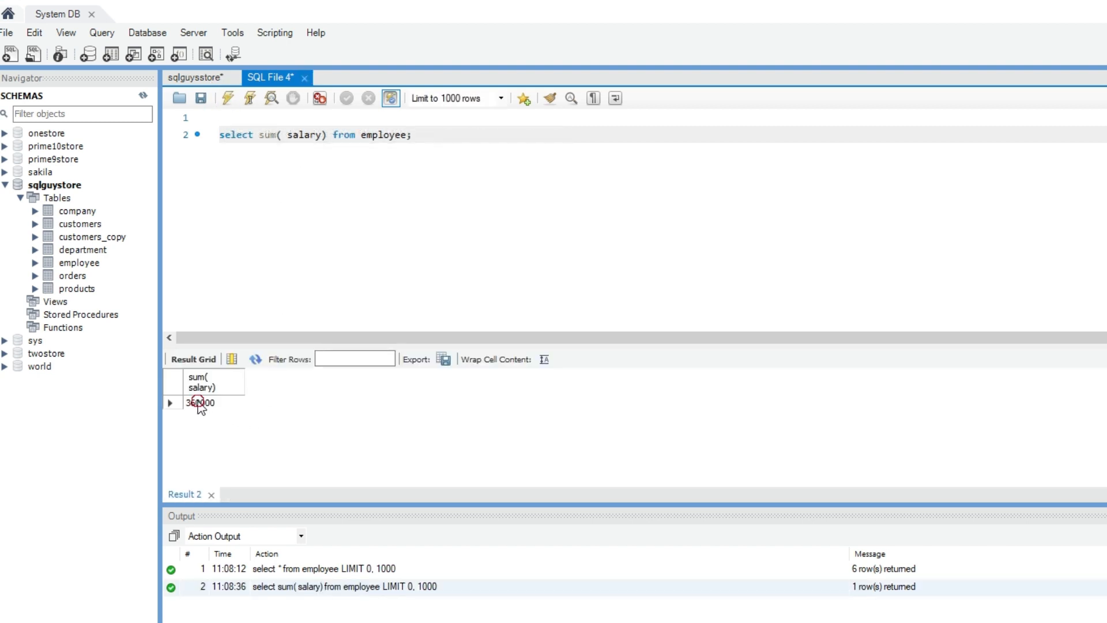
left_click(201, 402)
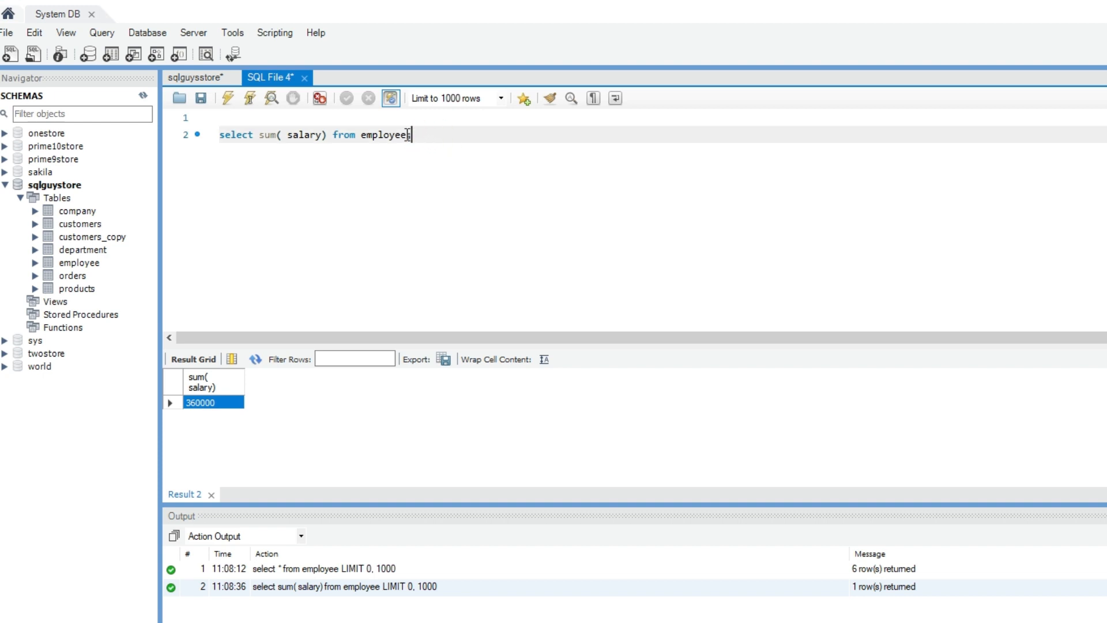
Add group by country to the salary sum query and run it, getting four country totals
type(";")
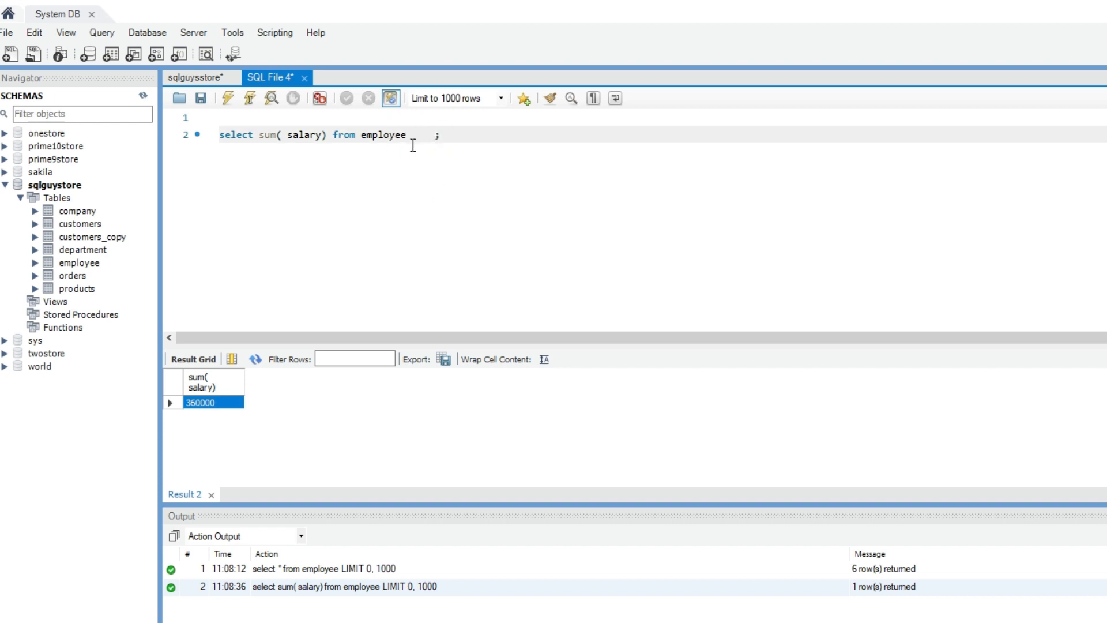
mouse_move(590, 308)
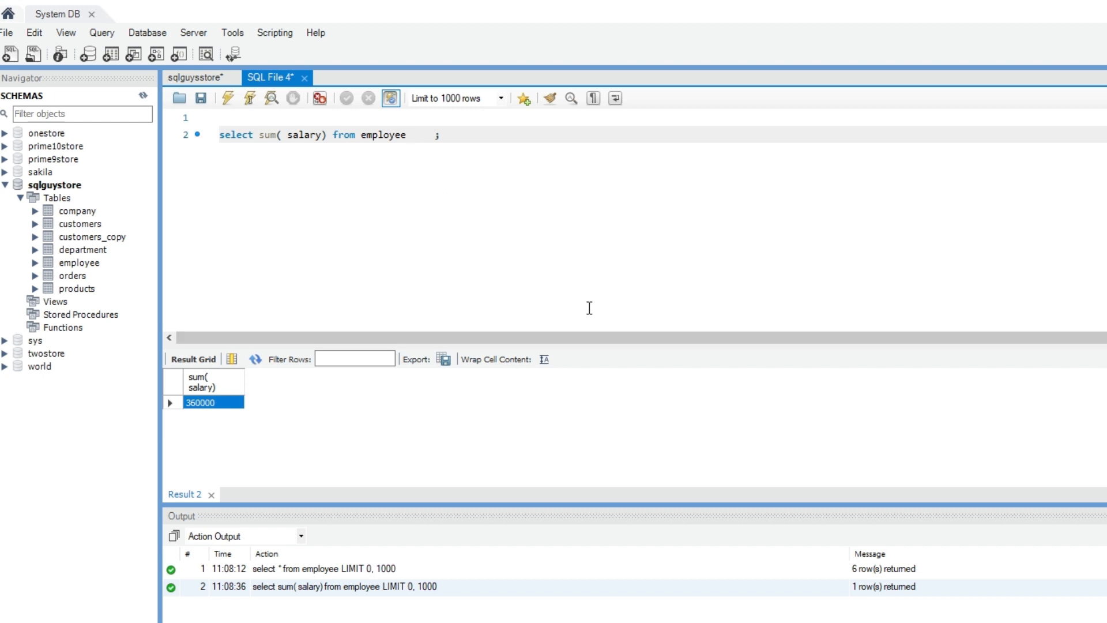
left_click(417, 135)
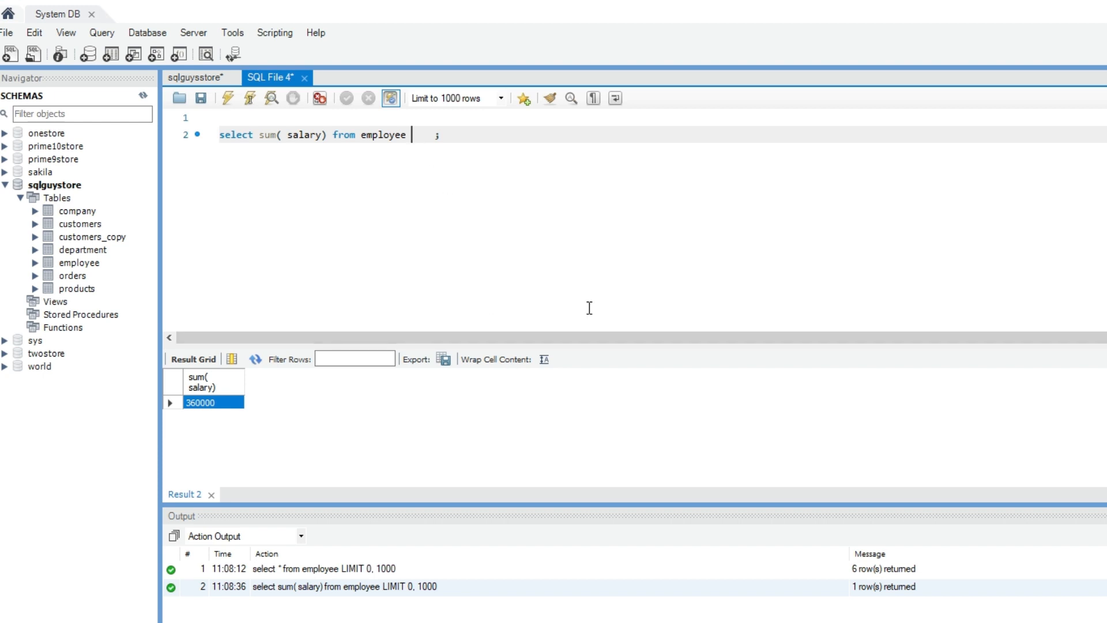
type("g")
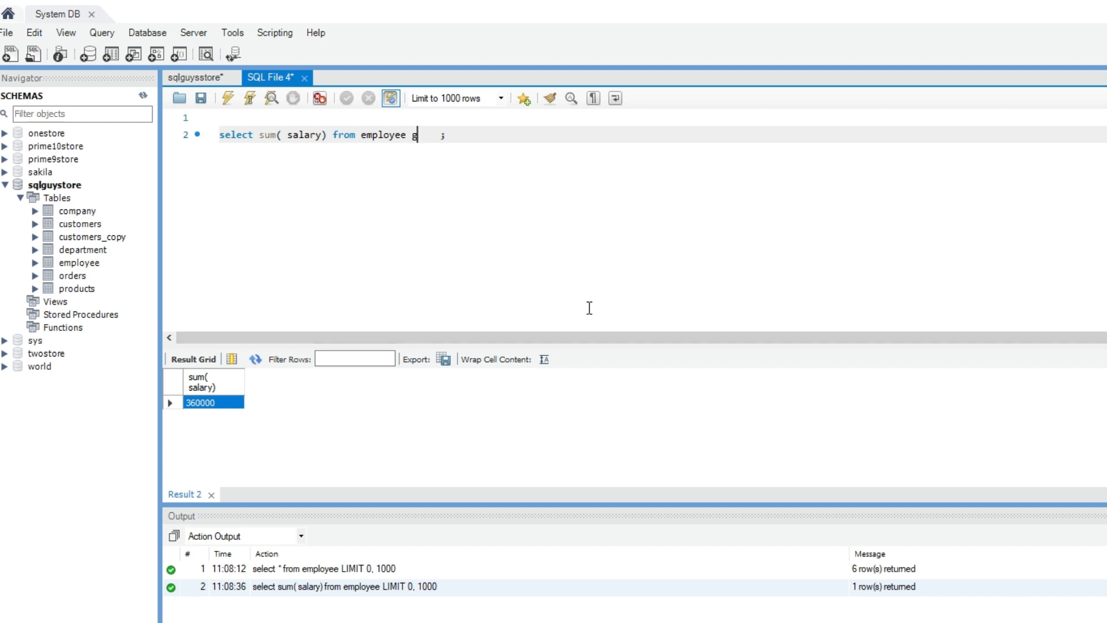
type("roup b")
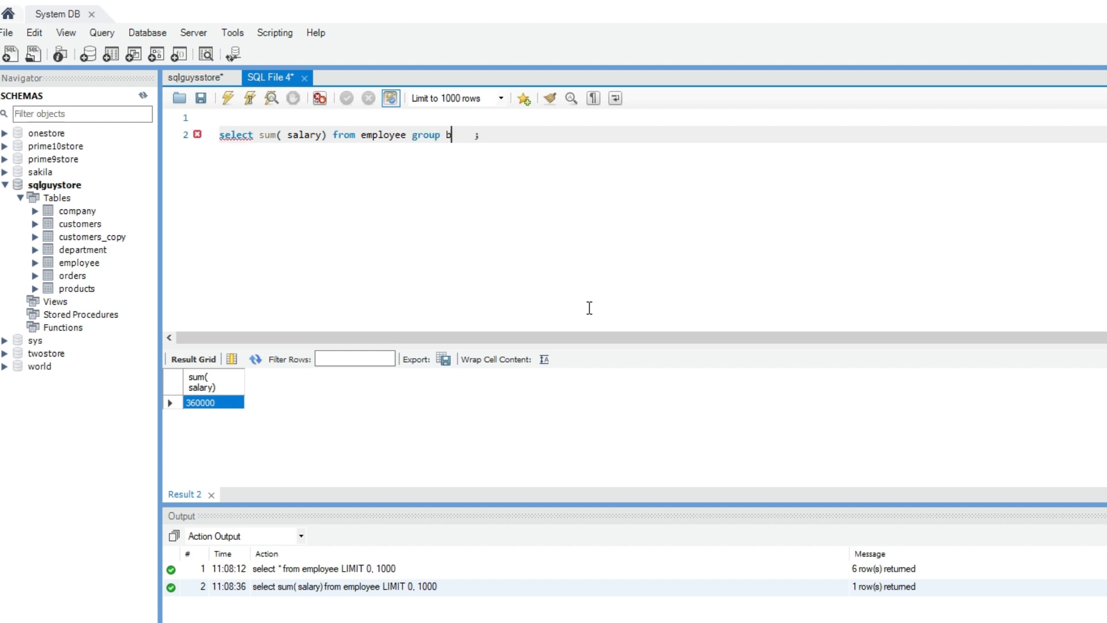
type("y co")
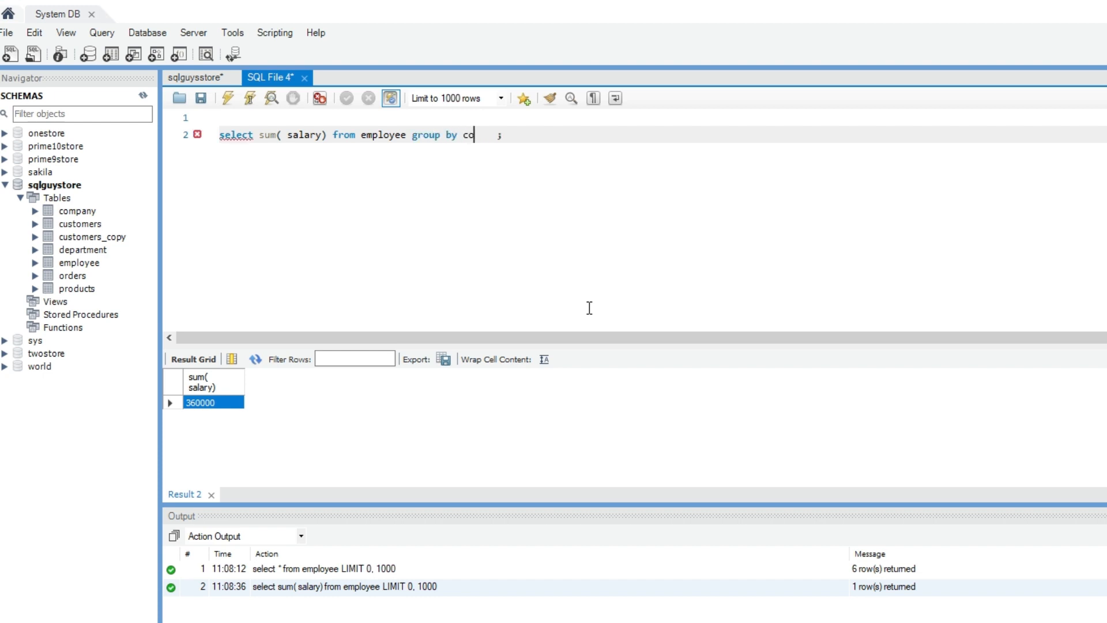
type("untry")
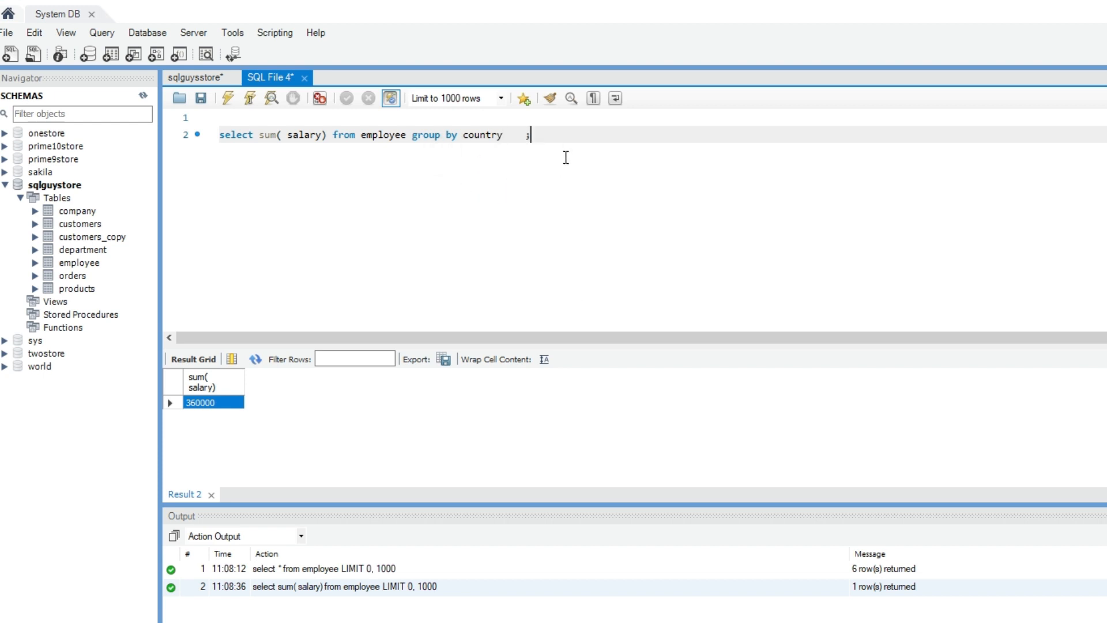
mouse_move(228, 98)
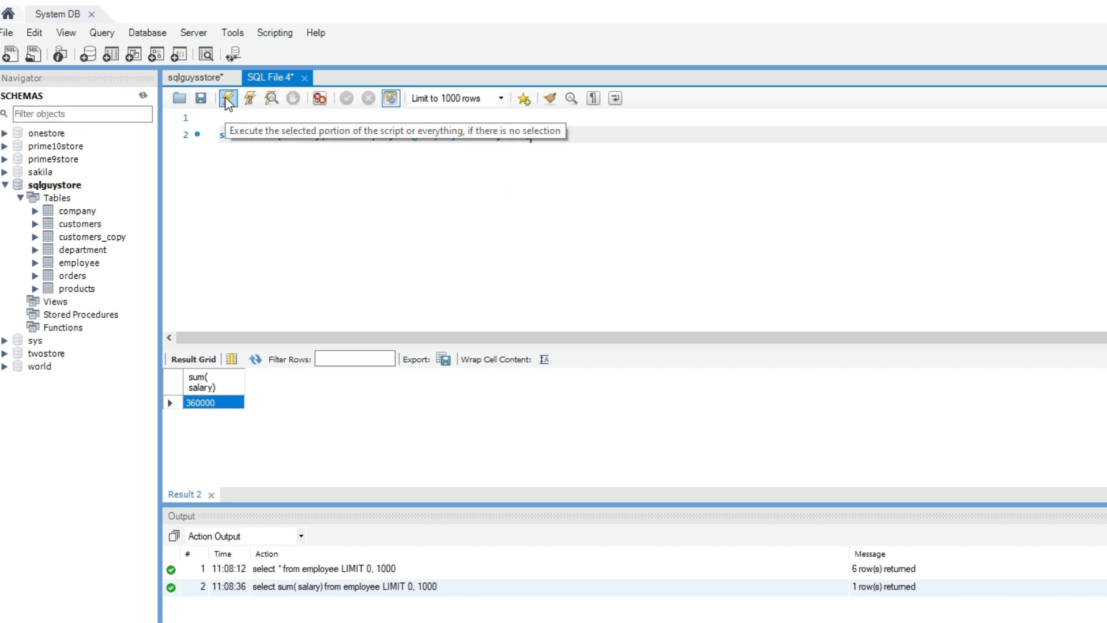
left_click(227, 98)
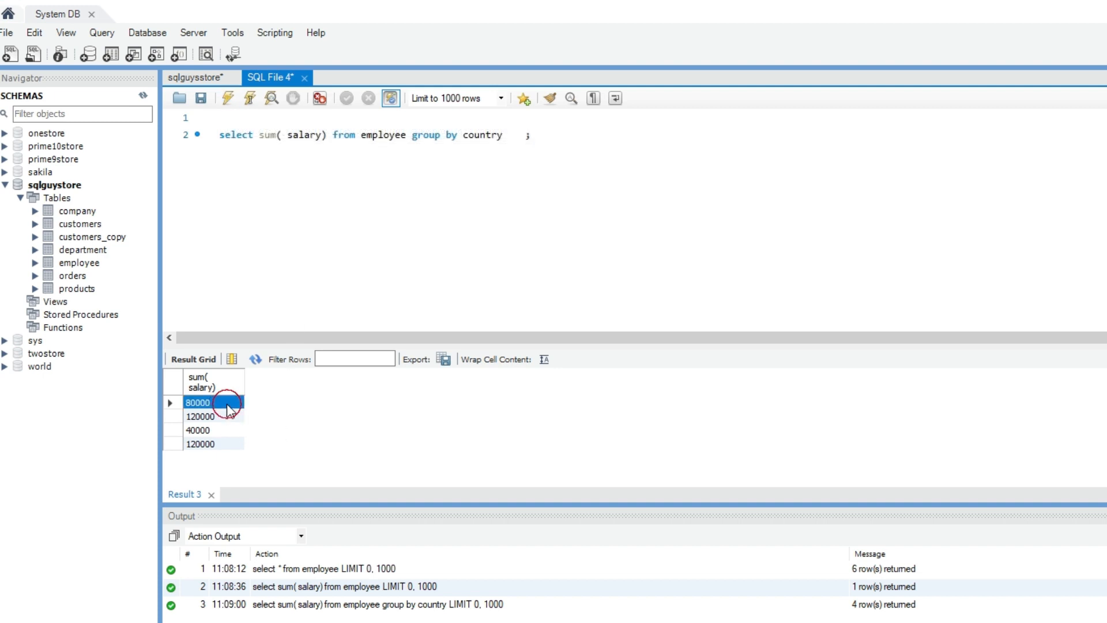
left_click(205, 430)
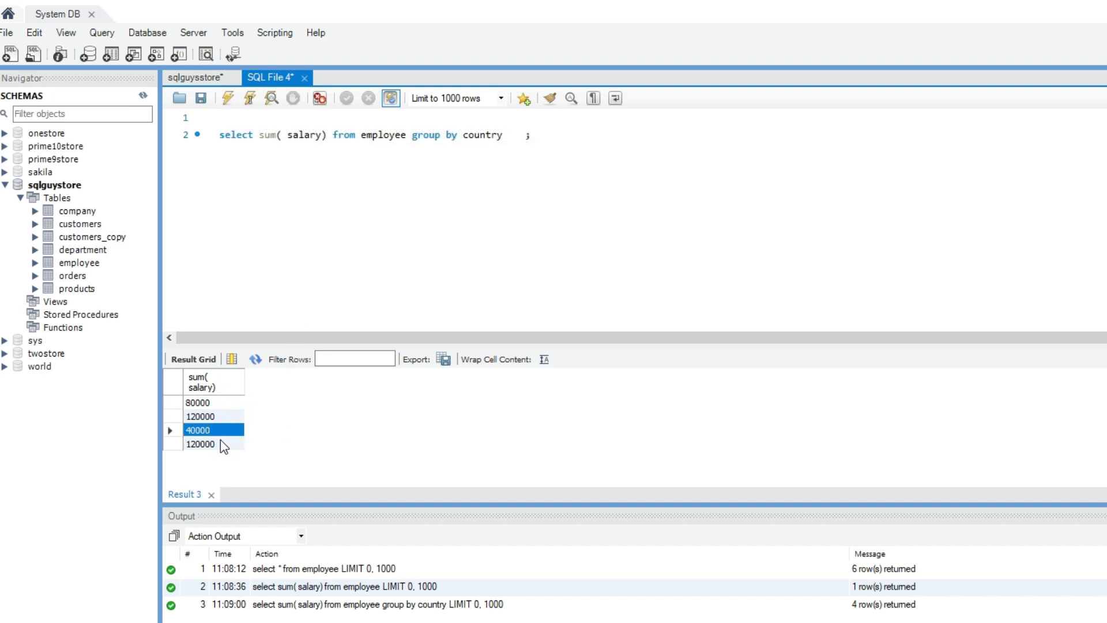
left_click(200, 444)
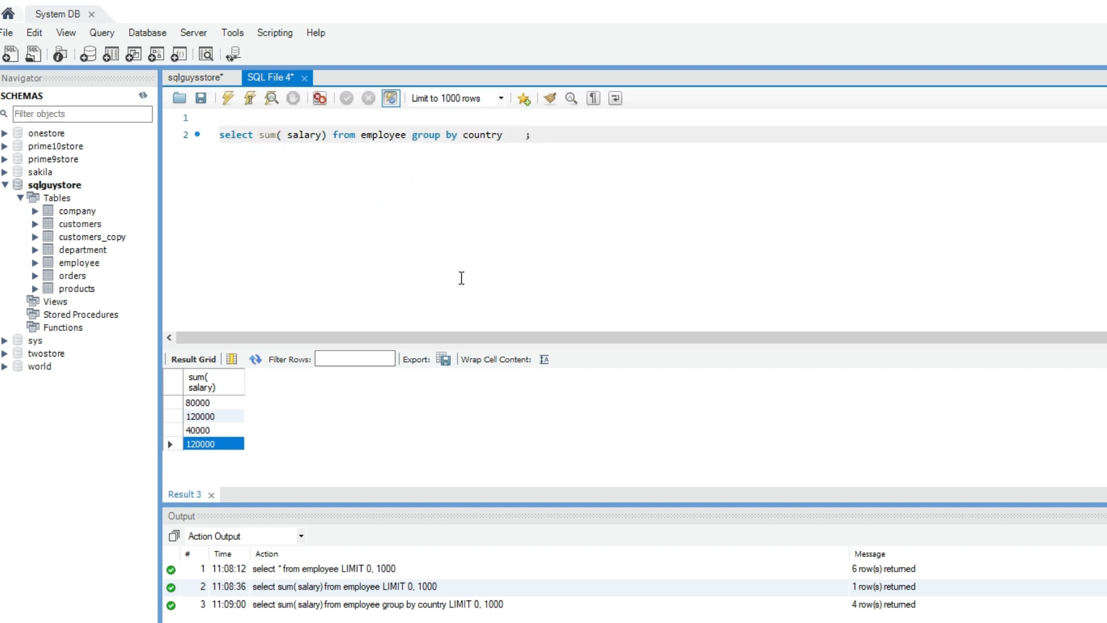
type("country")
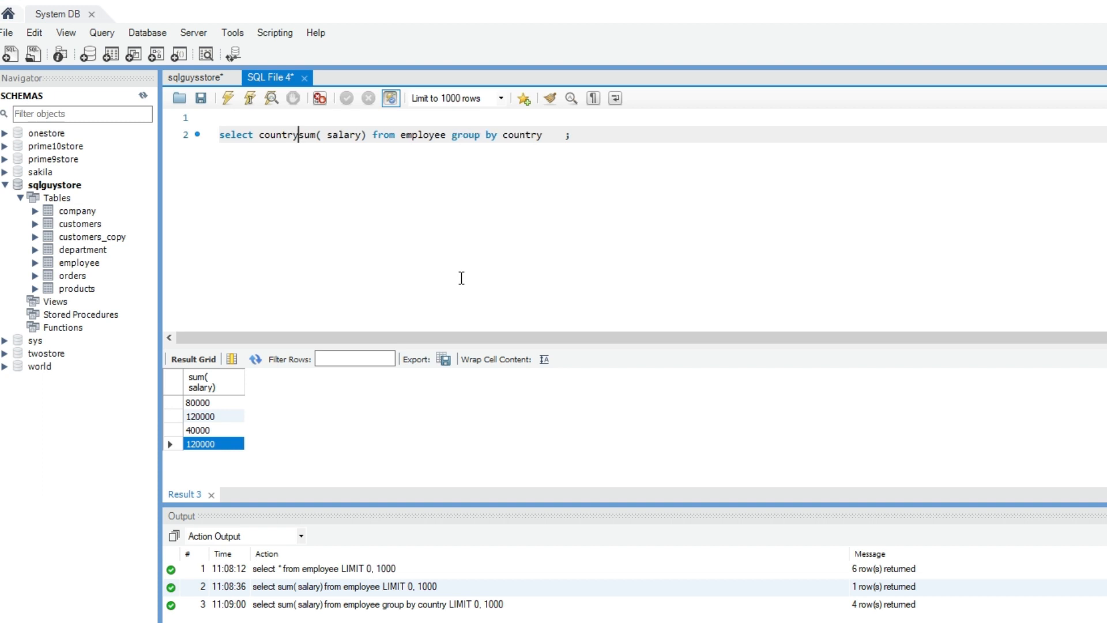
type(",")
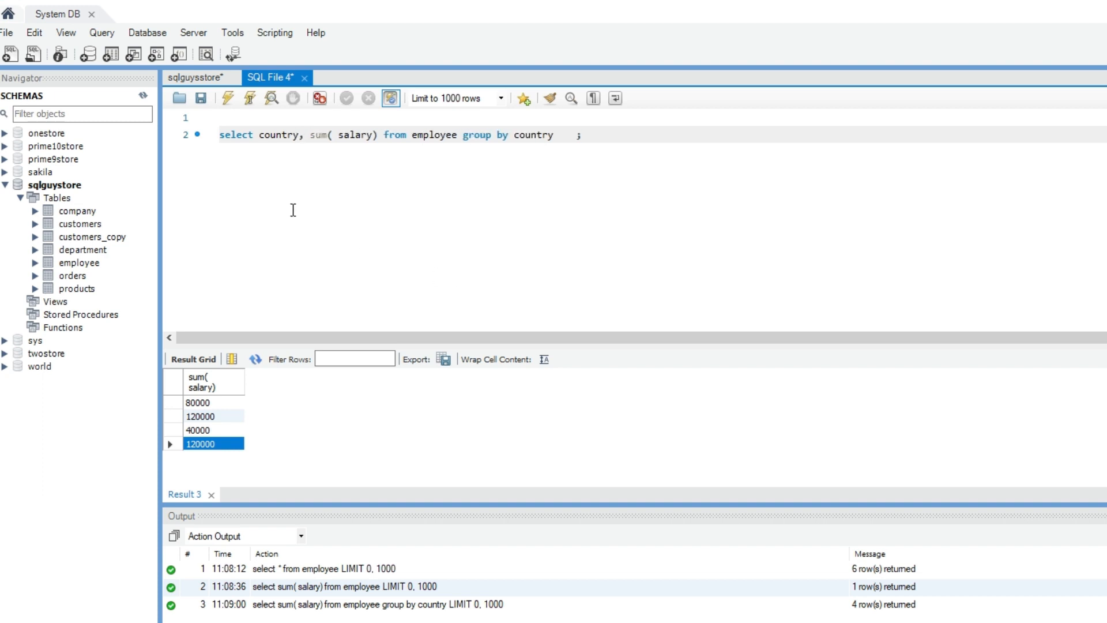
left_click(227, 98)
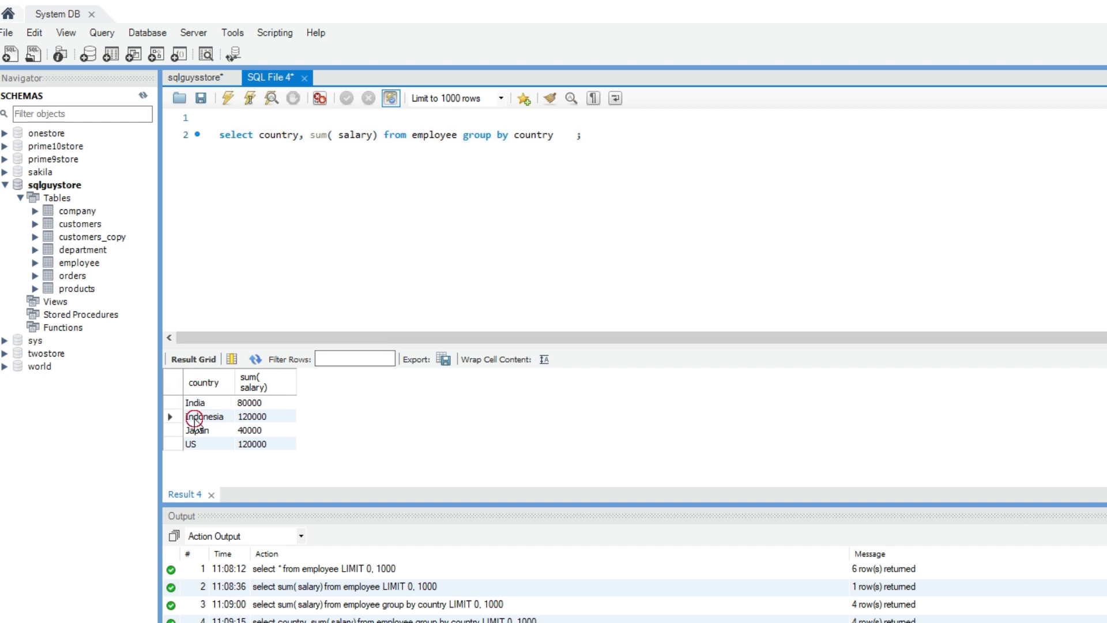
left_click(206, 415)
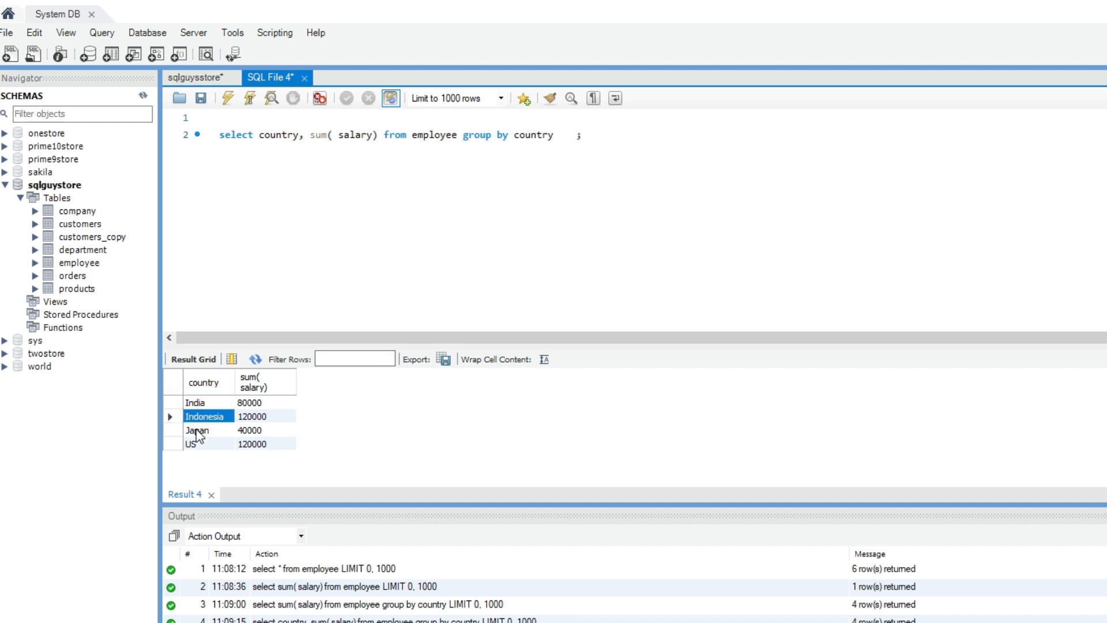
left_click(191, 444)
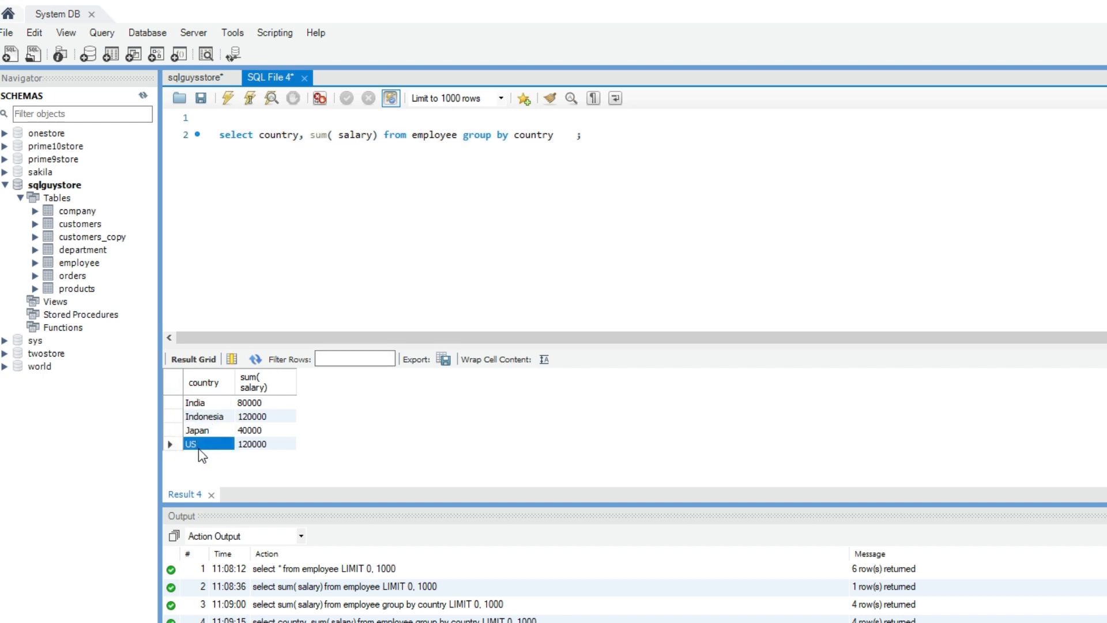
mouse_move(235, 422)
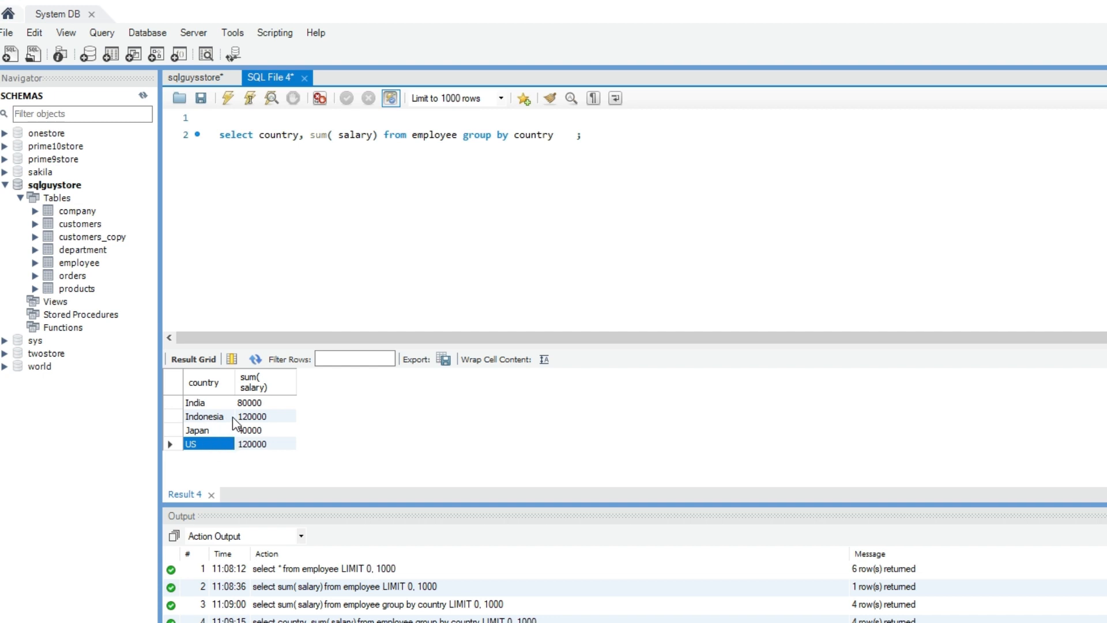
mouse_move(397, 187)
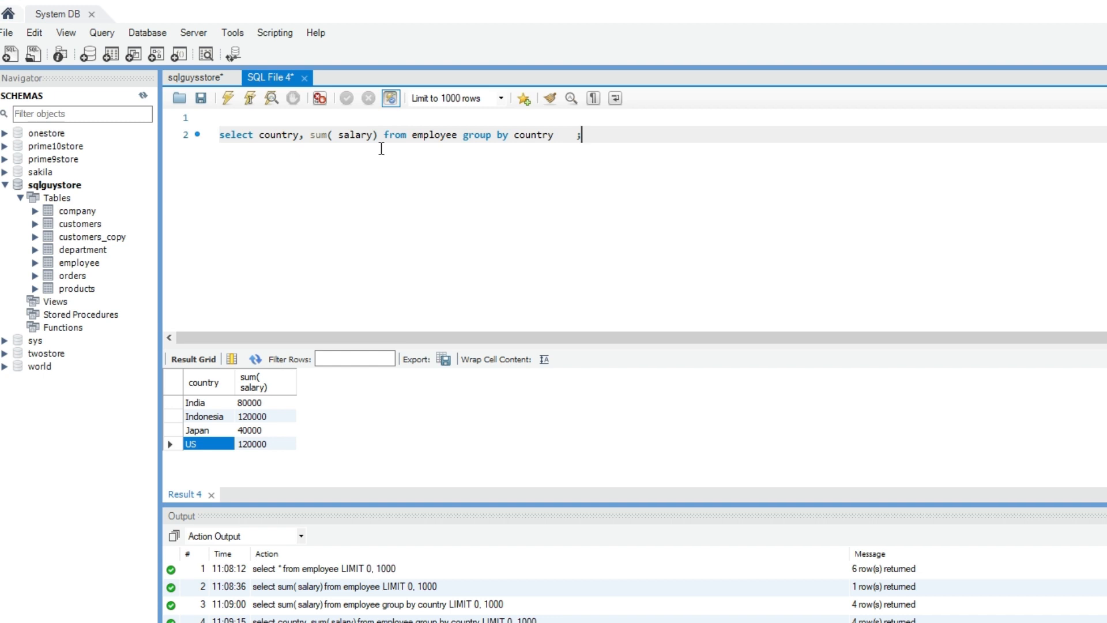
mouse_move(562, 149)
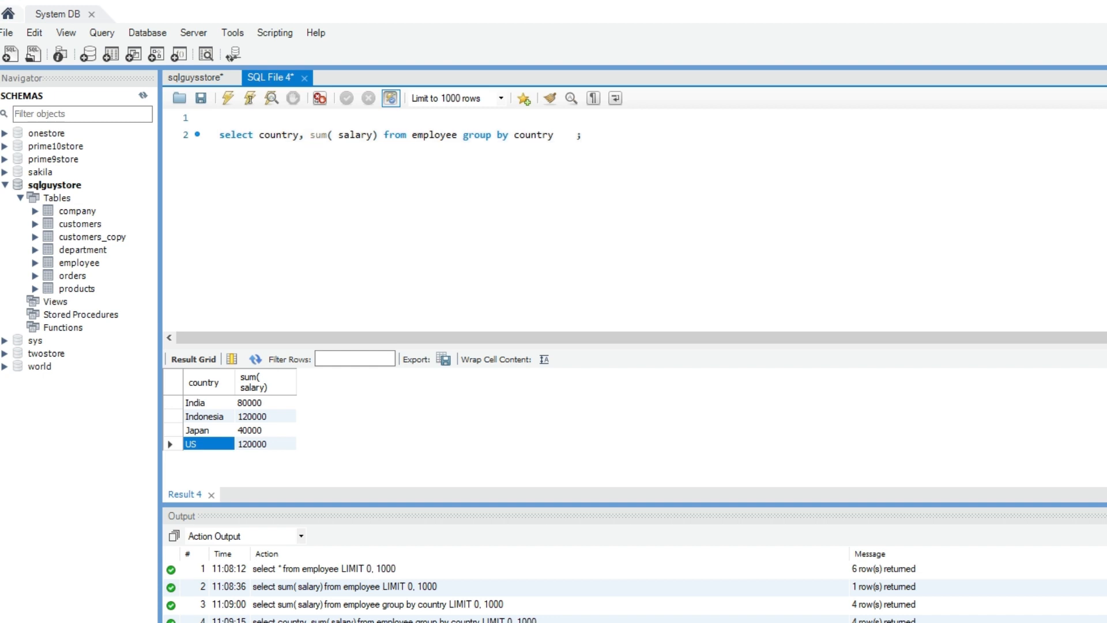
Add where department_id=1 before GROUP BY and run, giving Indonesia 50000, Japan 40000, US 60000
left_click(459, 135)
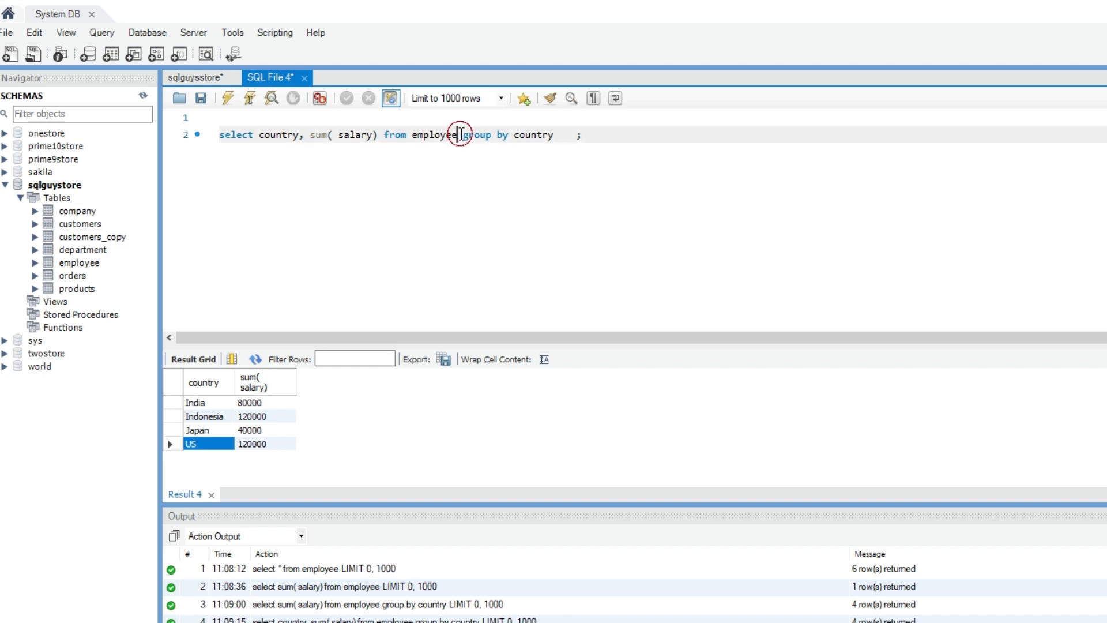
type("where department_id")
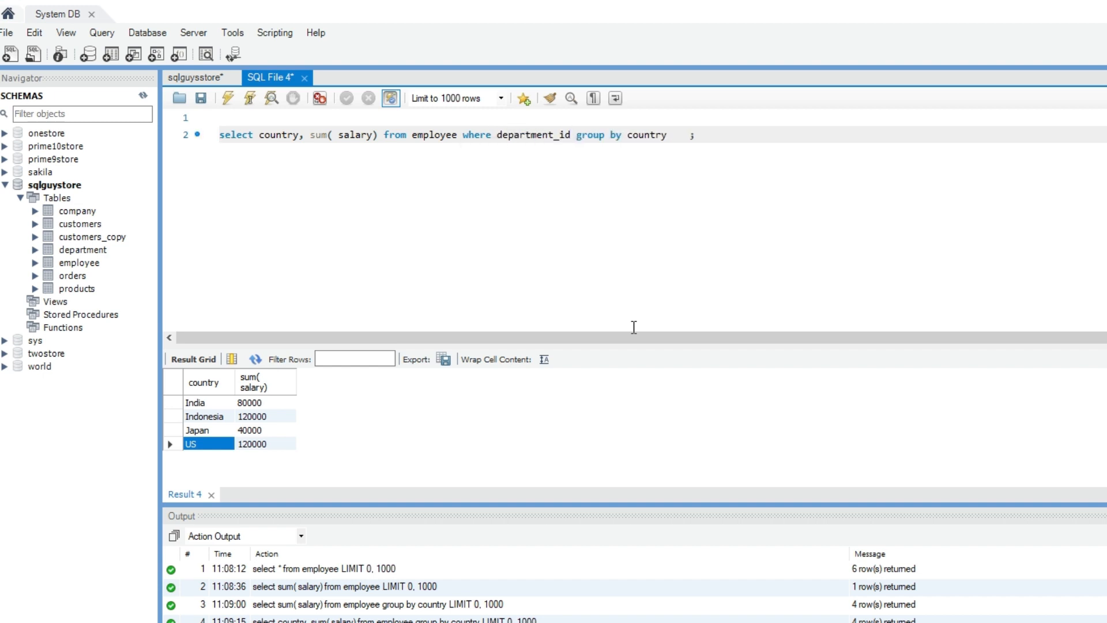
type("=1")
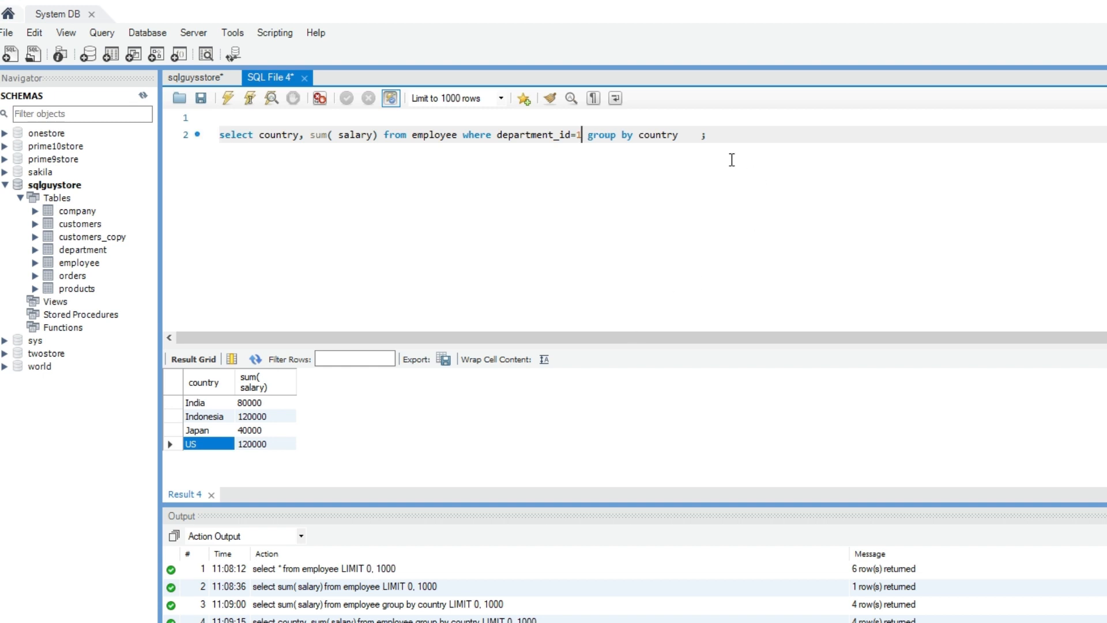
mouse_move(227, 98)
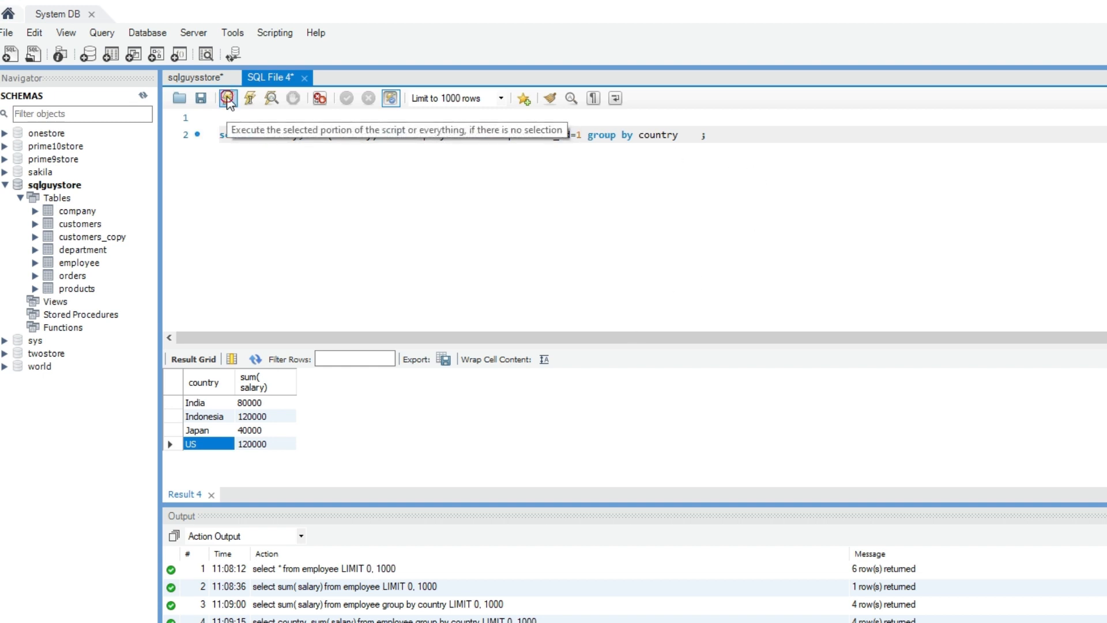
left_click(227, 99)
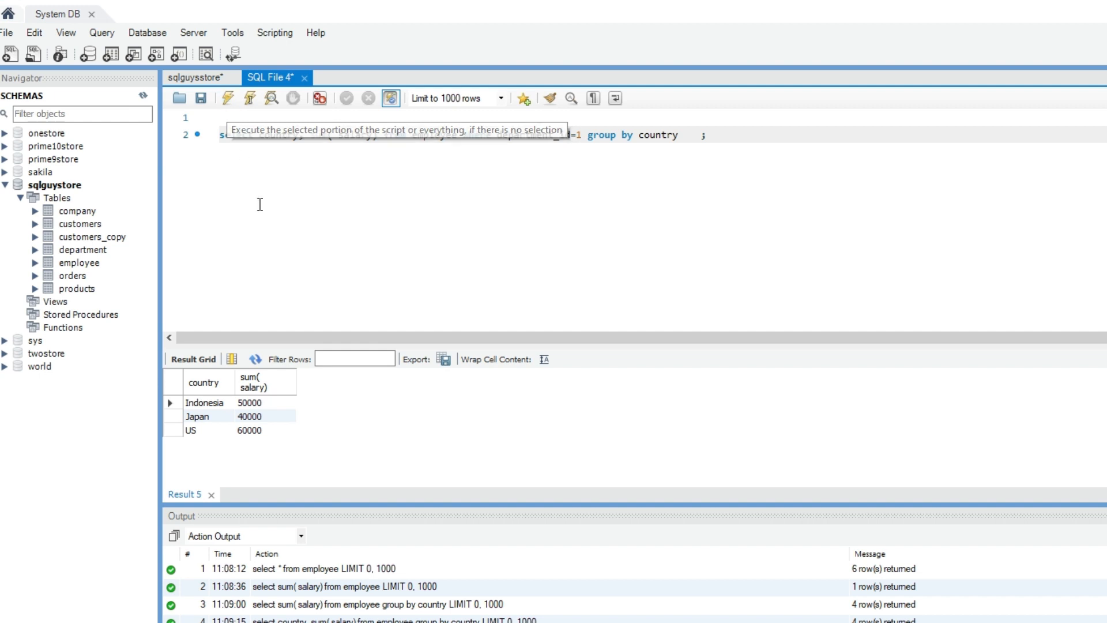
mouse_move(263, 420)
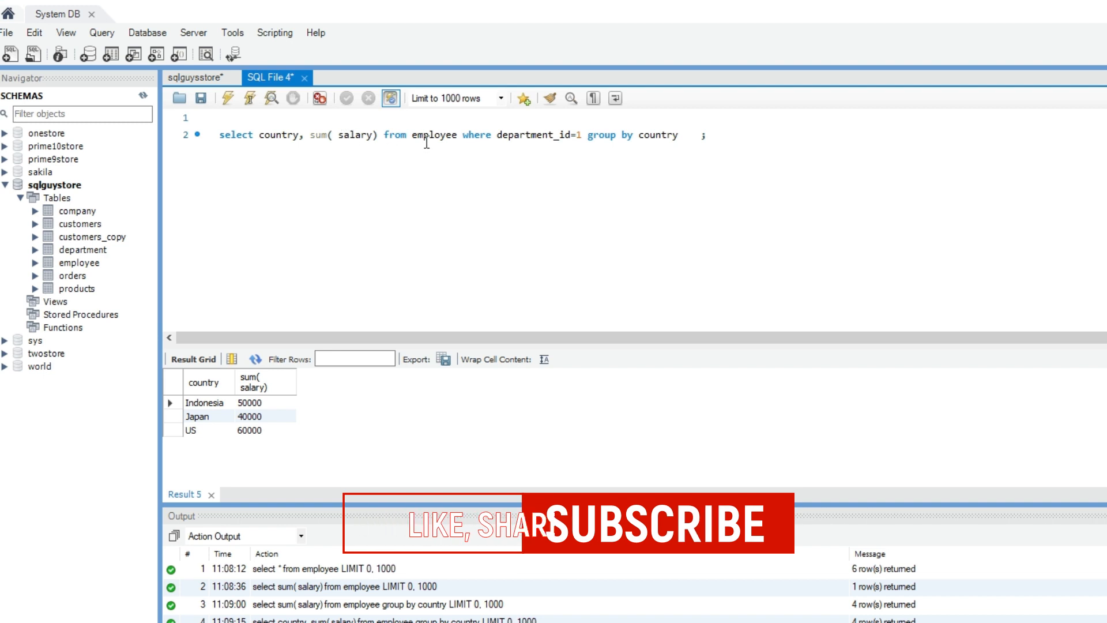
Delete the department_id=1 filter and replace sum(salary) with count(*)
double_click(509, 135)
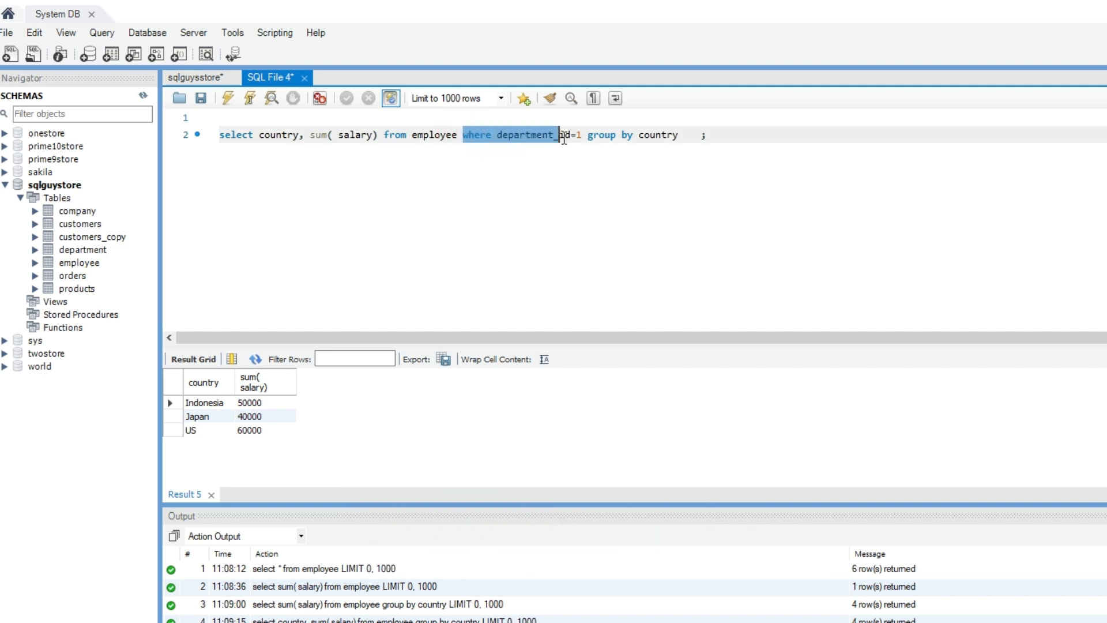
key("Delete")
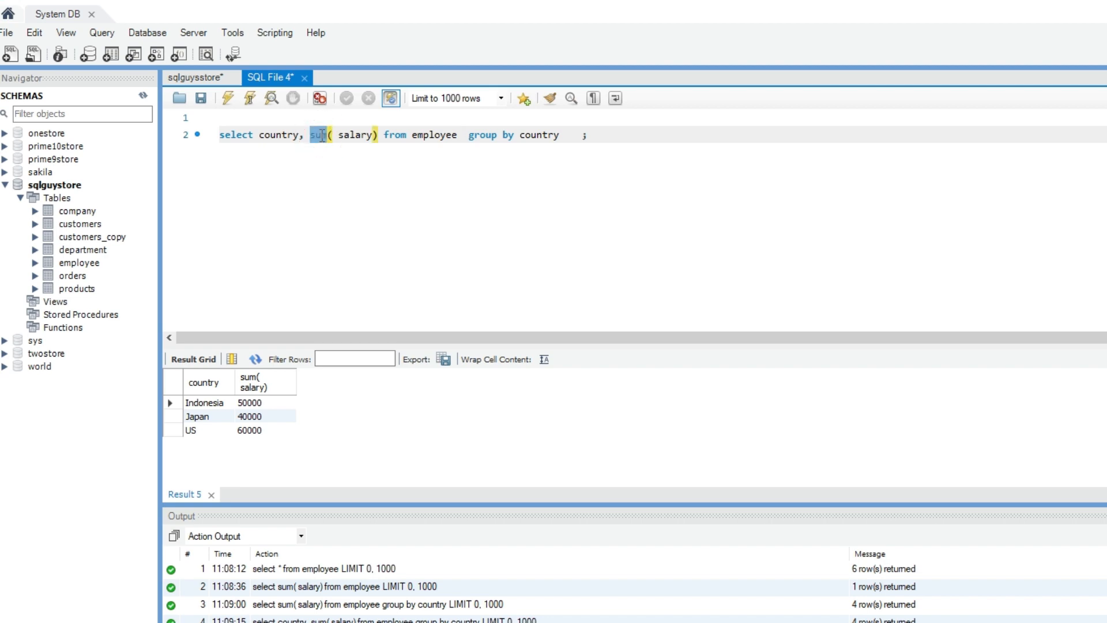
type("count(*)")
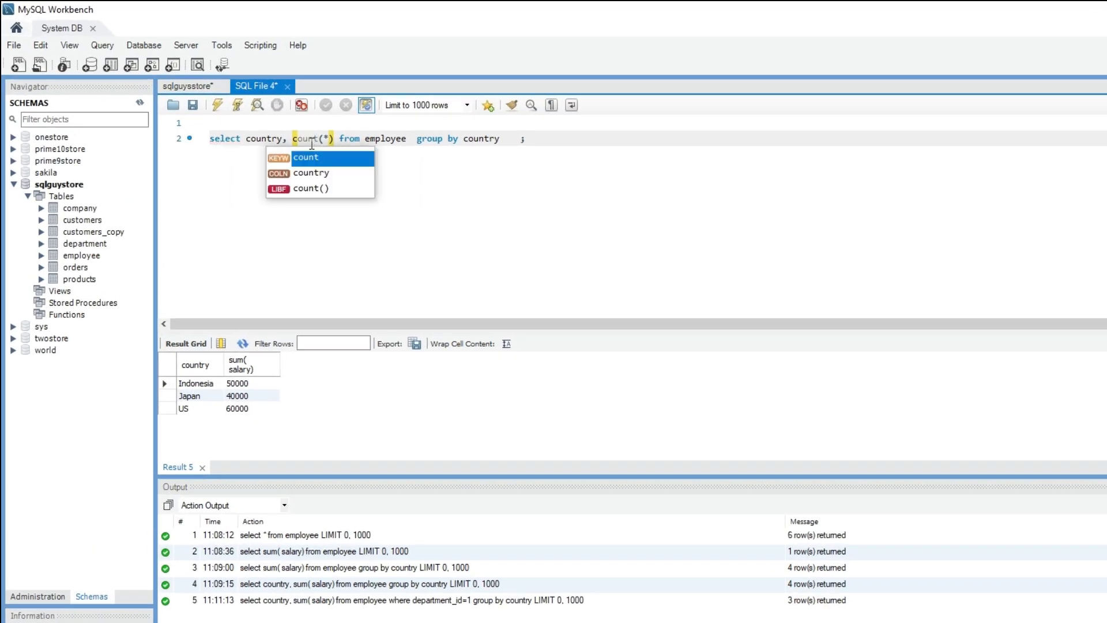
left_click(311, 157)
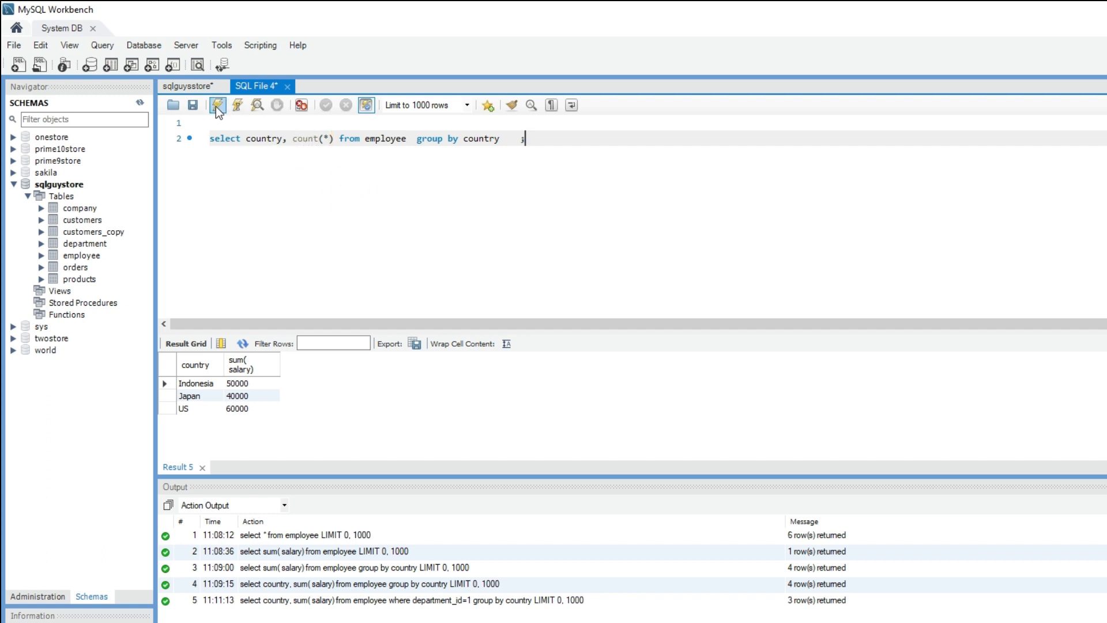
Run the count(*) query and check the counts for India 1, Indonesia 2, Japan 1
left_click(218, 105)
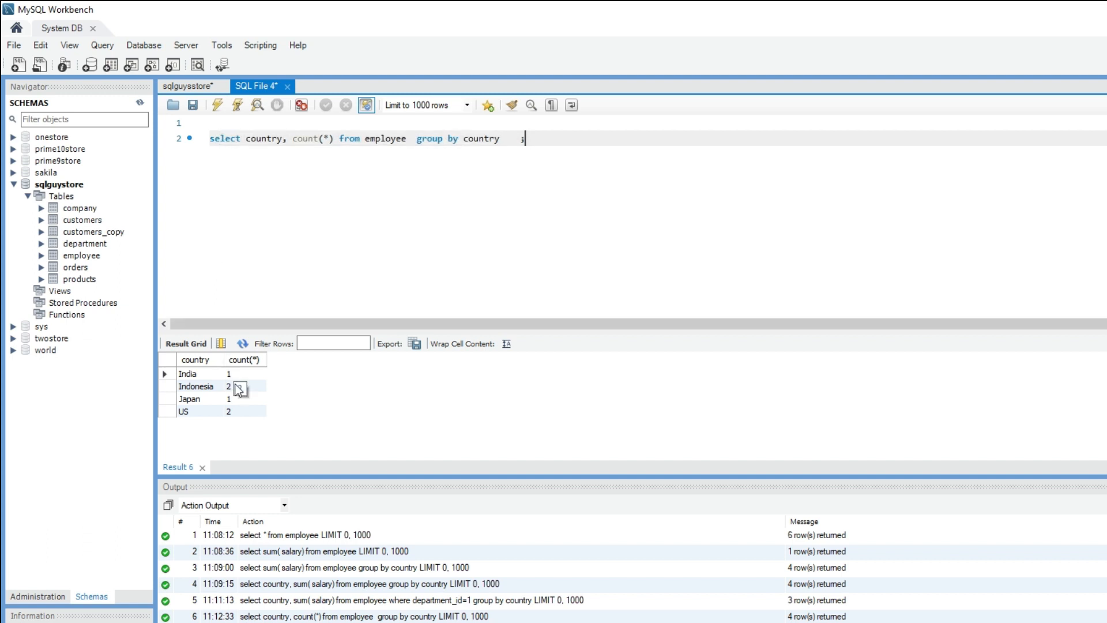
left_click(246, 373)
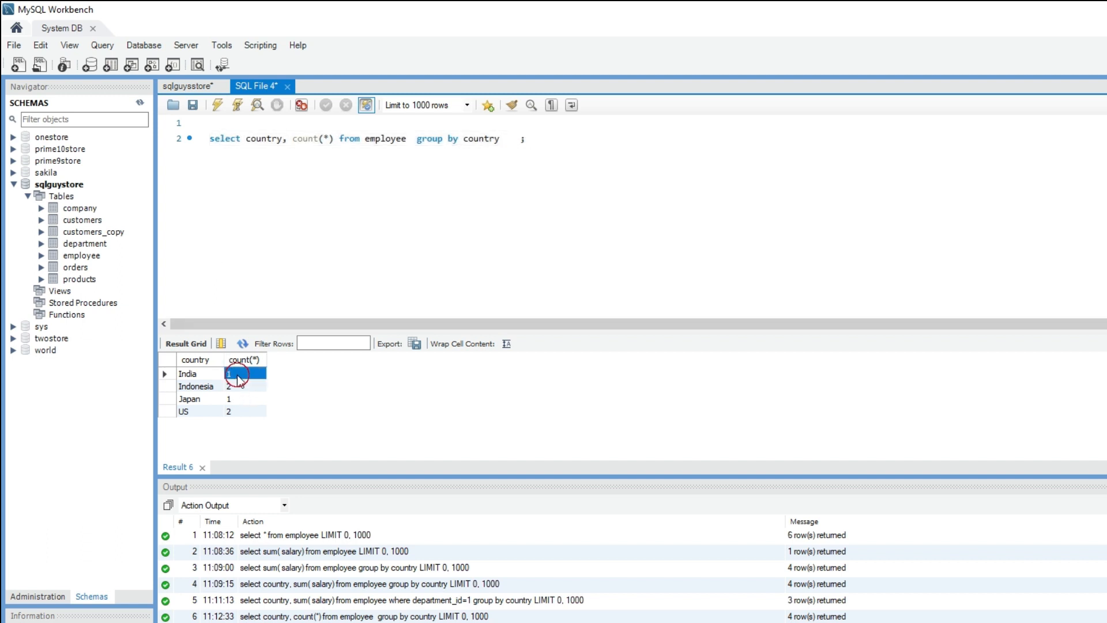
left_click(244, 386)
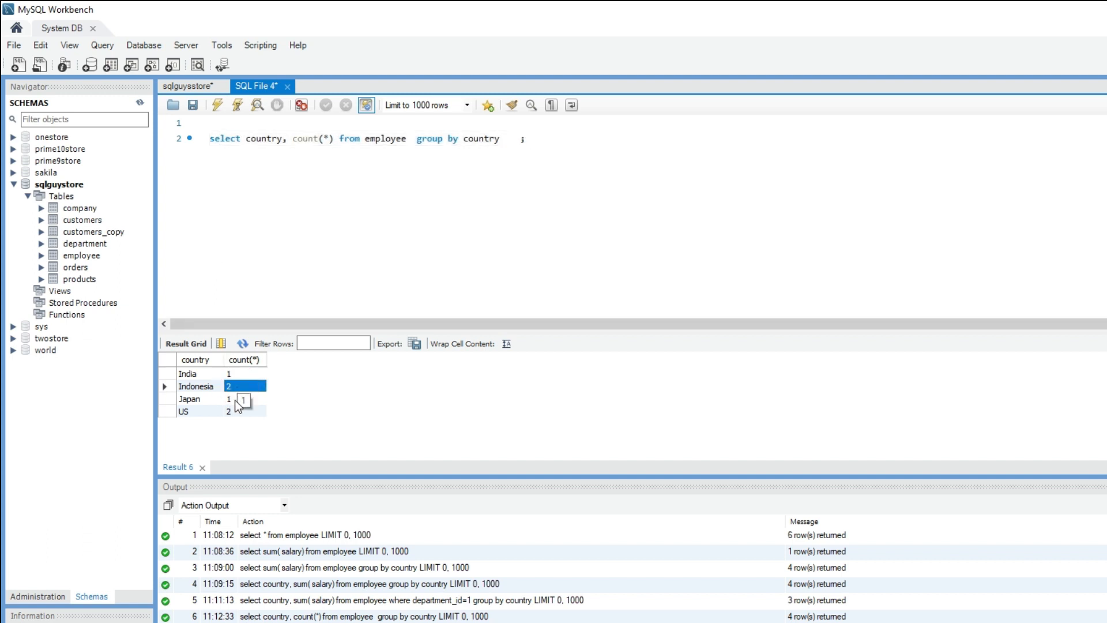
left_click(244, 398)
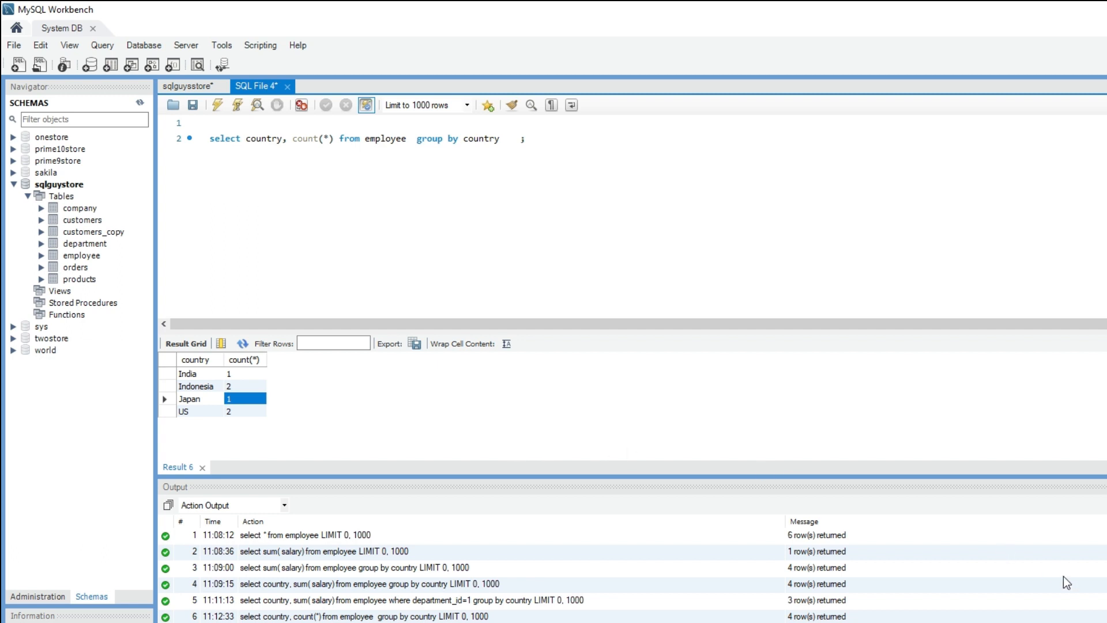
mouse_move(769, 264)
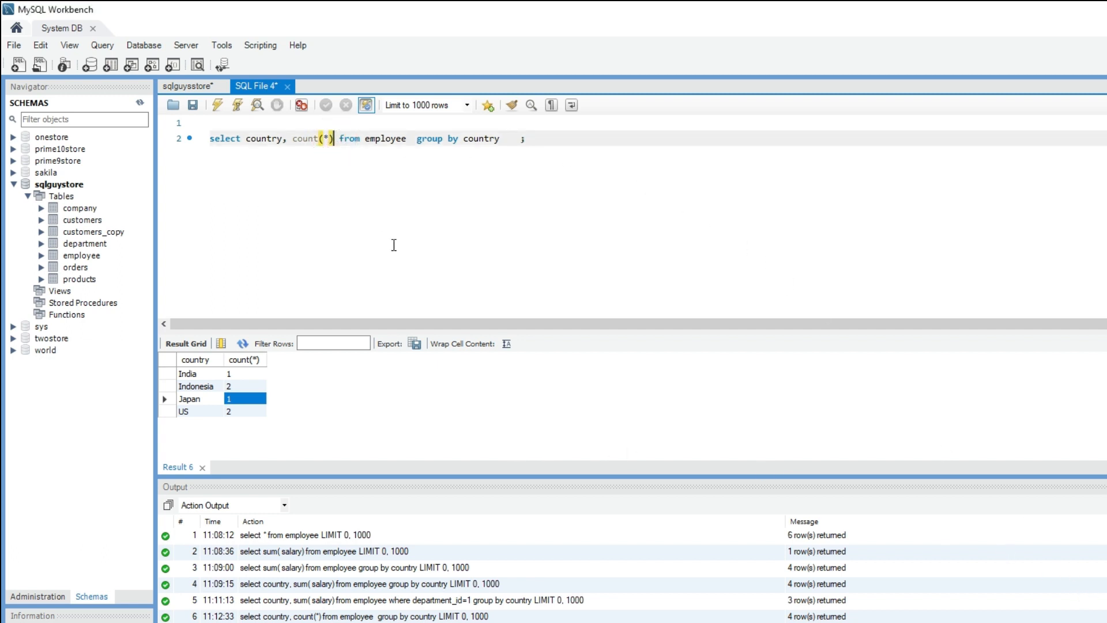
Append min(salary) and max(salary) to the per-country count query's SELECT list
type(", min")
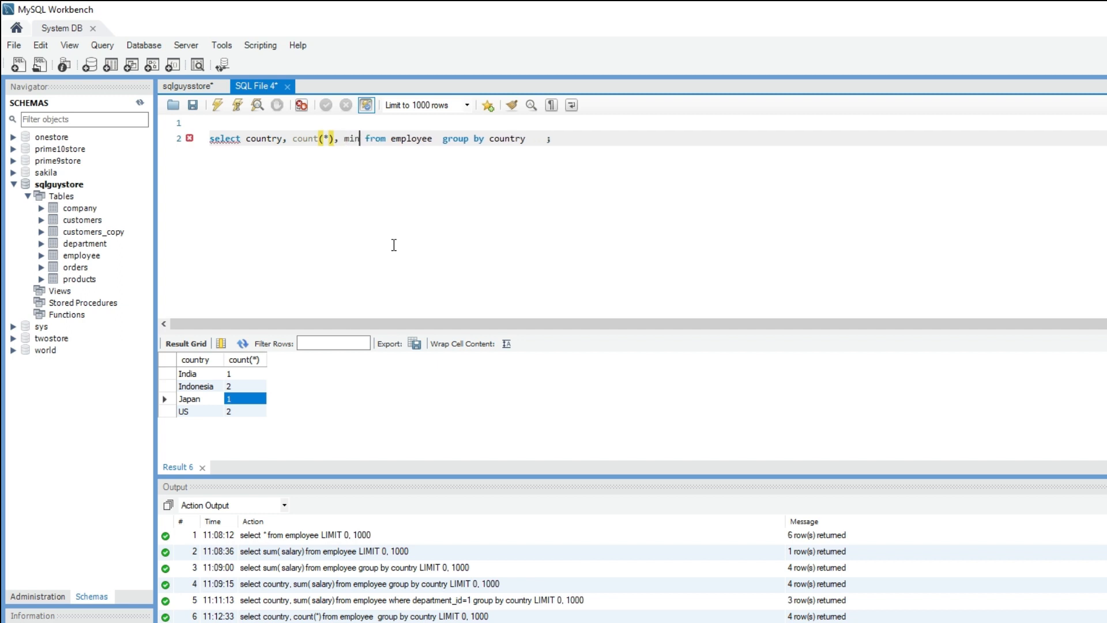
type("(salary")
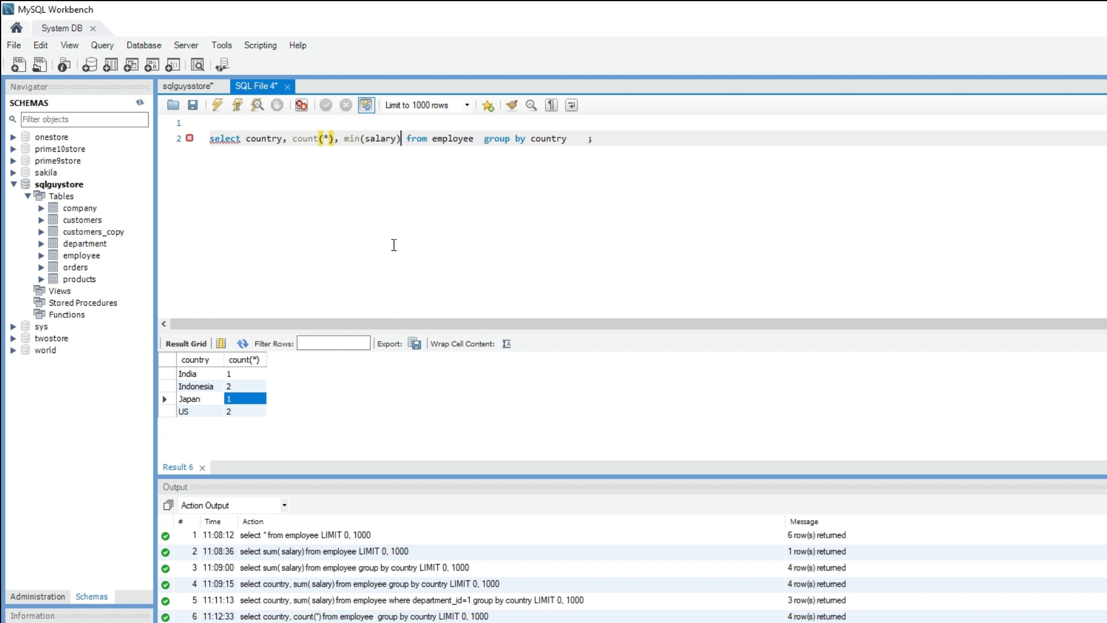
type(",")
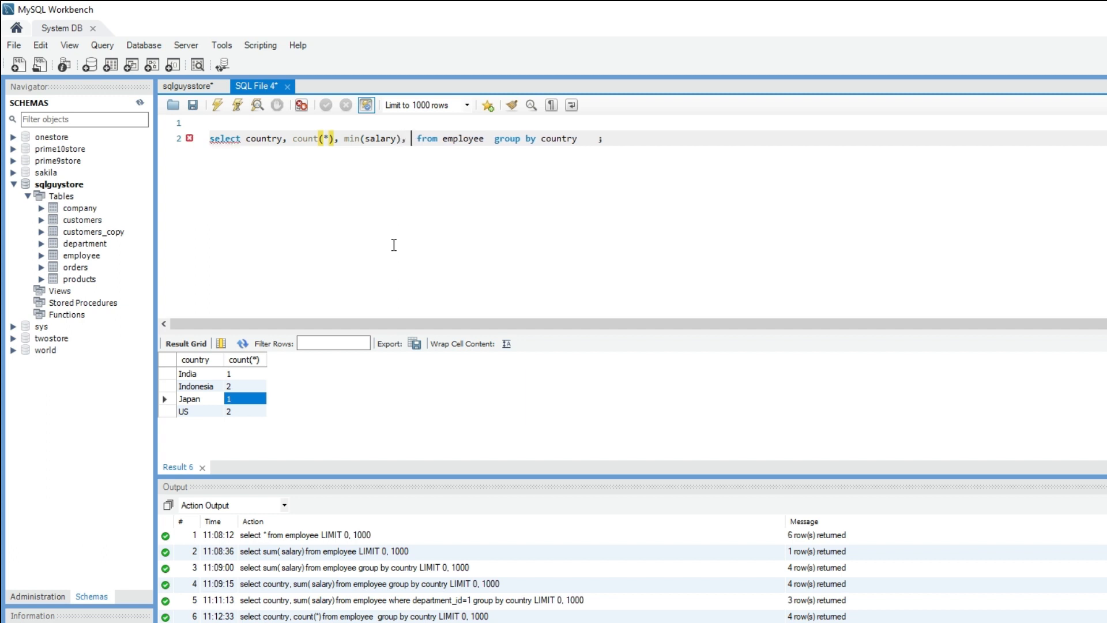
type("max(s")
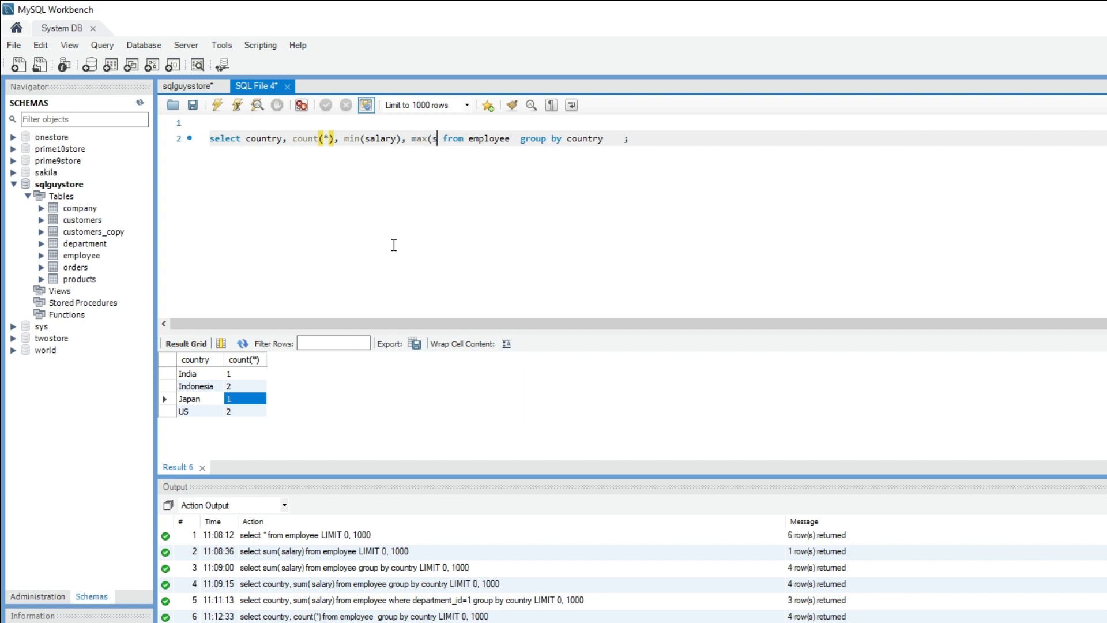
type("alary")
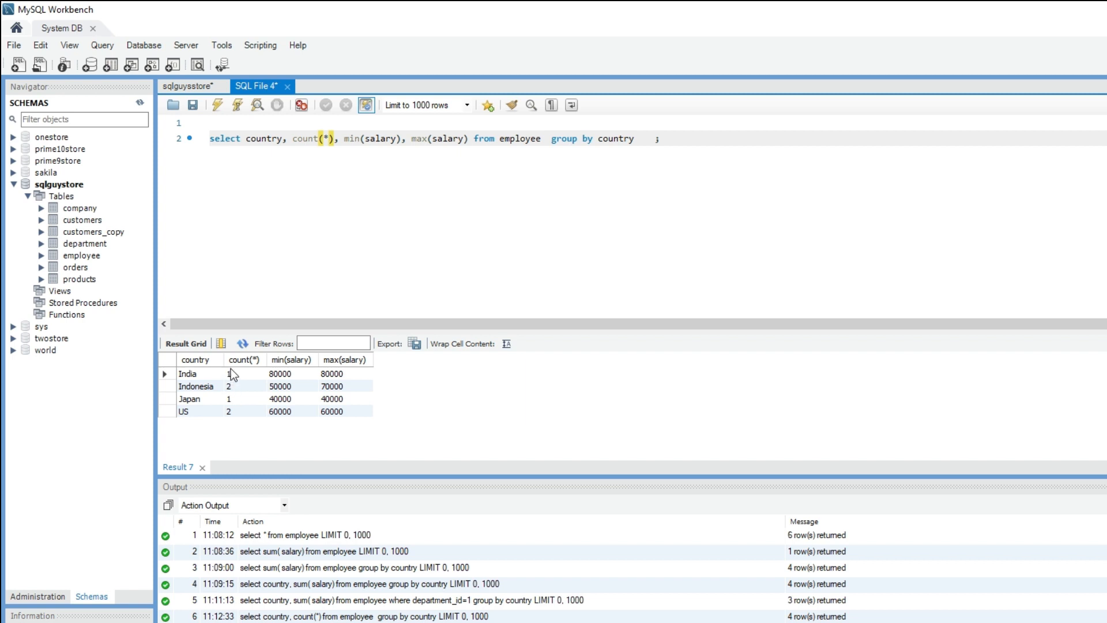
mouse_move(267, 399)
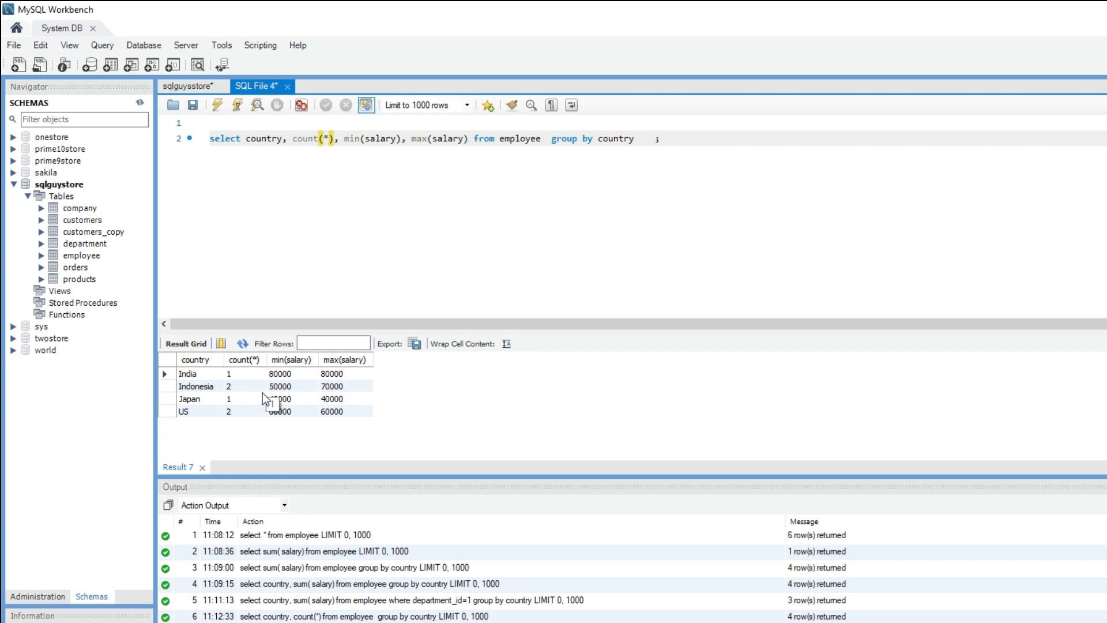
left_click(280, 387)
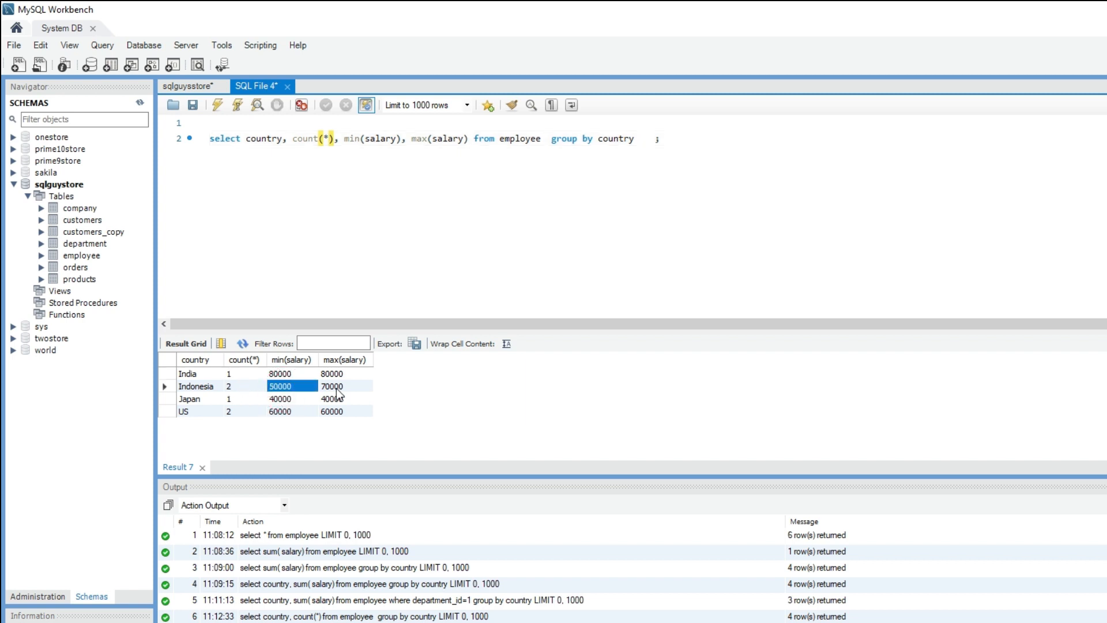
left_click(333, 385)
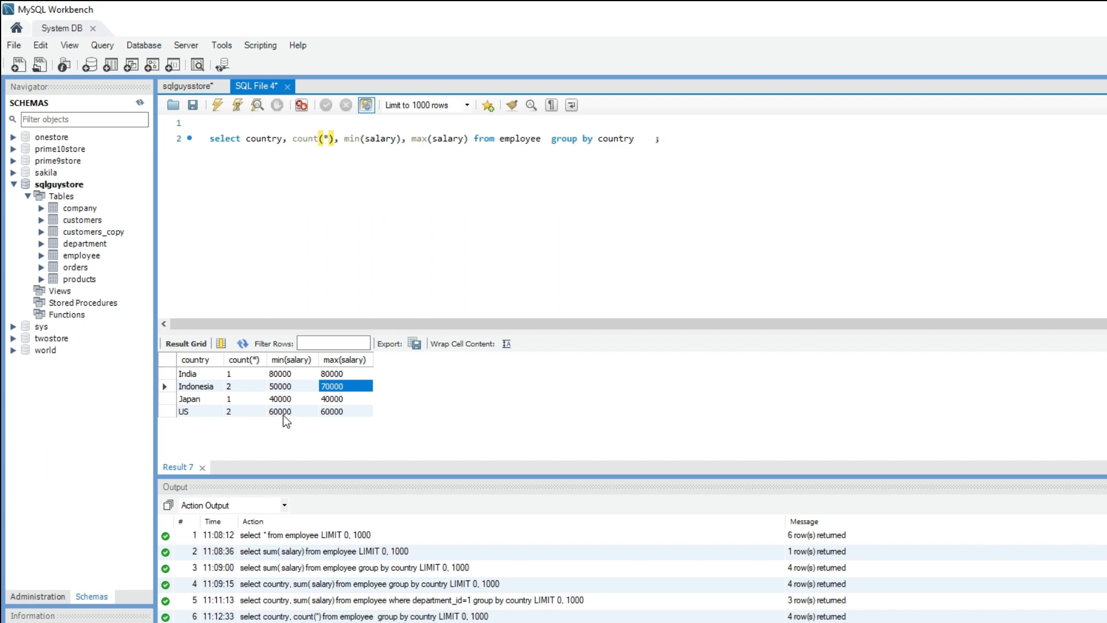
left_click(279, 411)
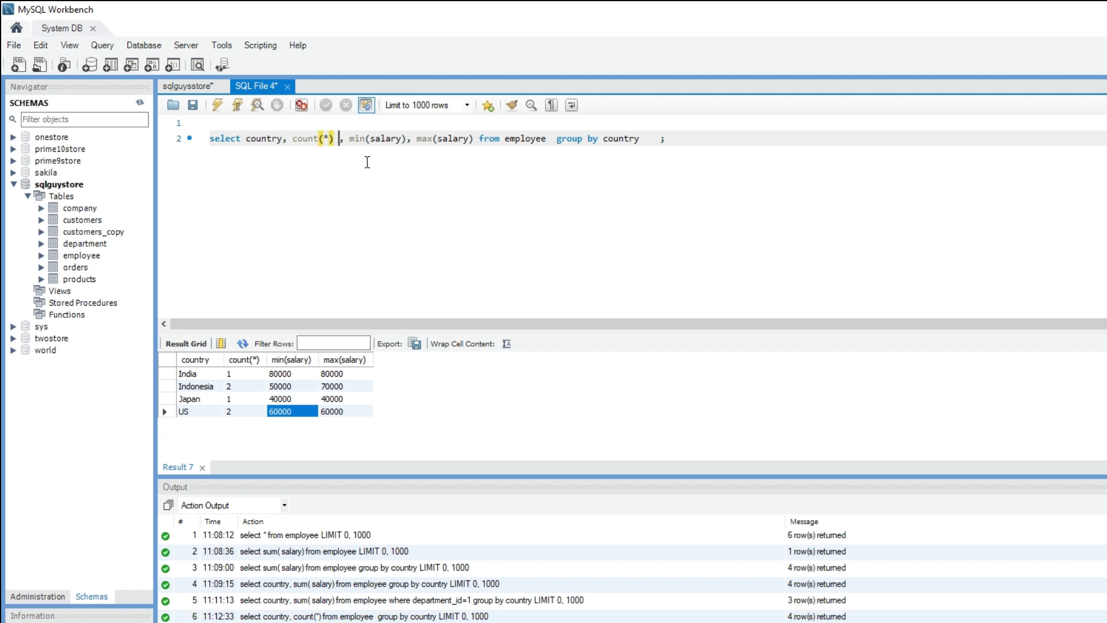
Alias count(*), min(salary) and max(salary) as total_employee, min_salary and max_salary
type("total_")
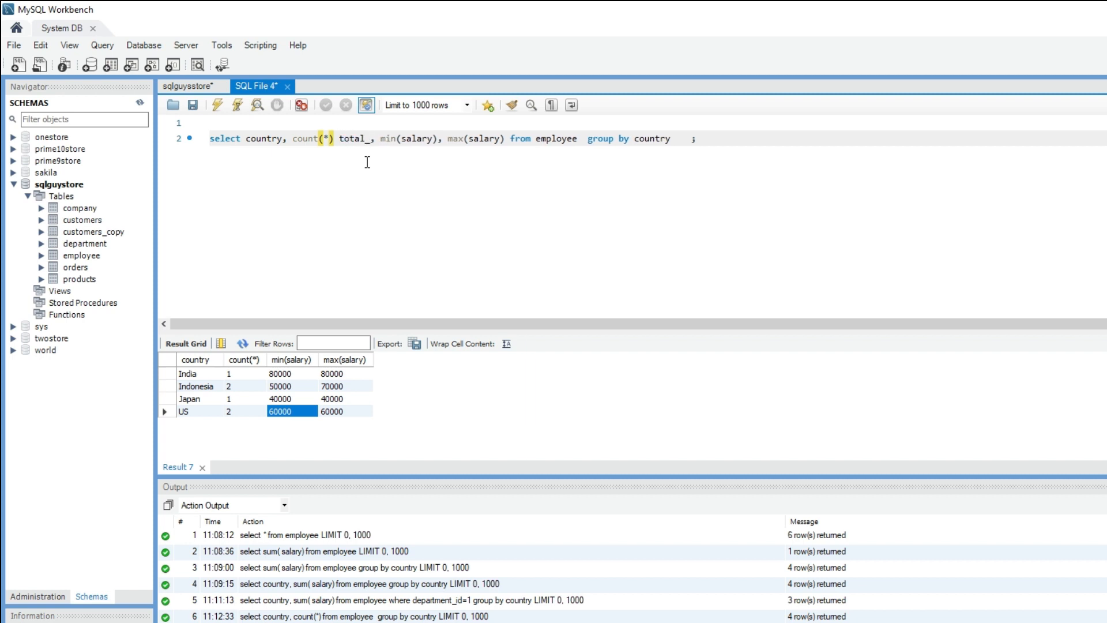
type("_employee")
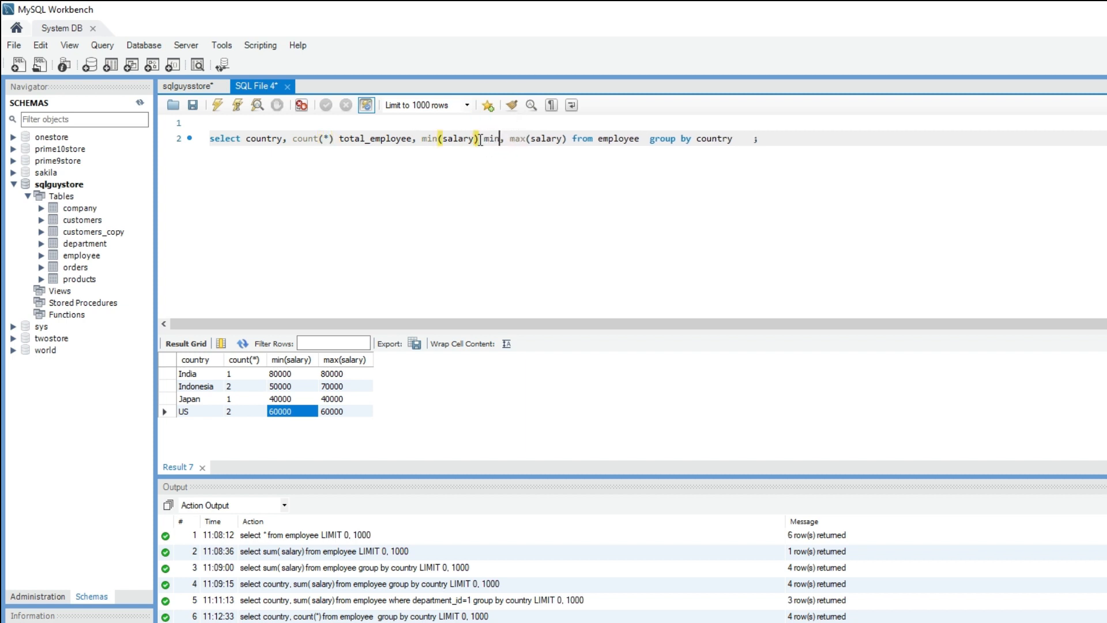
type("_salary")
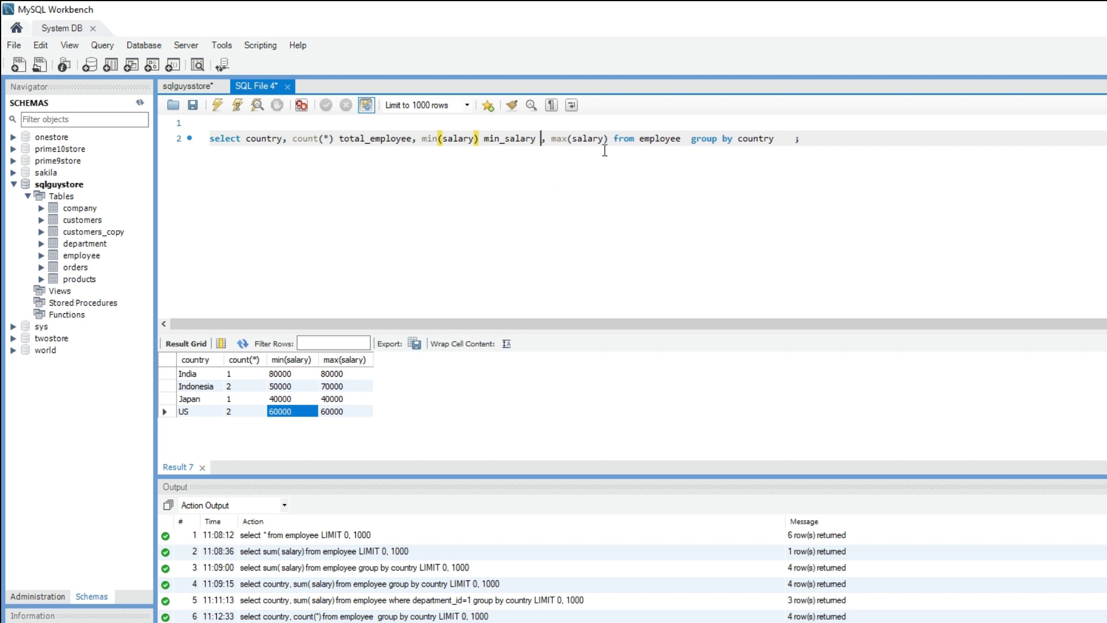
type("max_salary")
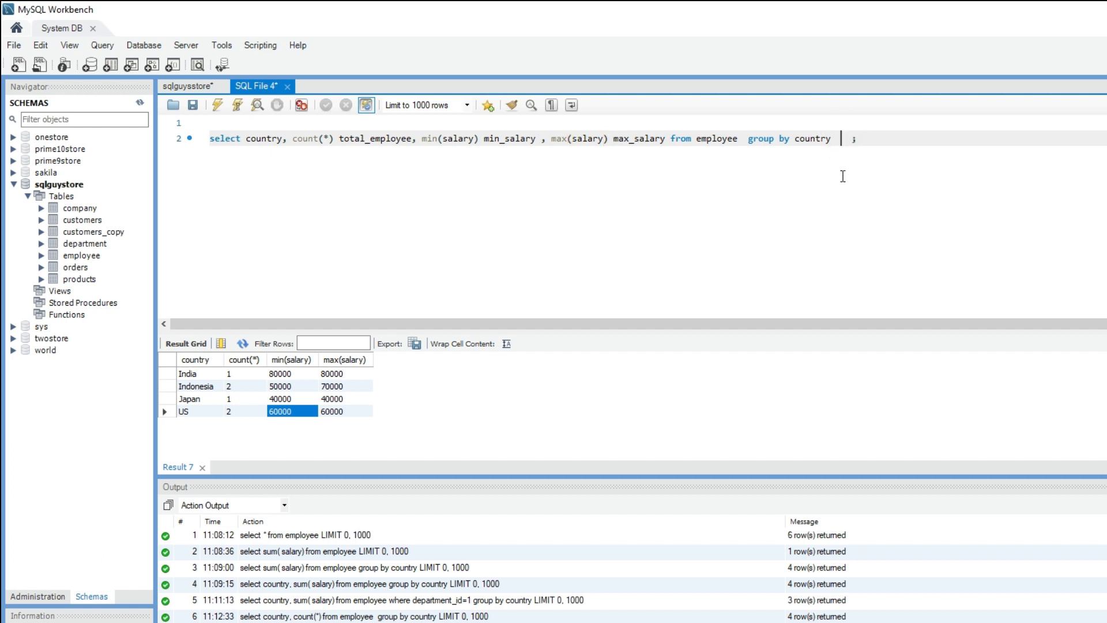
Append order by total_employee after group by country and execute the query
type("or")
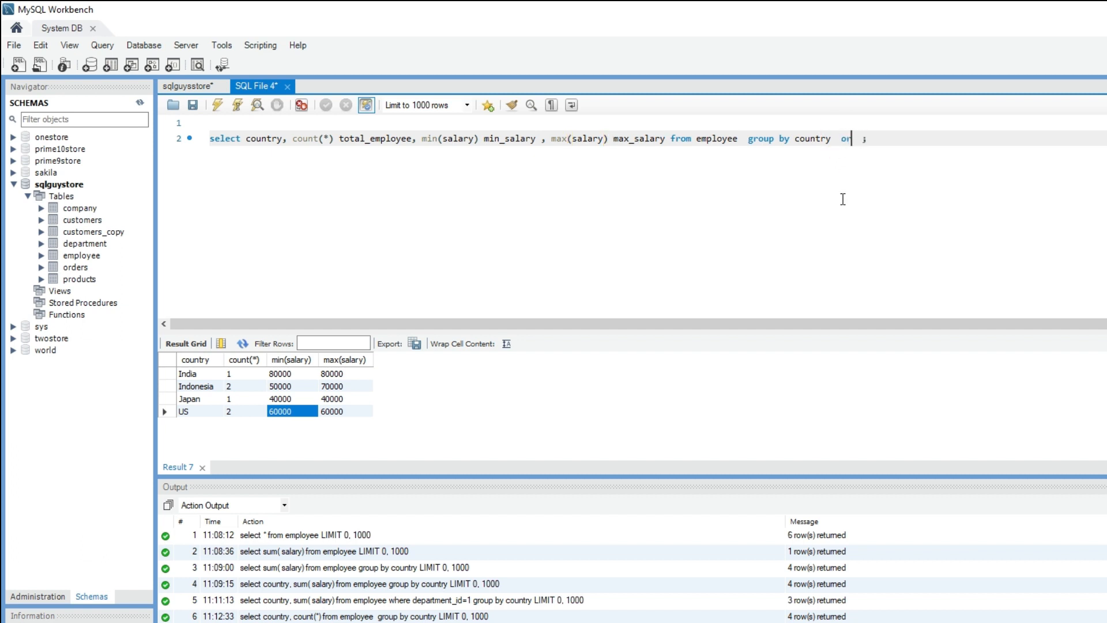
type("der by")
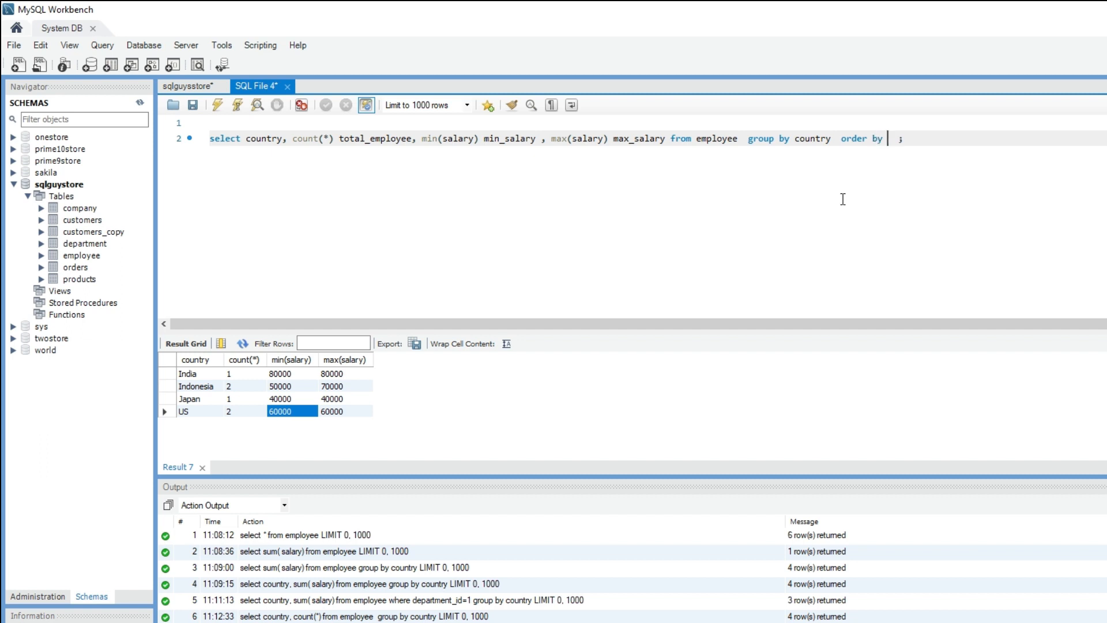
type("total")
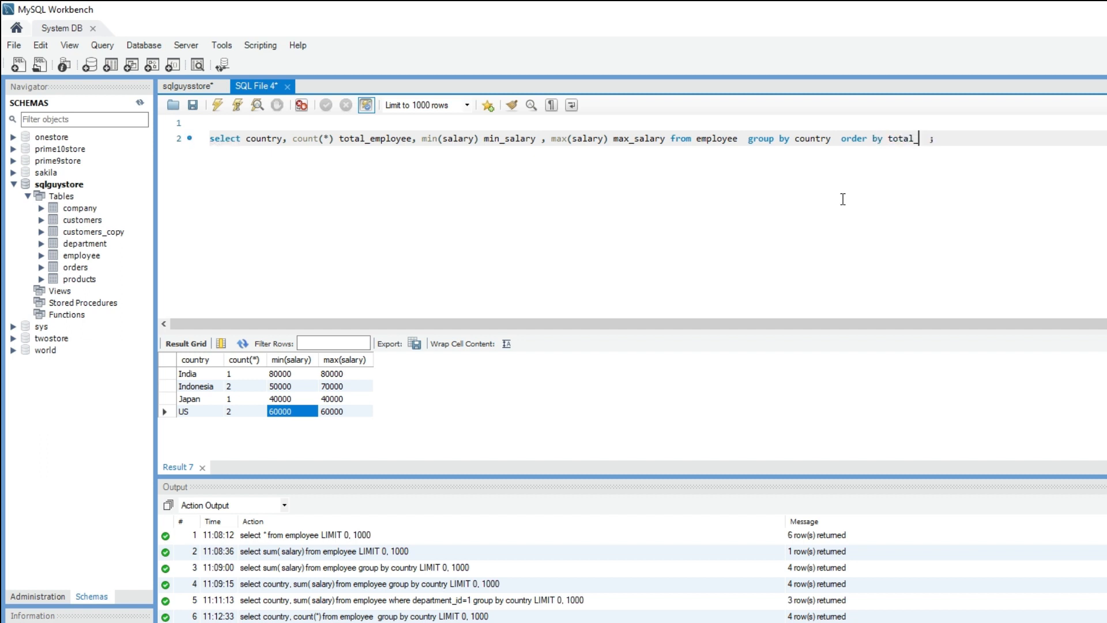
type("_employee")
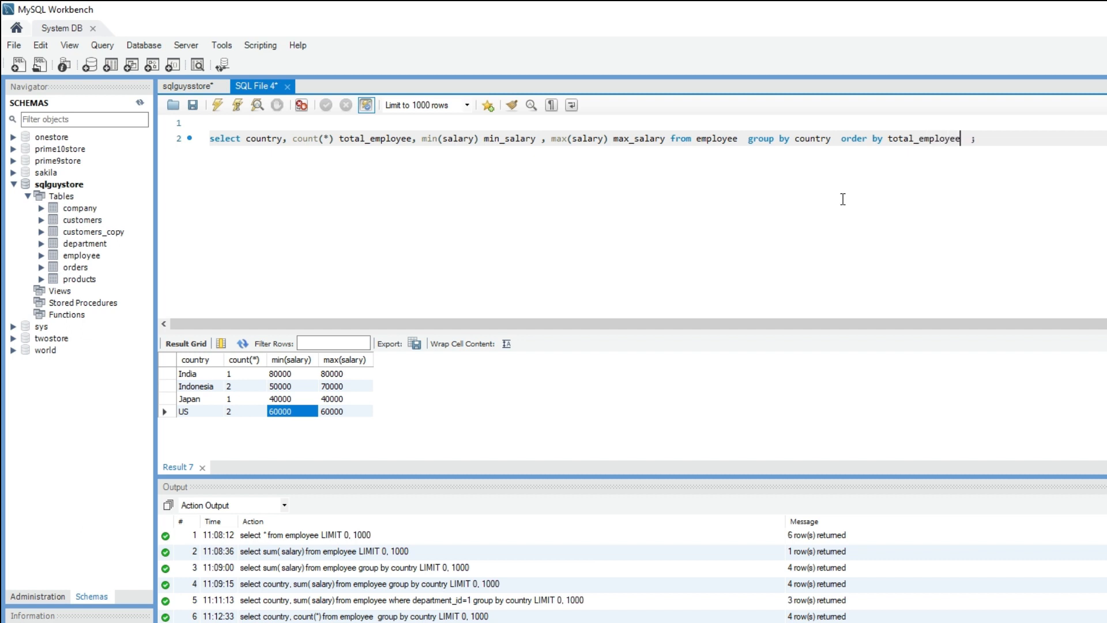
mouse_move(304, 164)
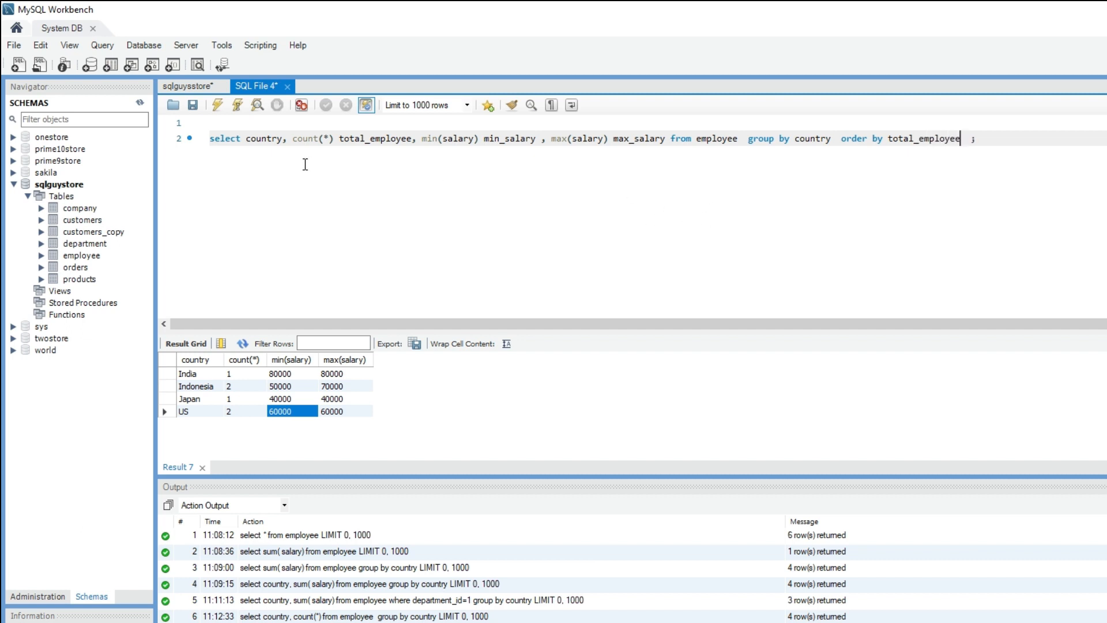
left_click(218, 104)
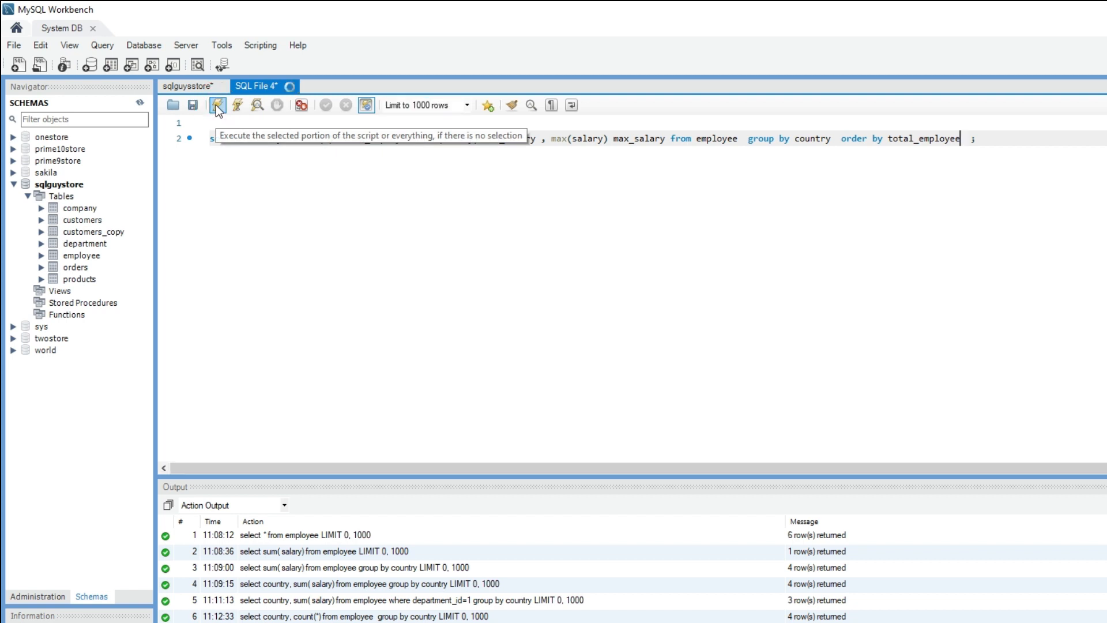
Rerun to view results sorted India, Japan, Indonesia, US, and start a where clause
left_click(217, 104)
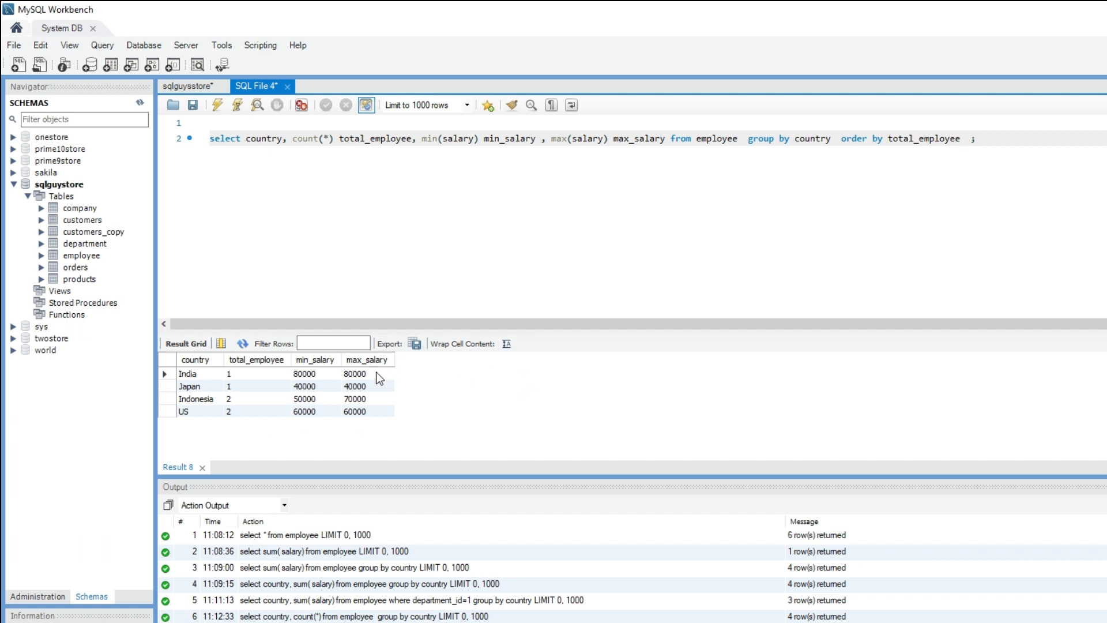
mouse_move(563, 239)
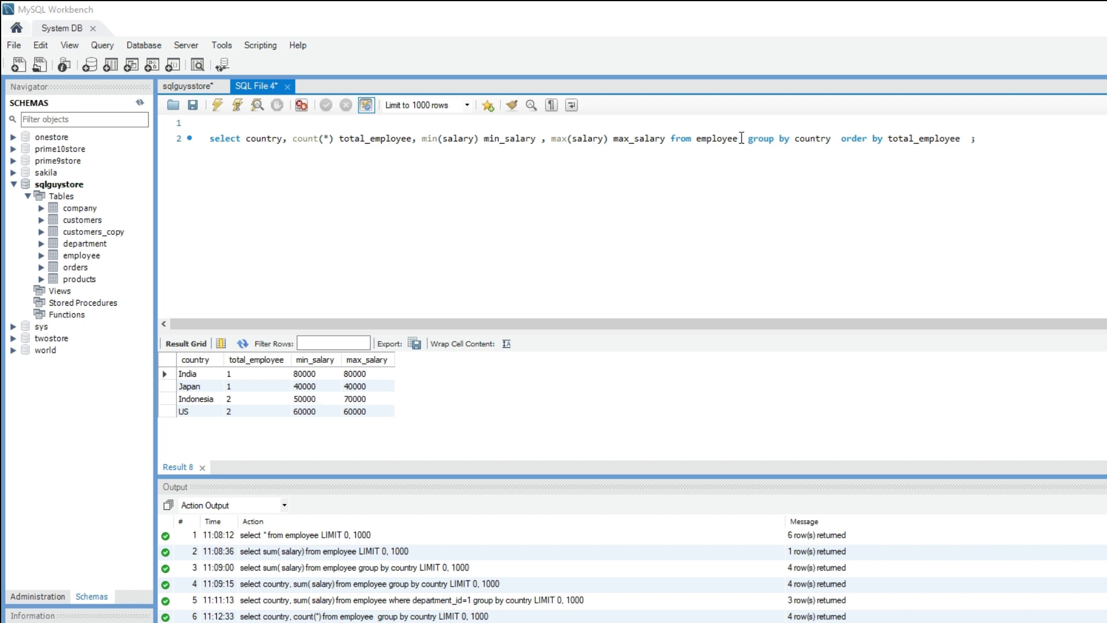
type("where salar")
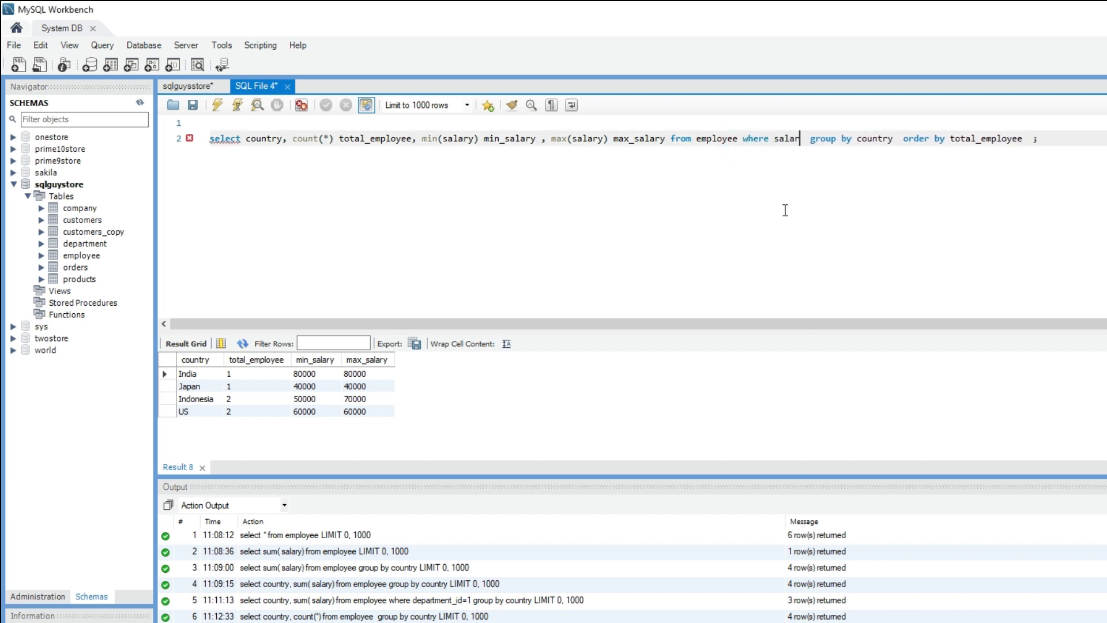
Filter with where salary>50000 and run, returning India 1, Indonesia 1, US 2
type("y>")
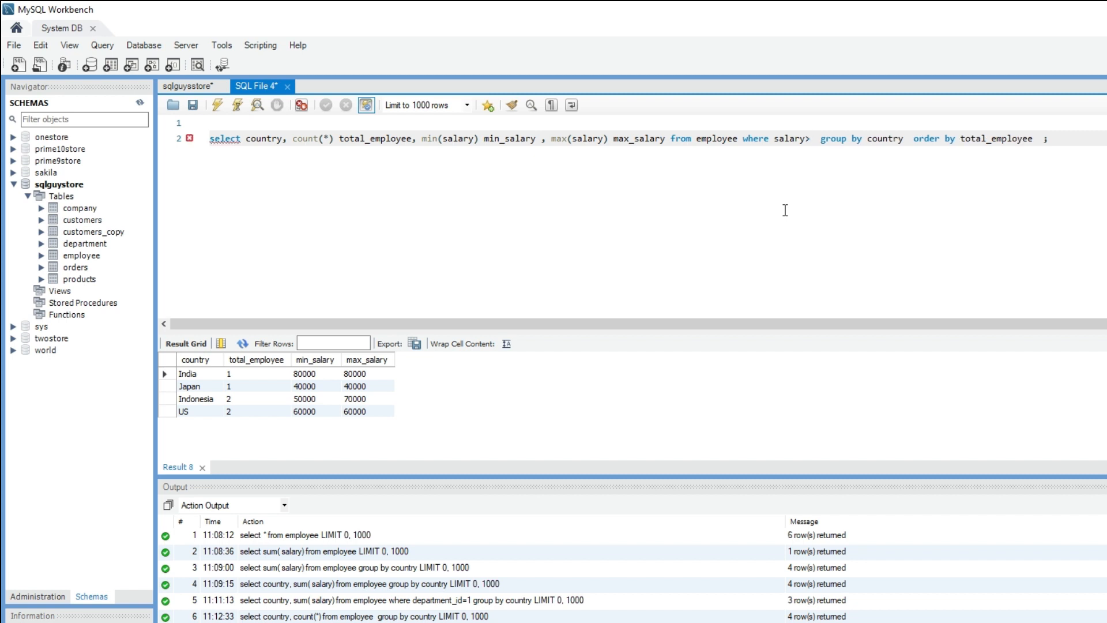
type("50000")
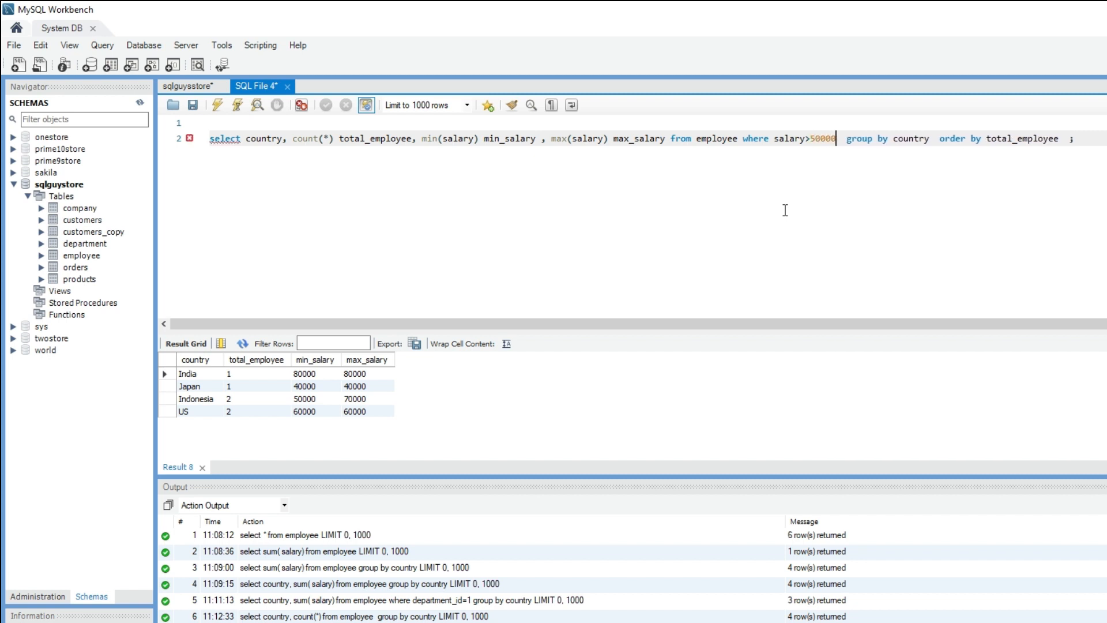
left_click(218, 104)
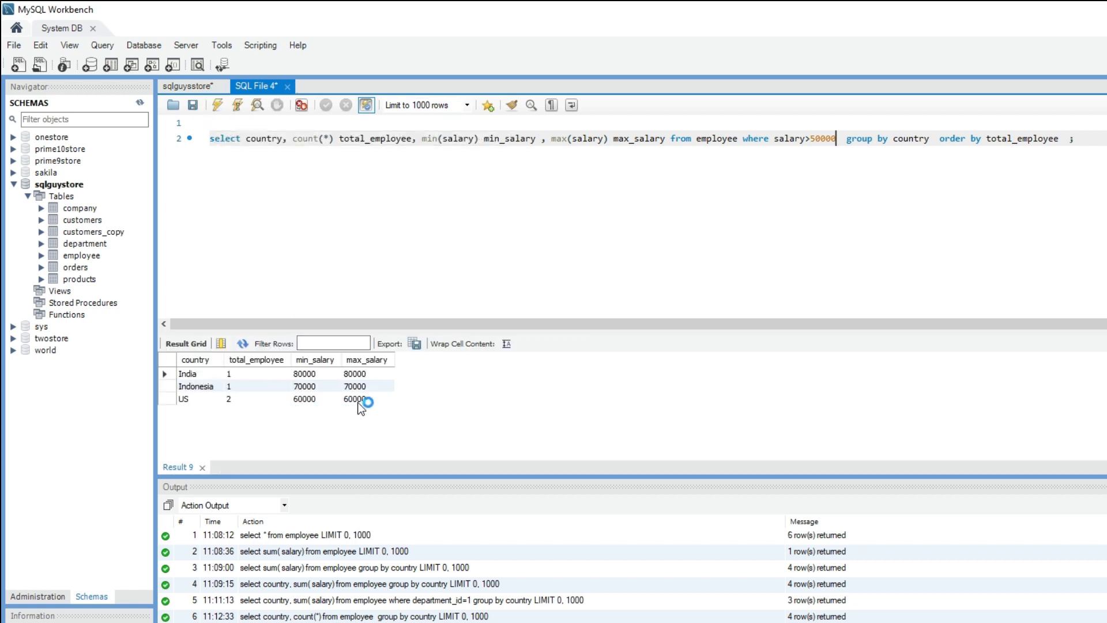
mouse_move(380, 434)
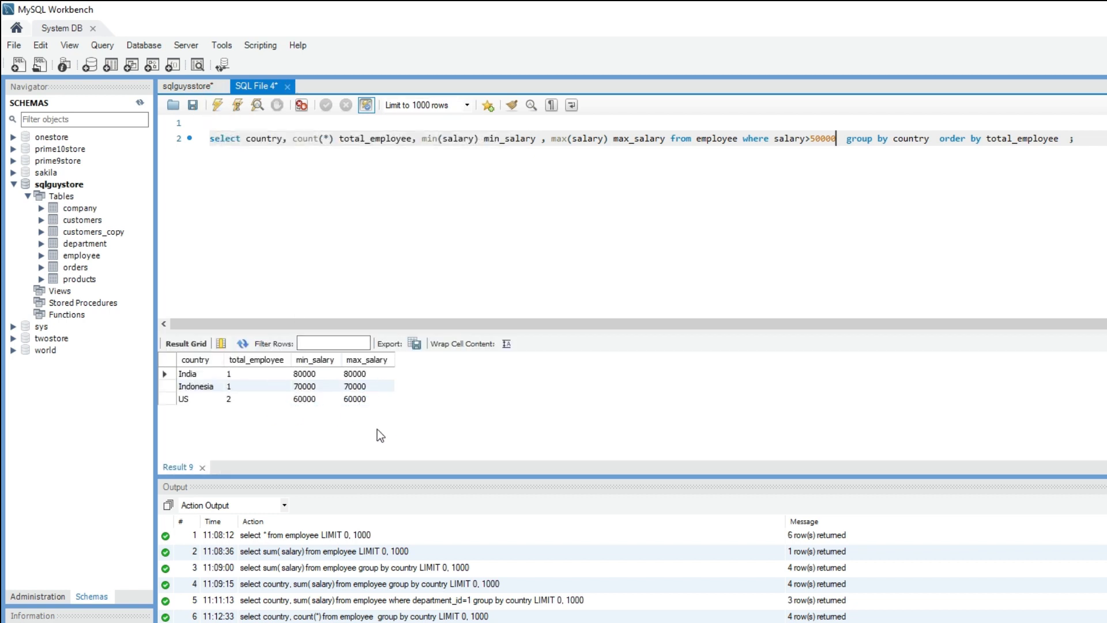
mouse_move(254, 421)
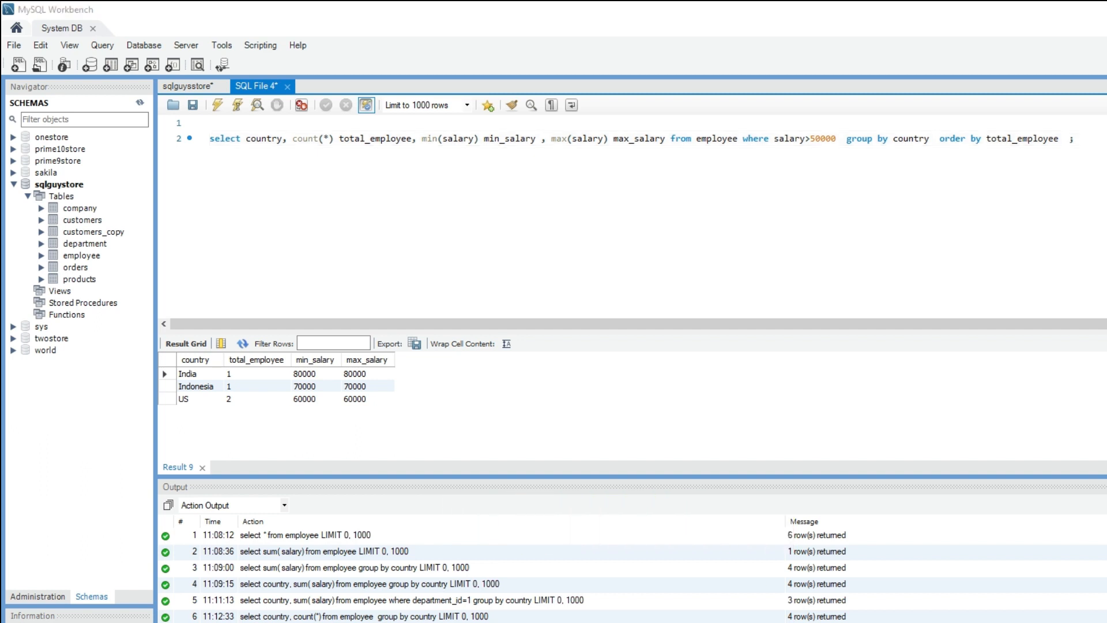
mouse_move(305, 399)
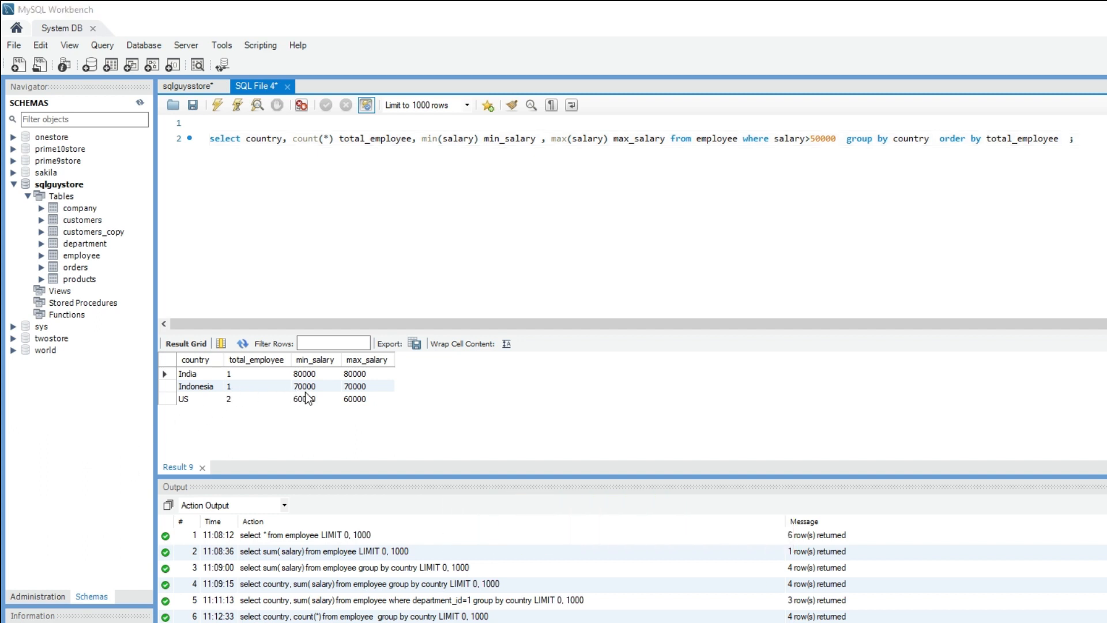
mouse_move(322, 402)
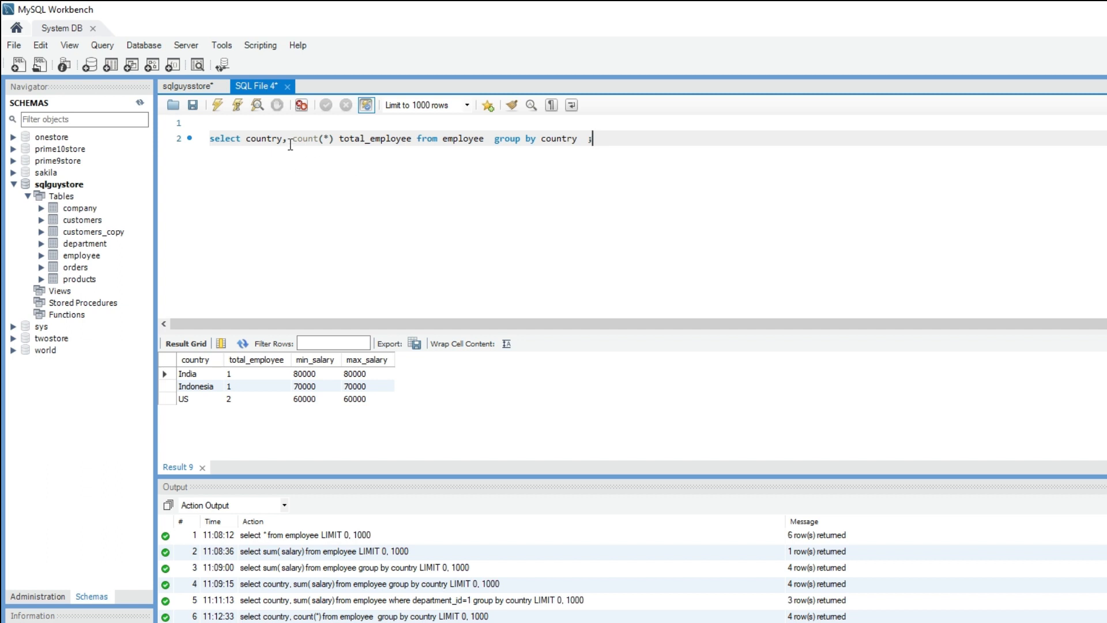
Add gender to the select list of the country count query and run it
type("gend")
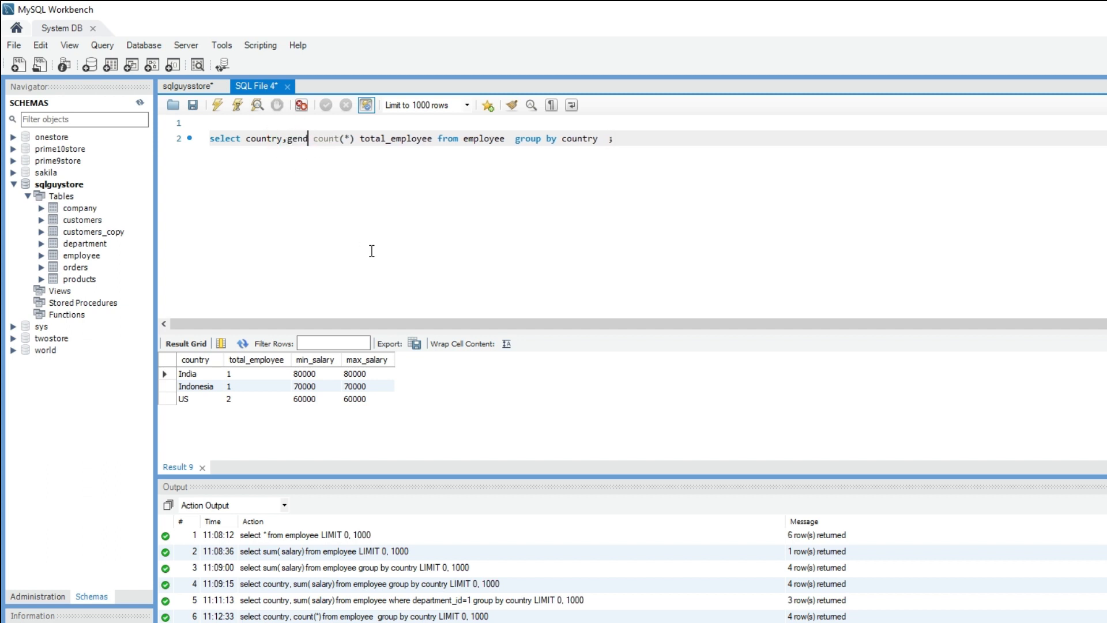
type("er,")
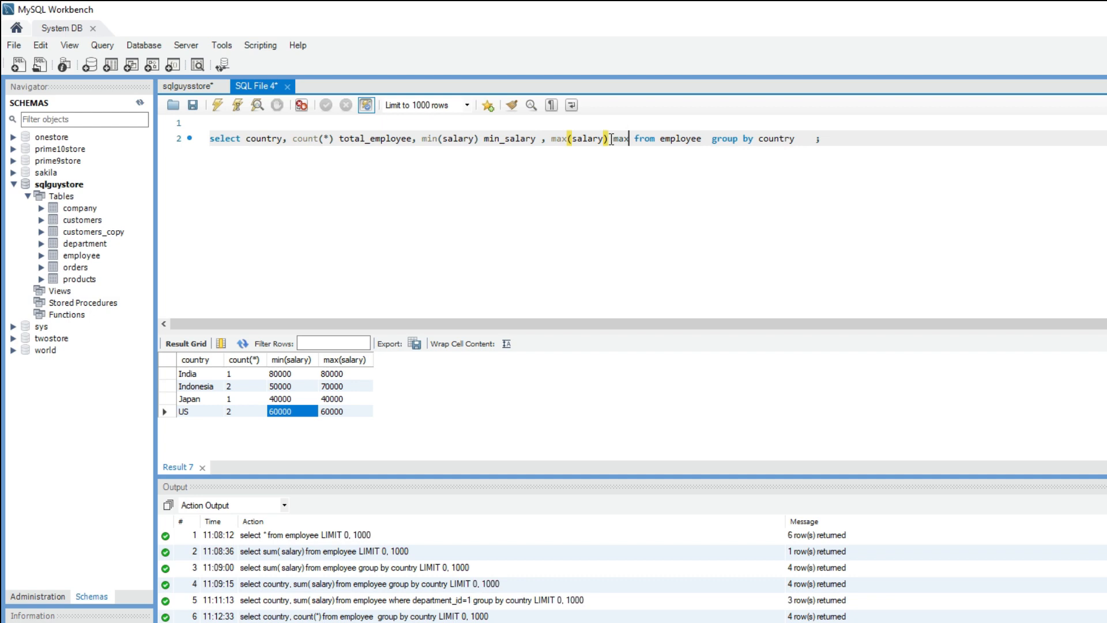
left_click(218, 105)
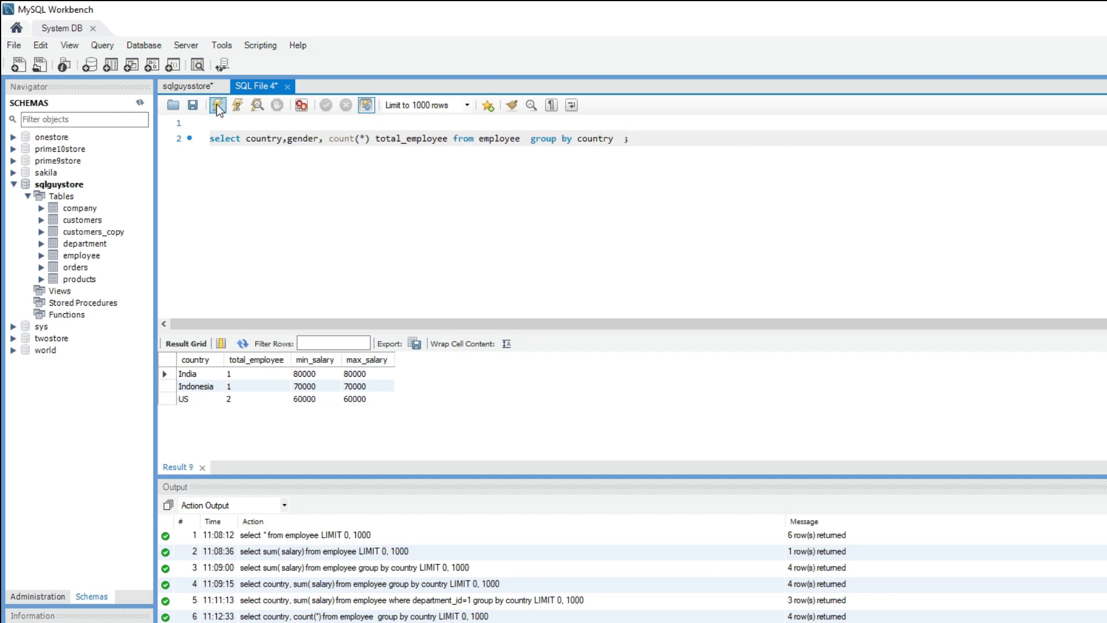
left_click(219, 105)
type(",g")
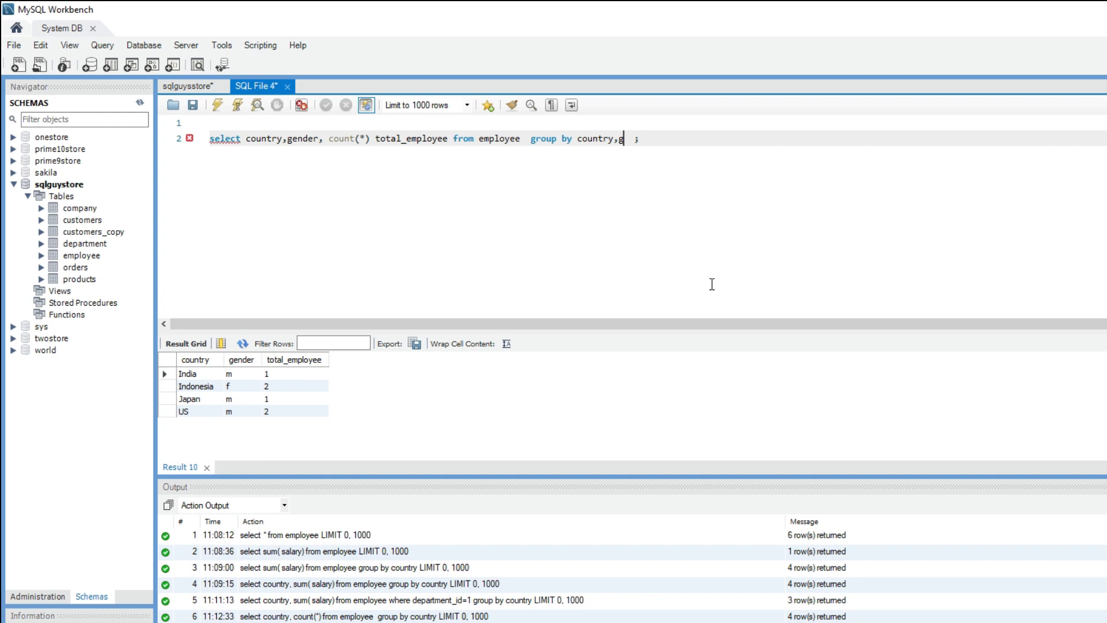
Group by country and gender and run, splitting US and Indonesia into m/f rows
type("ender")
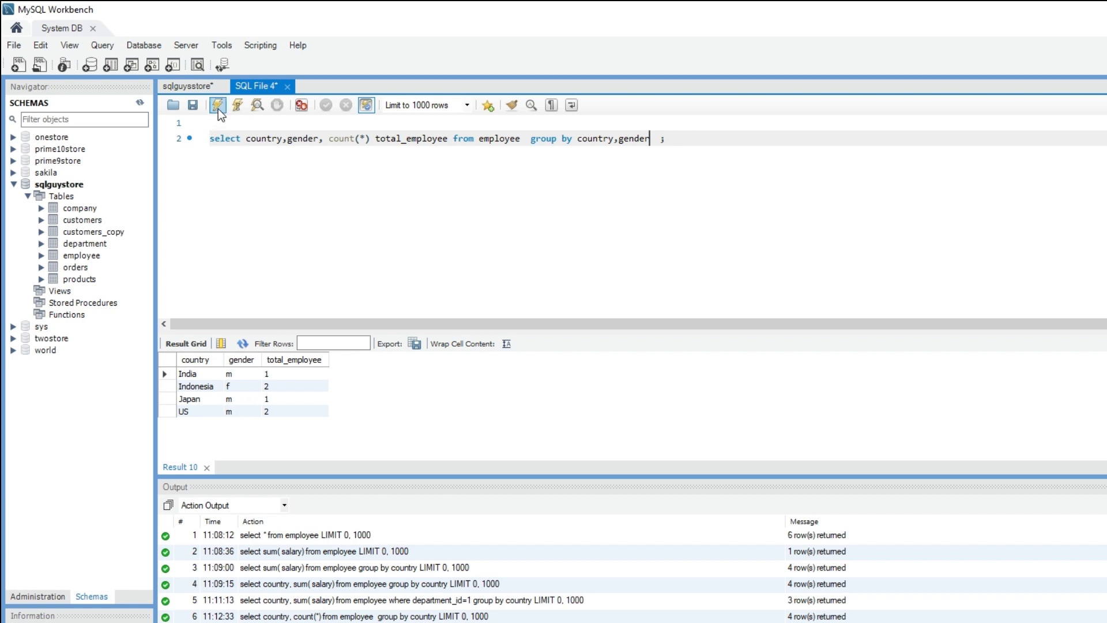
left_click(217, 105)
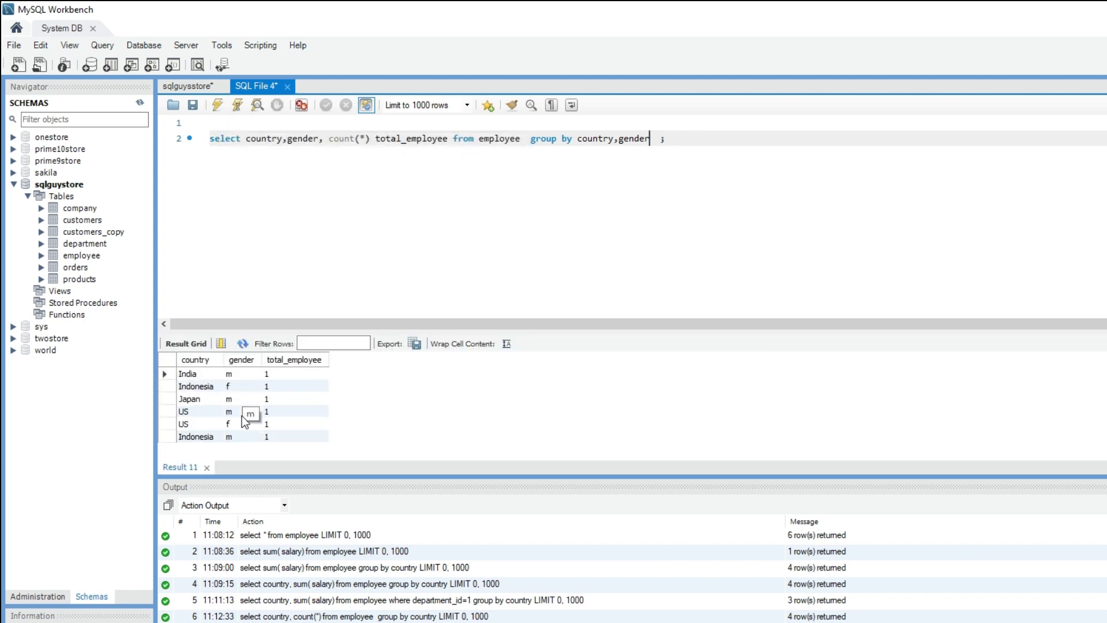
mouse_move(244, 441)
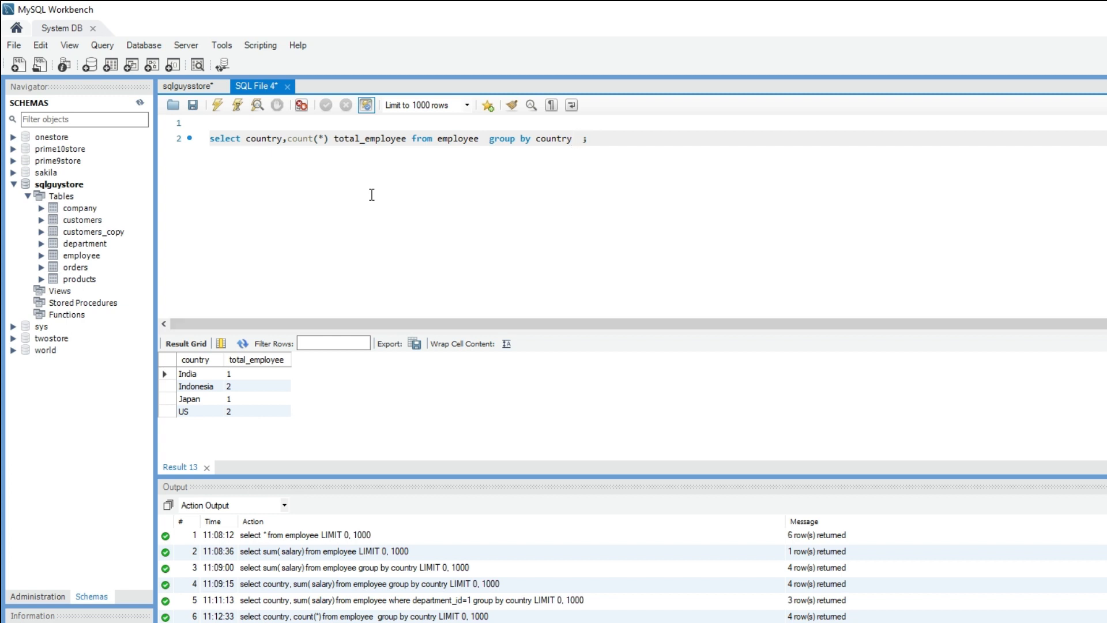
mouse_move(367, 196)
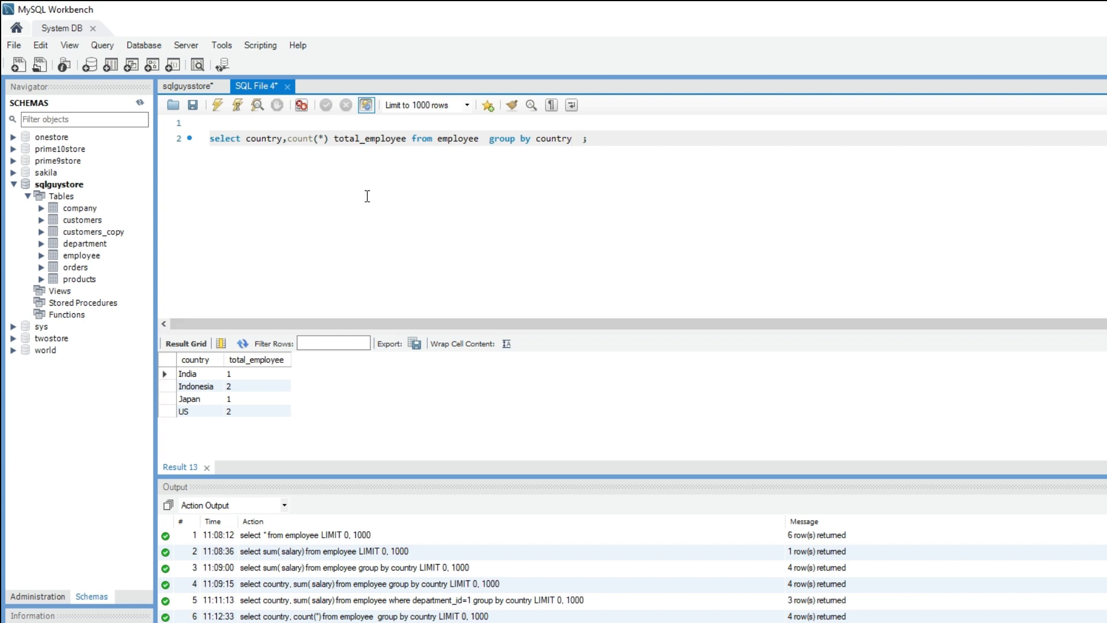
mouse_move(401, 180)
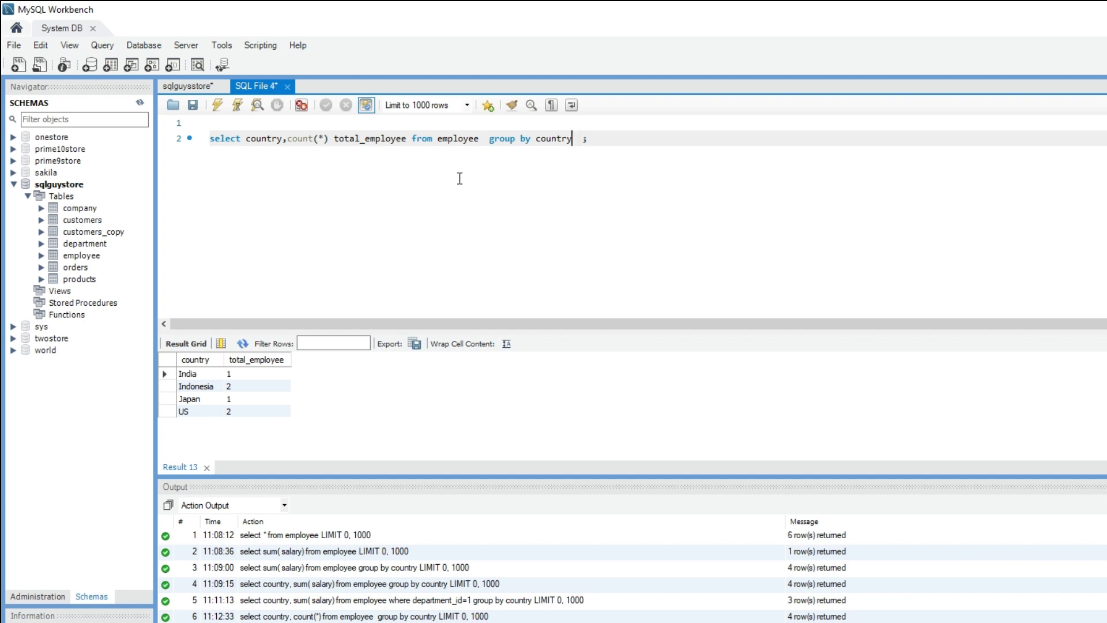
mouse_move(483, 139)
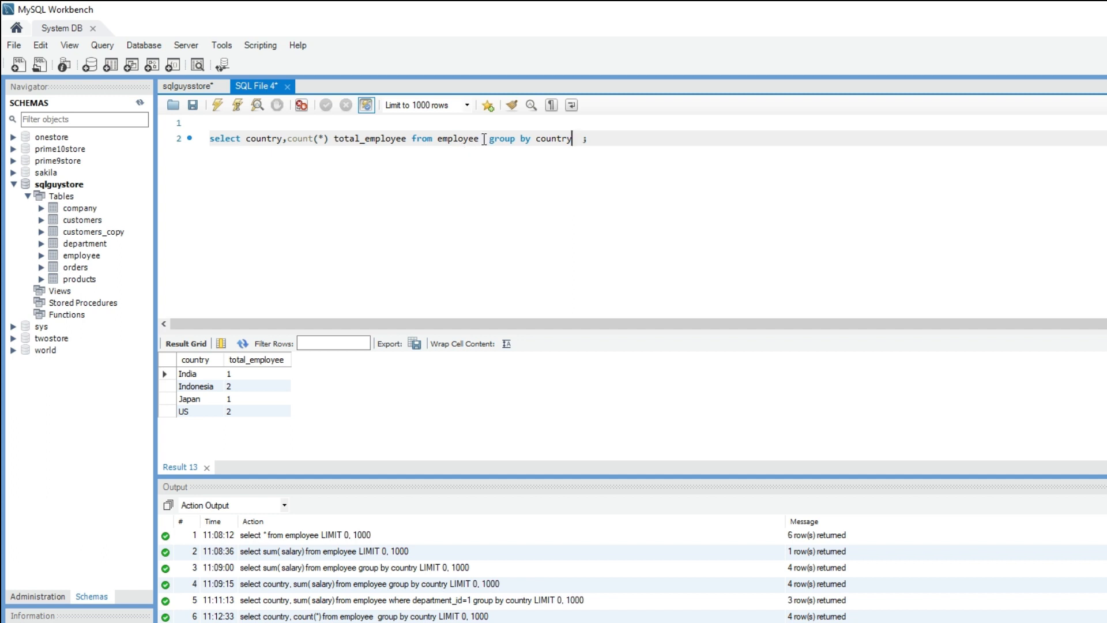
Add where count(*)>1 before GROUP BY and run it, triggering Error Code 1111
type("where")
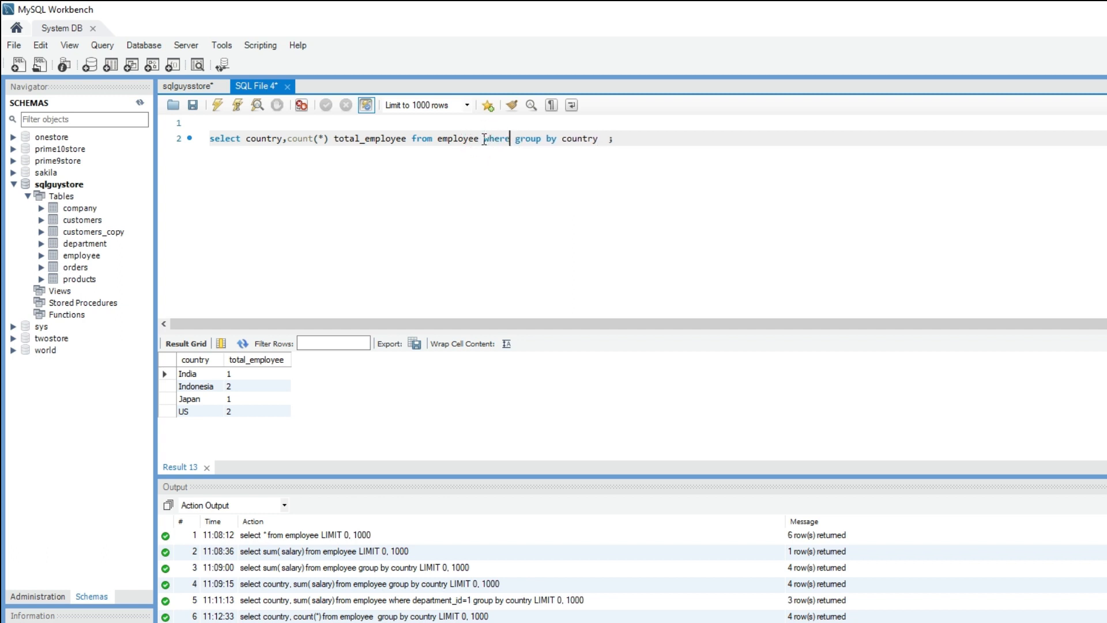
type("count(*")
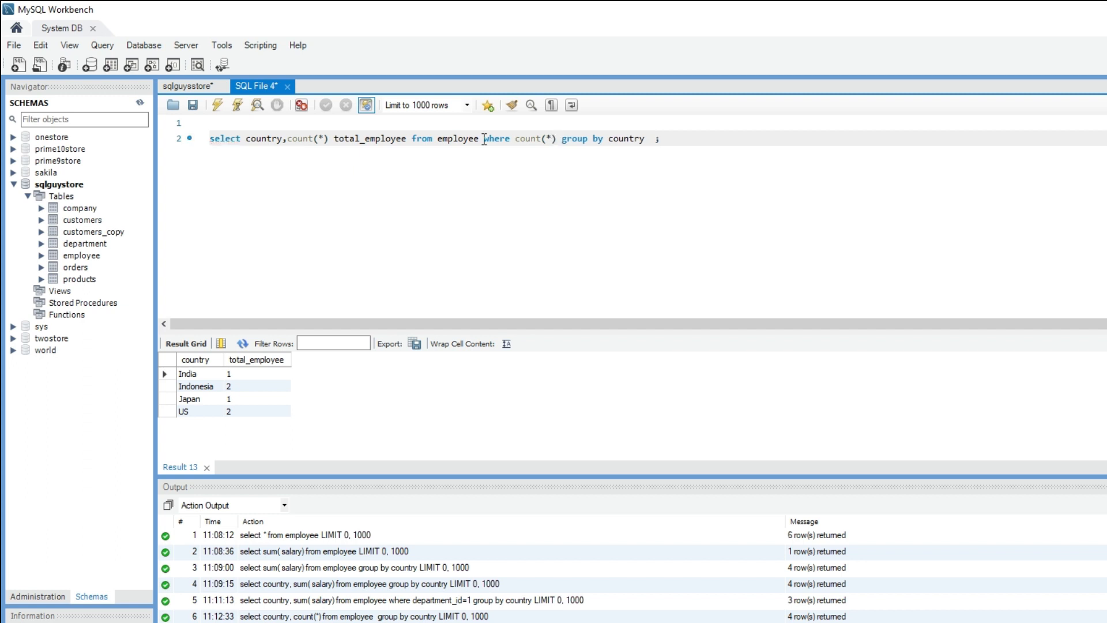
type(">1")
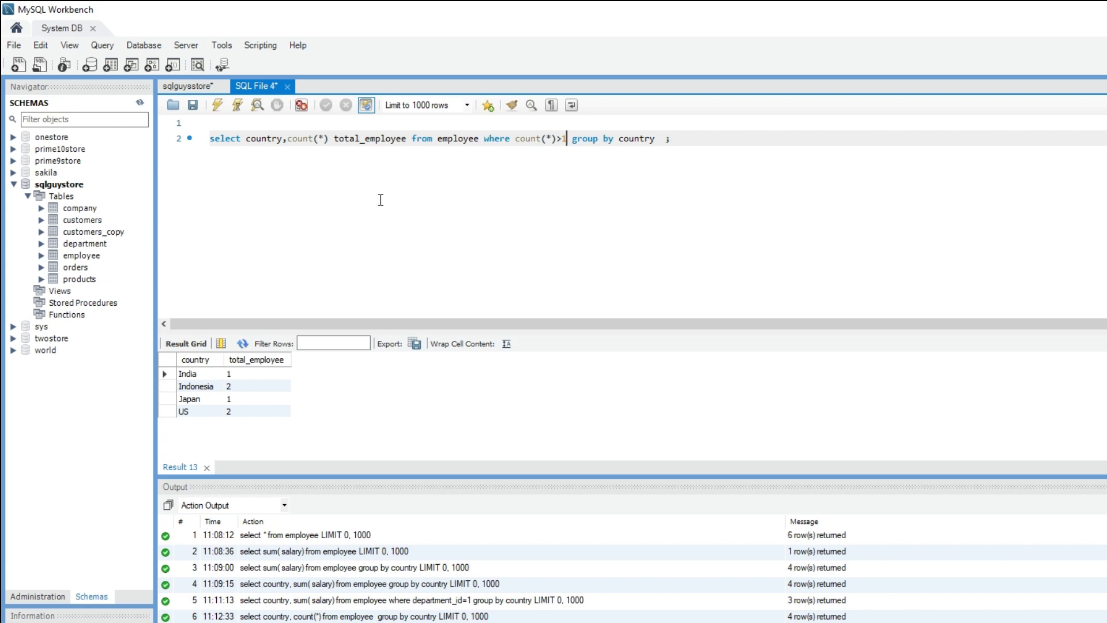
left_click(176, 85)
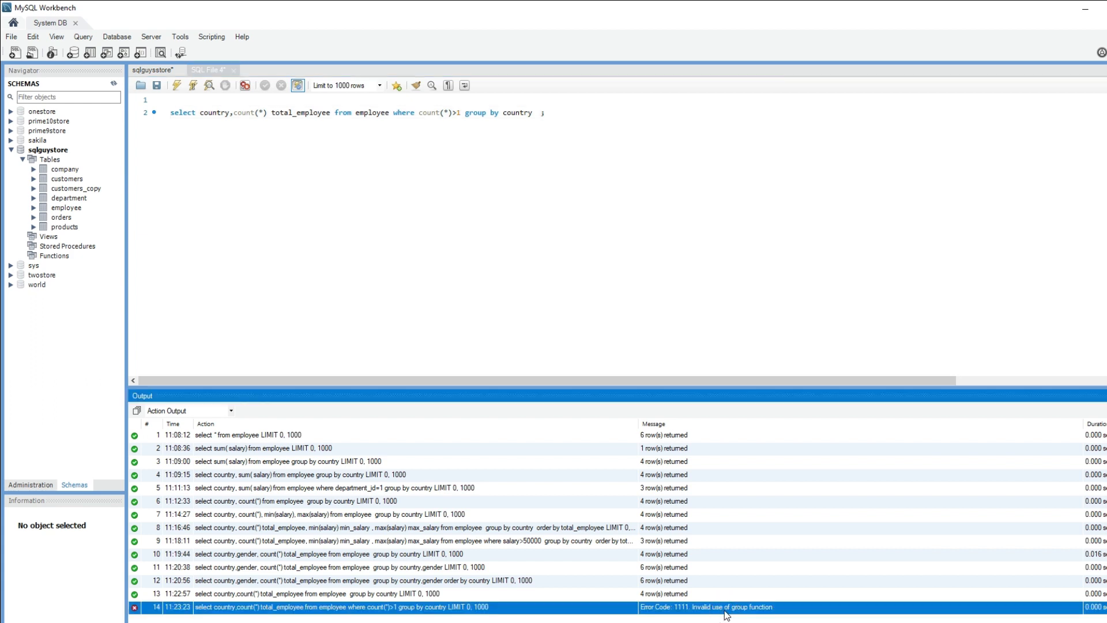
mouse_move(528, 208)
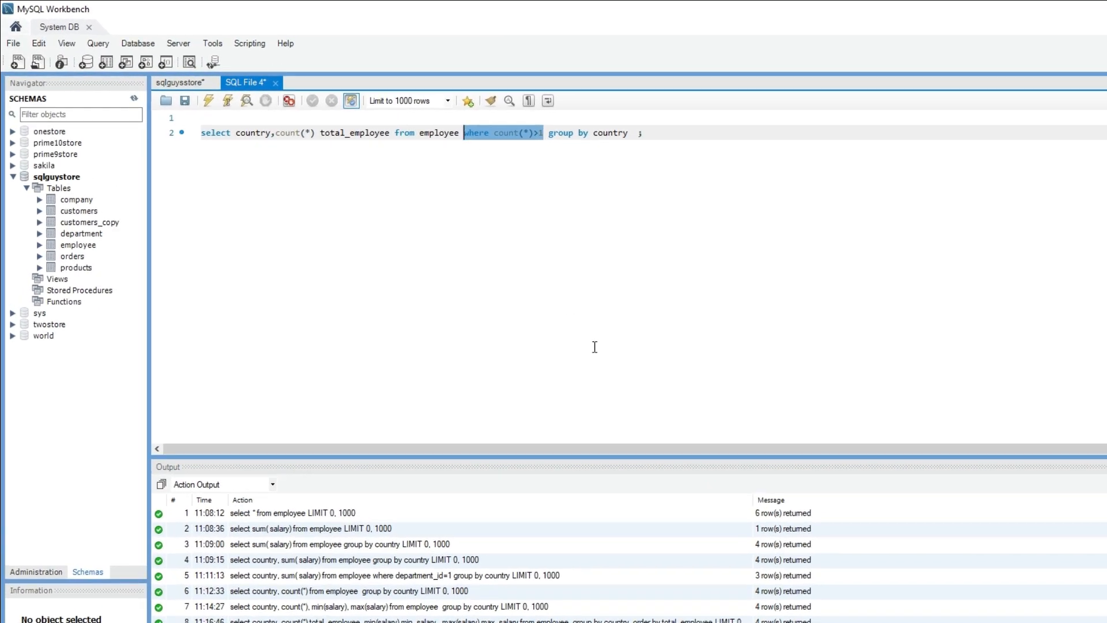
Replace the WHERE clause with 'having count(*)>1 order by country' after GROUP BY
key("Delete")
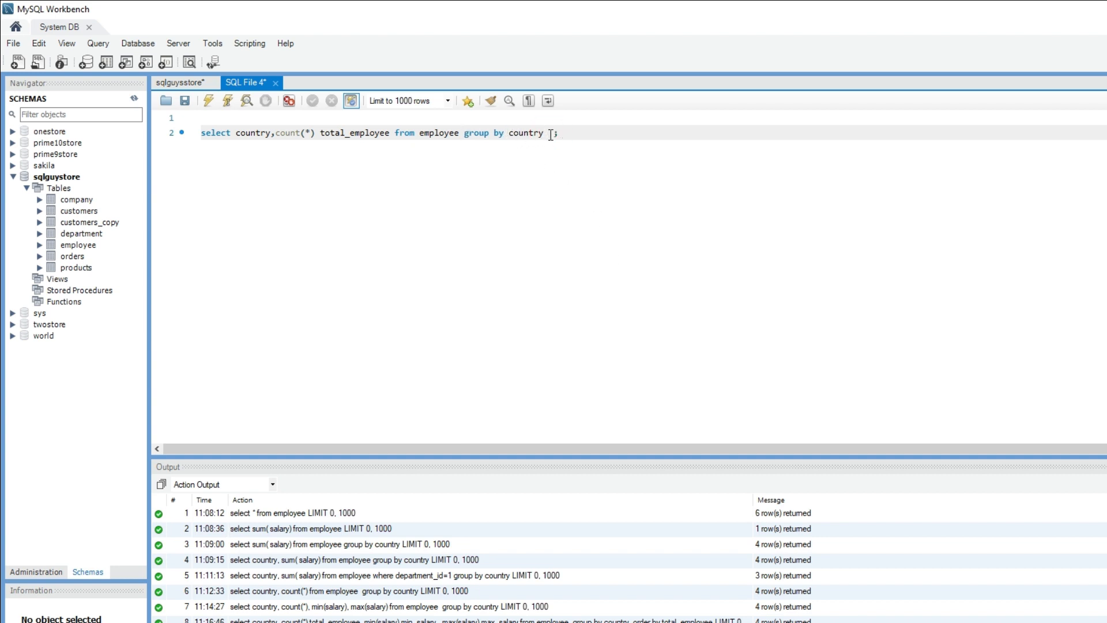
type("having")
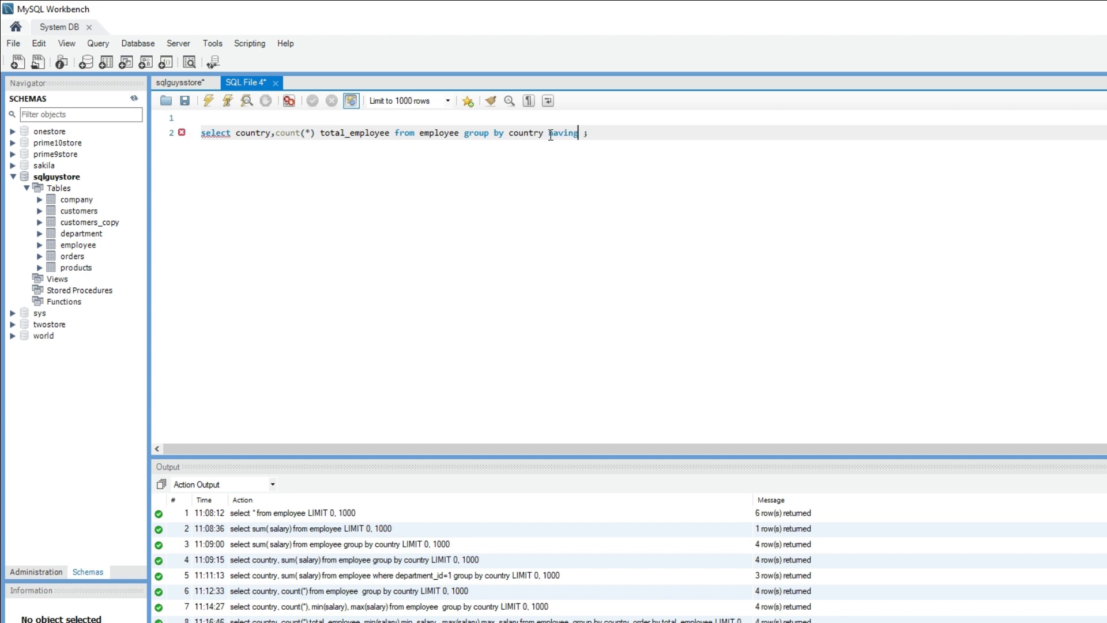
type("count")
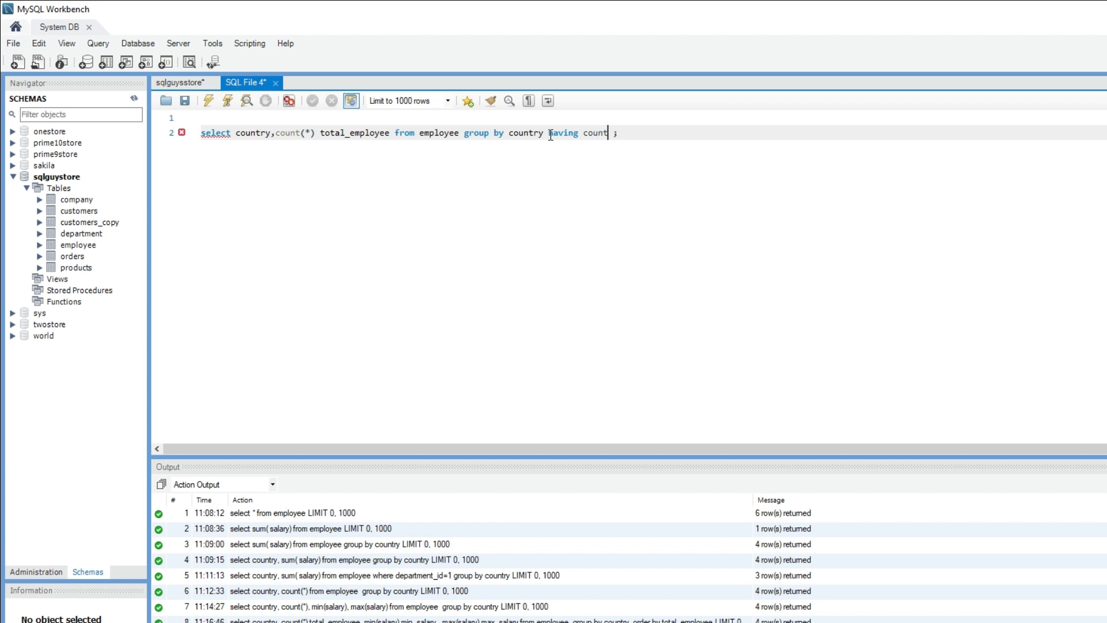
type("(*")
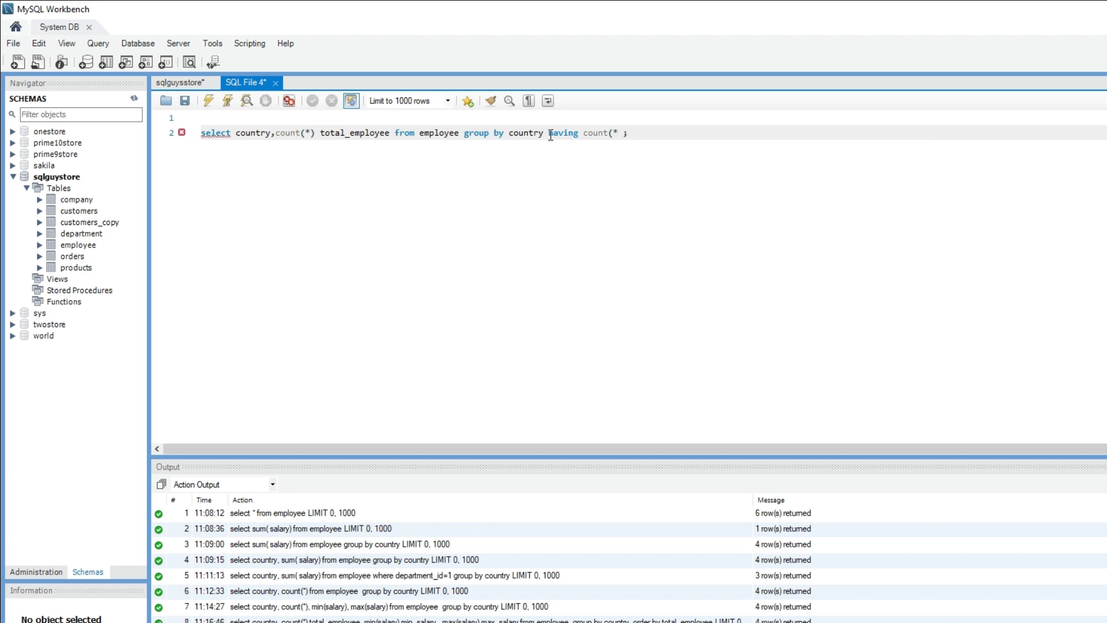
type(">1")
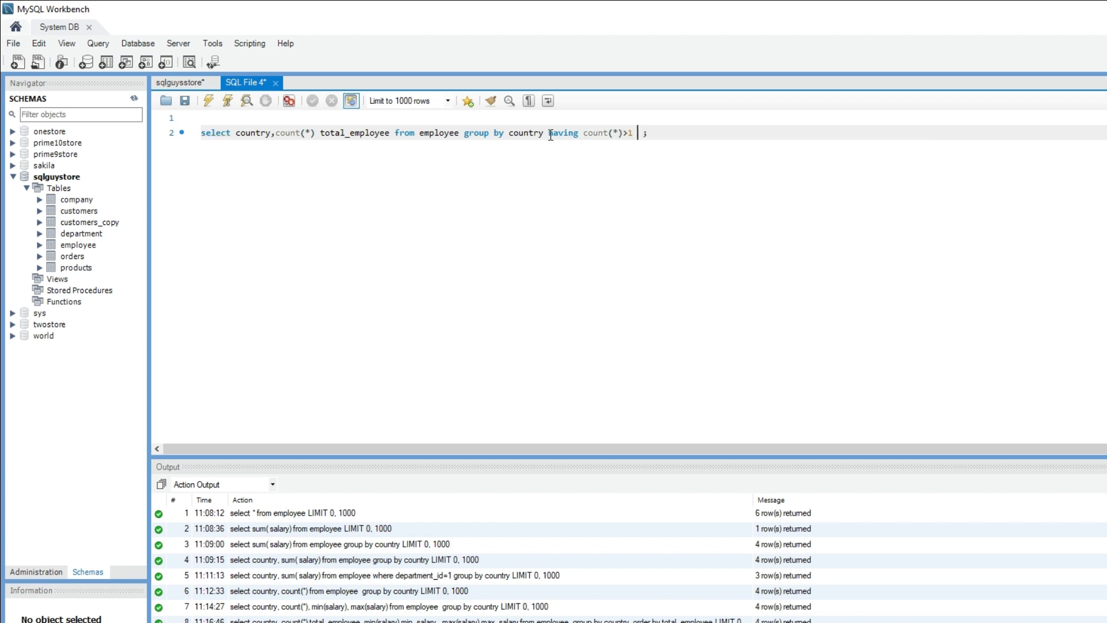
type("order by")
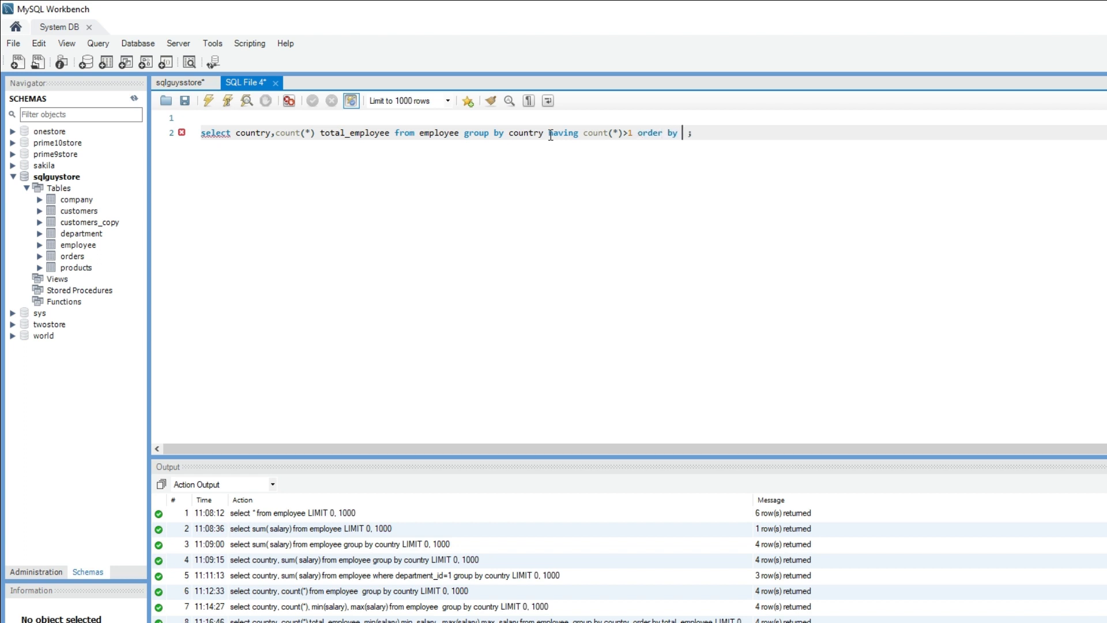
type("country")
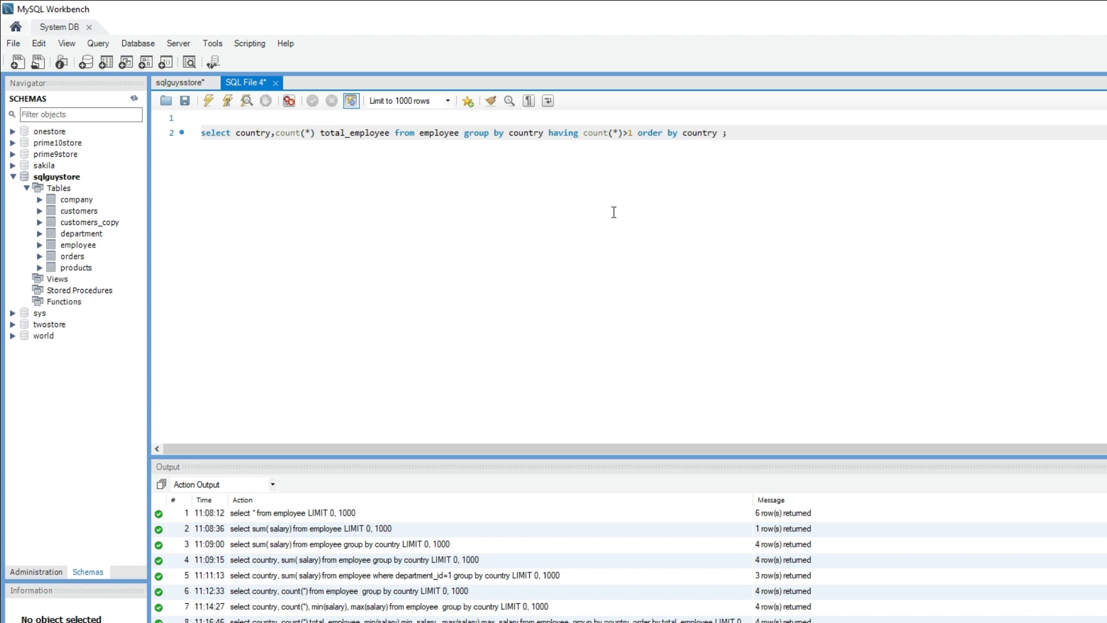
Run the HAVING query, returning Indonesia 2 and US 2
double_click(594, 133)
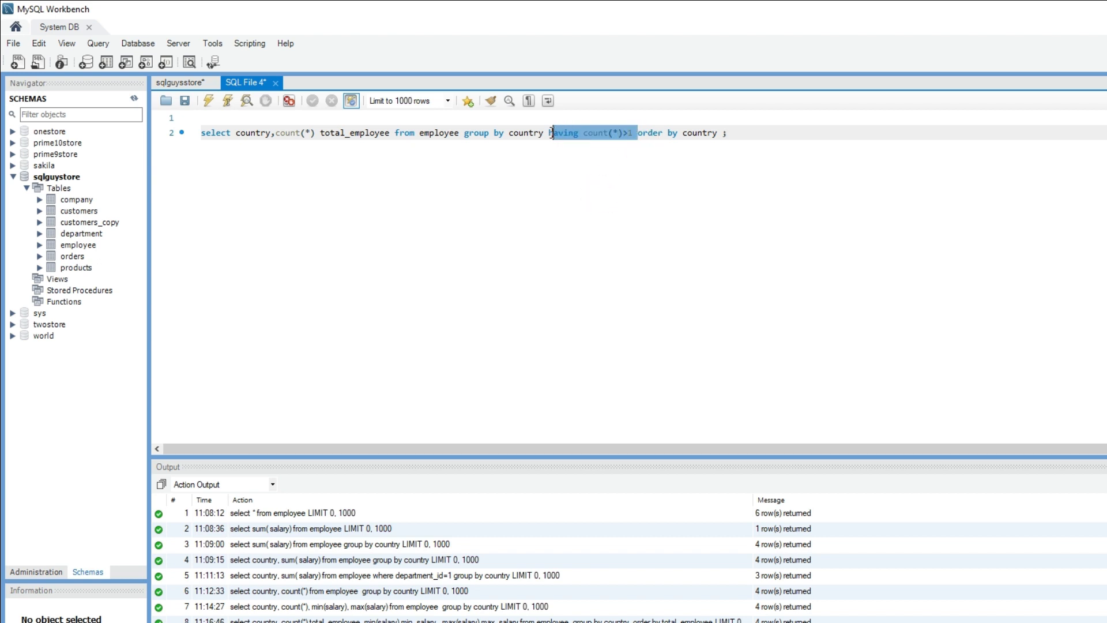
left_click(726, 133)
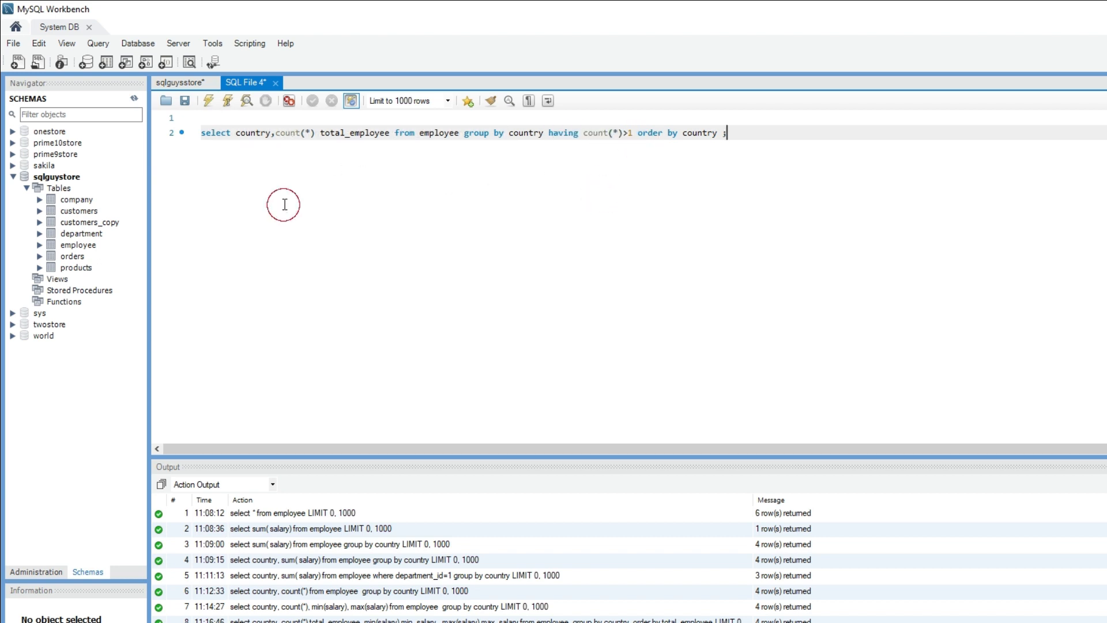
left_click(208, 100)
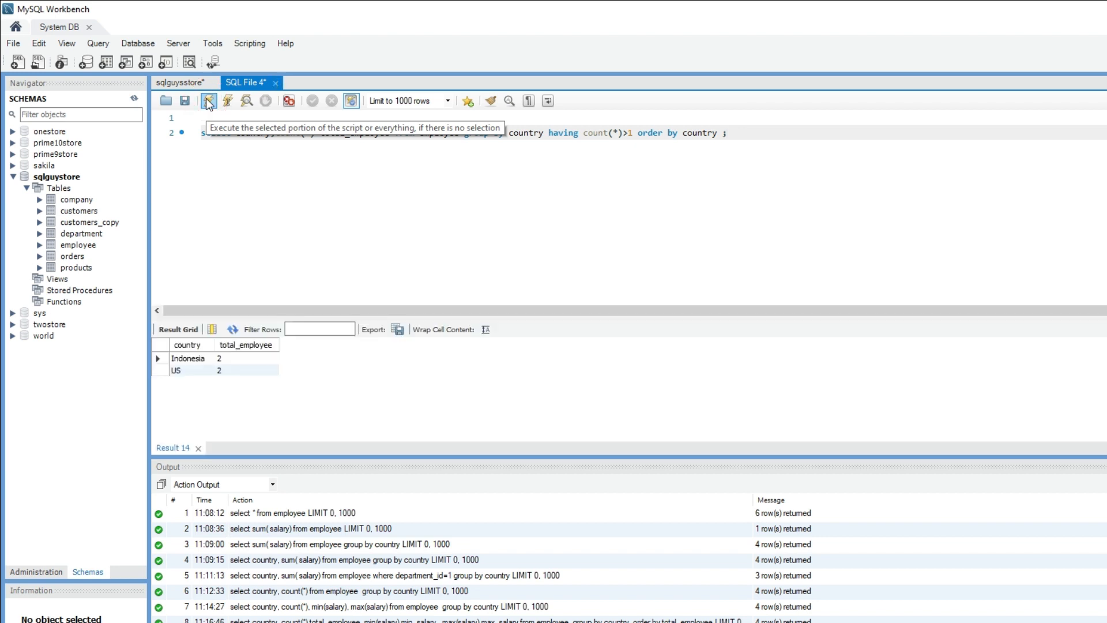
mouse_move(205, 364)
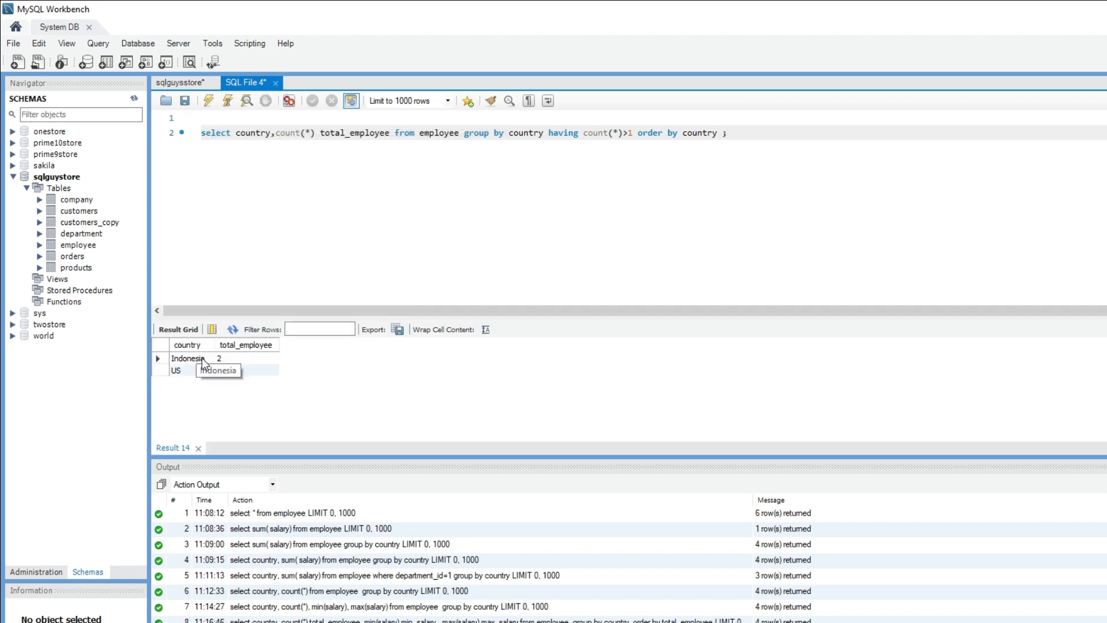
left_click(233, 370)
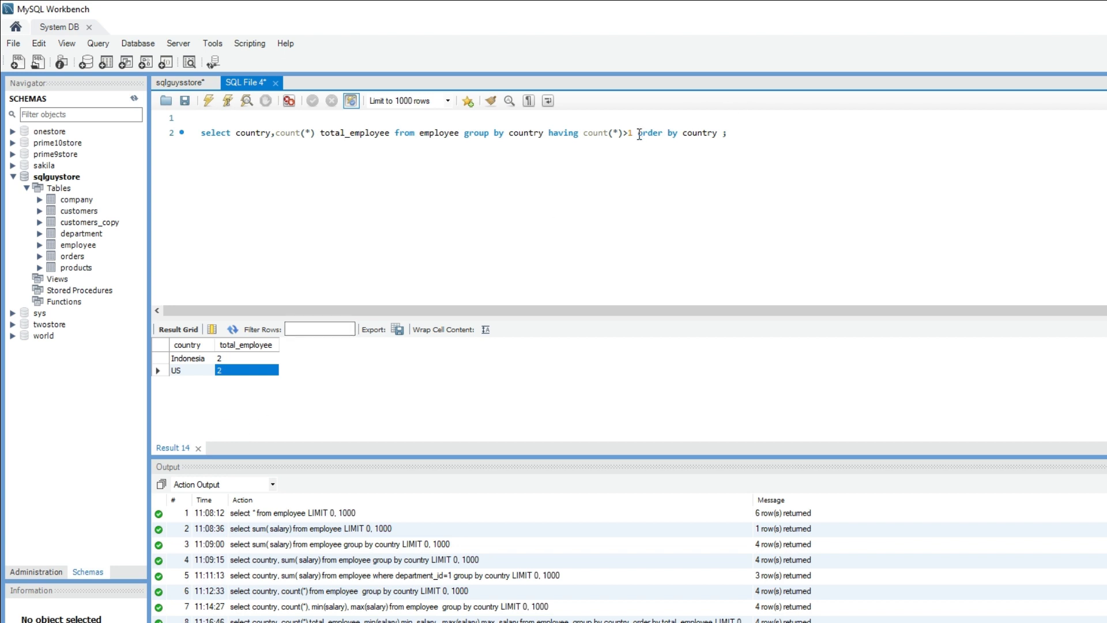
Remove 'order by country' from the query and highlight the 'group' keyword
key("BackSpace")
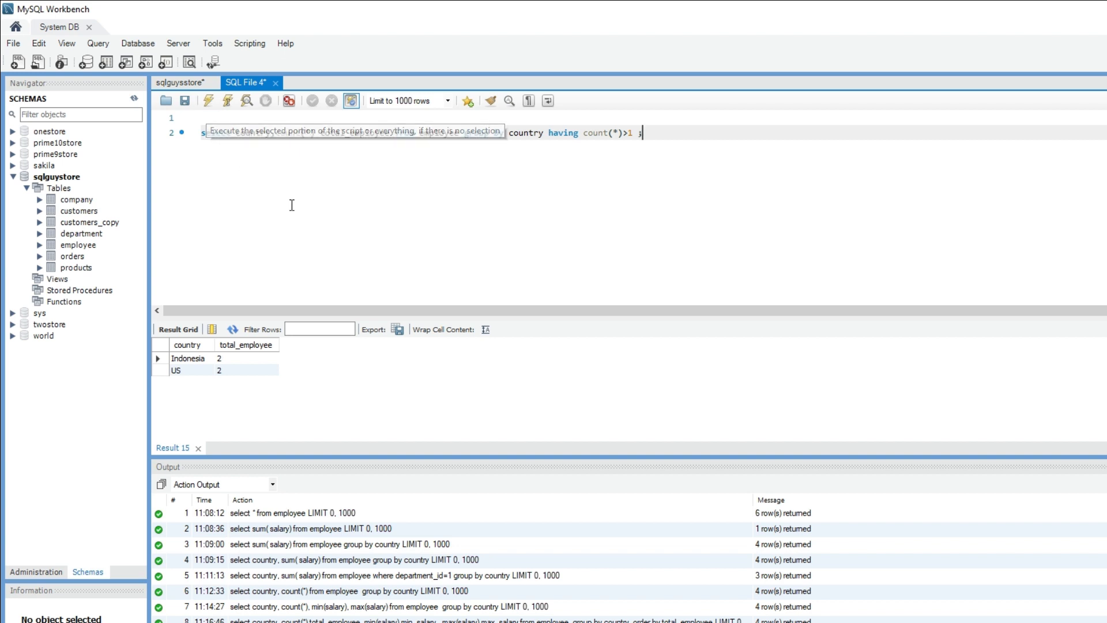
mouse_move(421, 207)
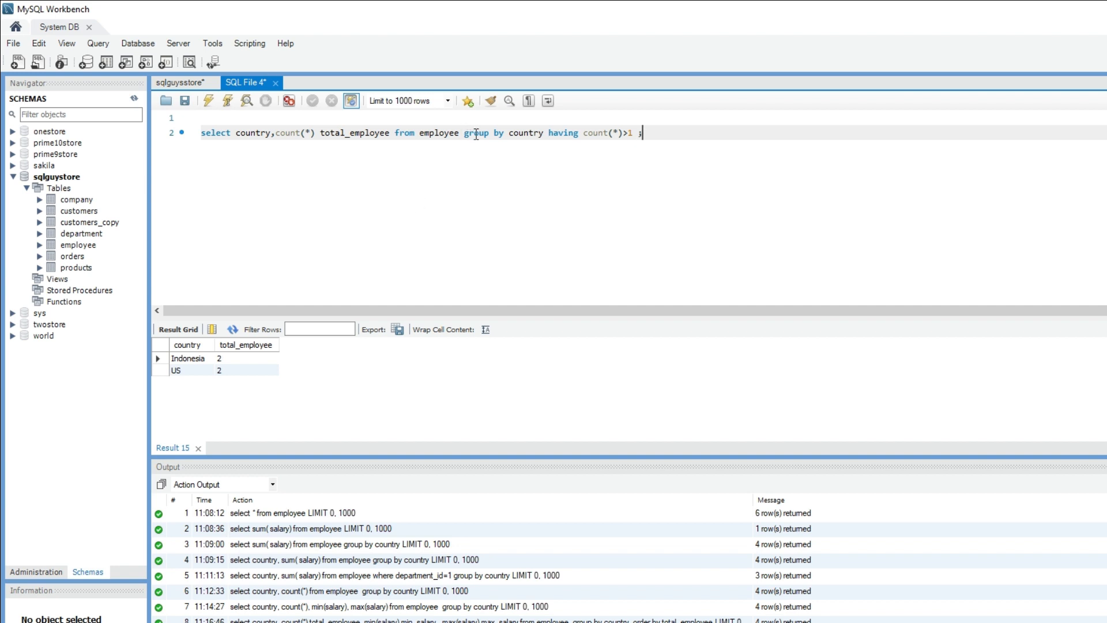
double_click(477, 132)
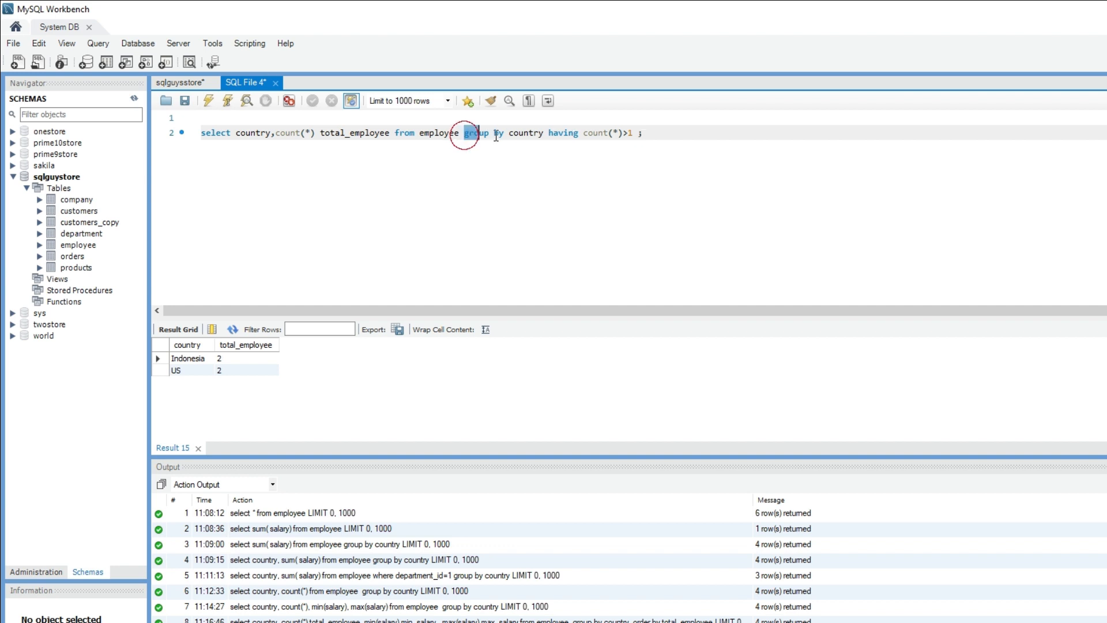